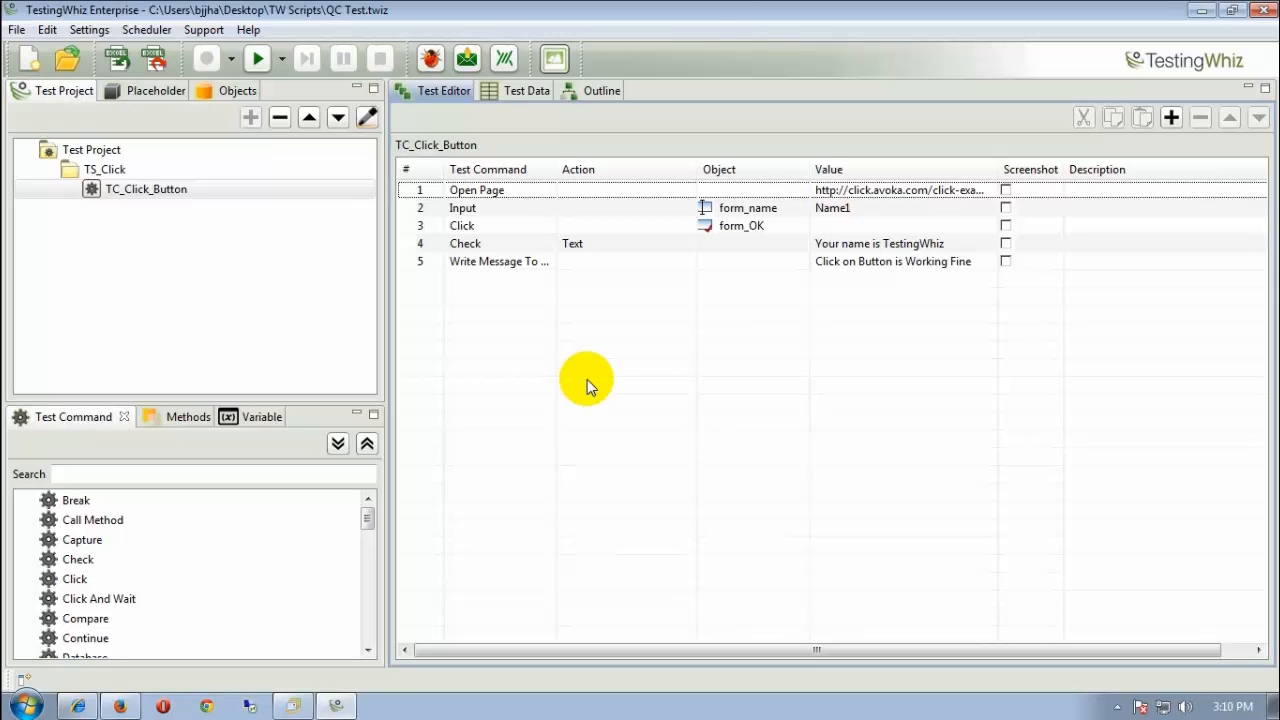
pyautogui.moveTo(560, 388)
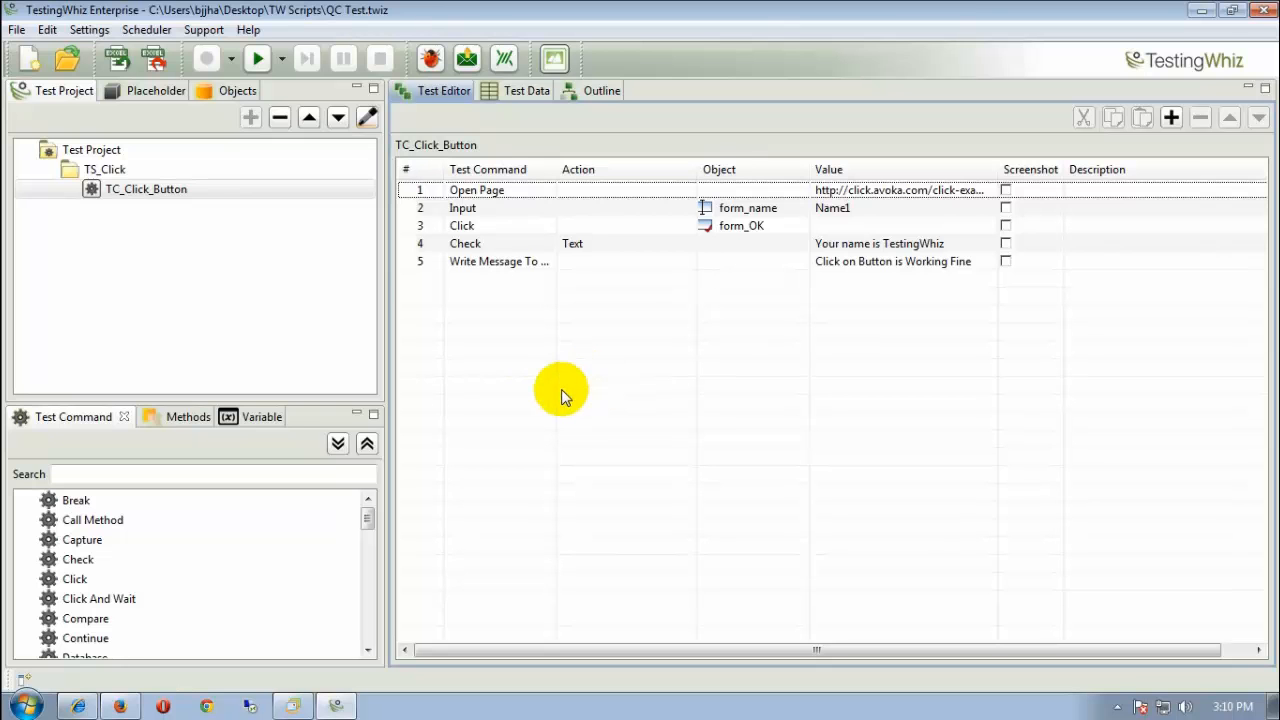
pyautogui.moveTo(530, 404)
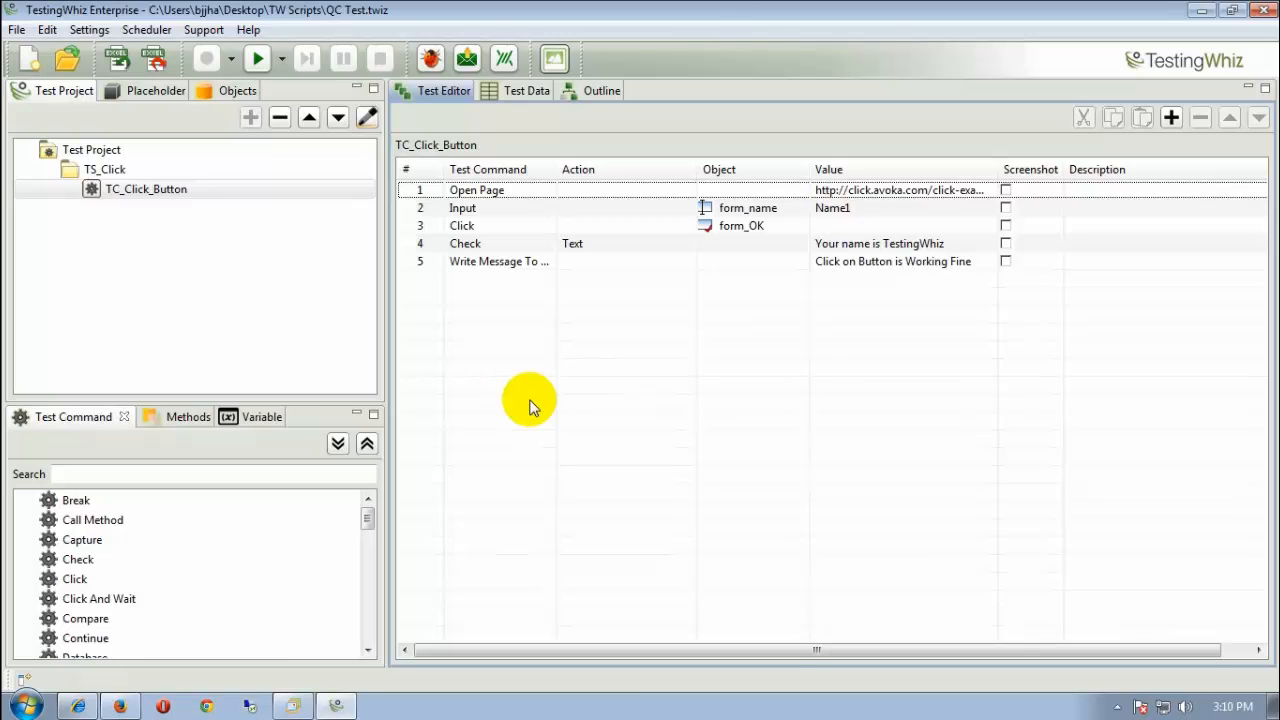
# From the TC_Click_Button test case, reach the Quality Center page of the Test Management Tool configuration
pyautogui.click(146, 188)
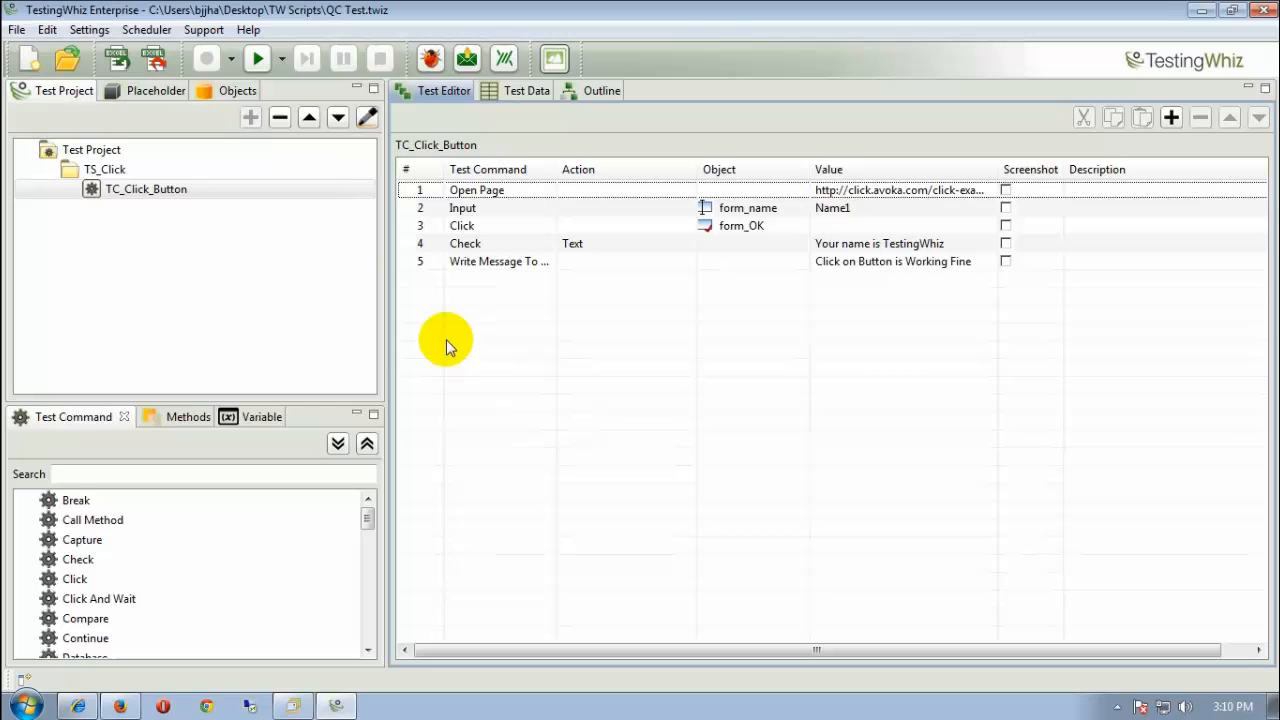
pyautogui.moveTo(396, 358)
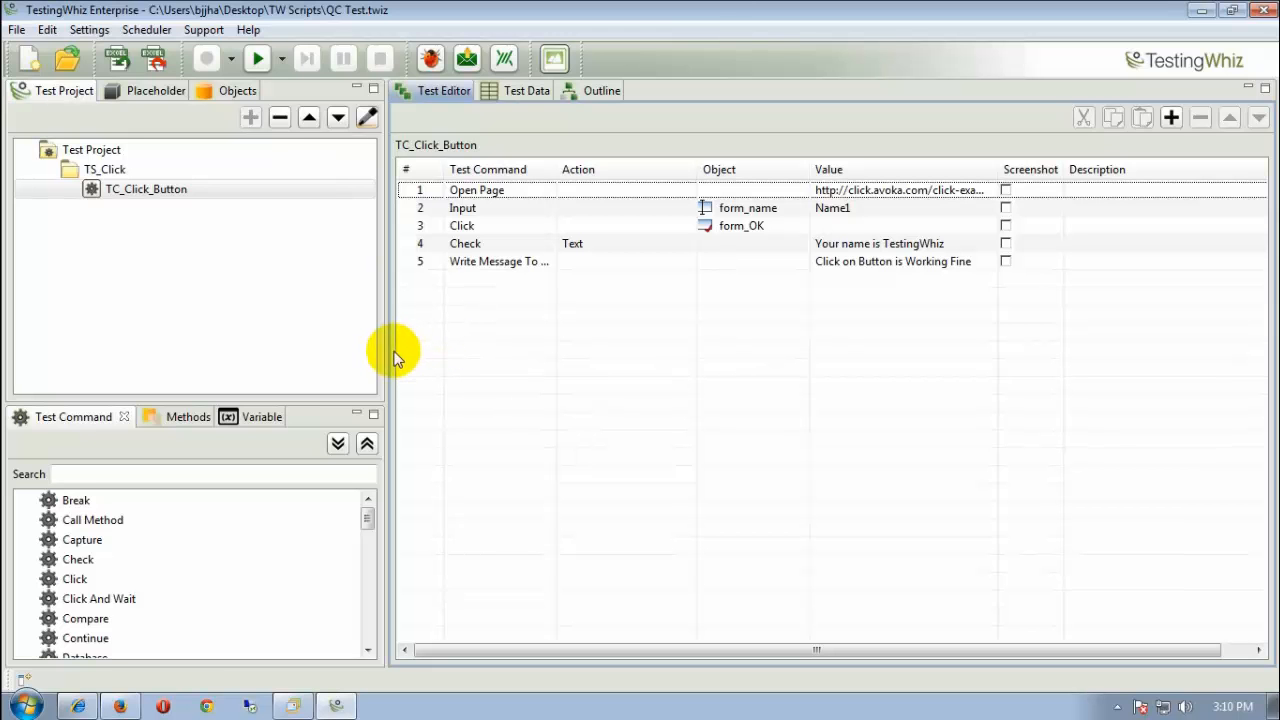
pyautogui.moveTo(380, 372)
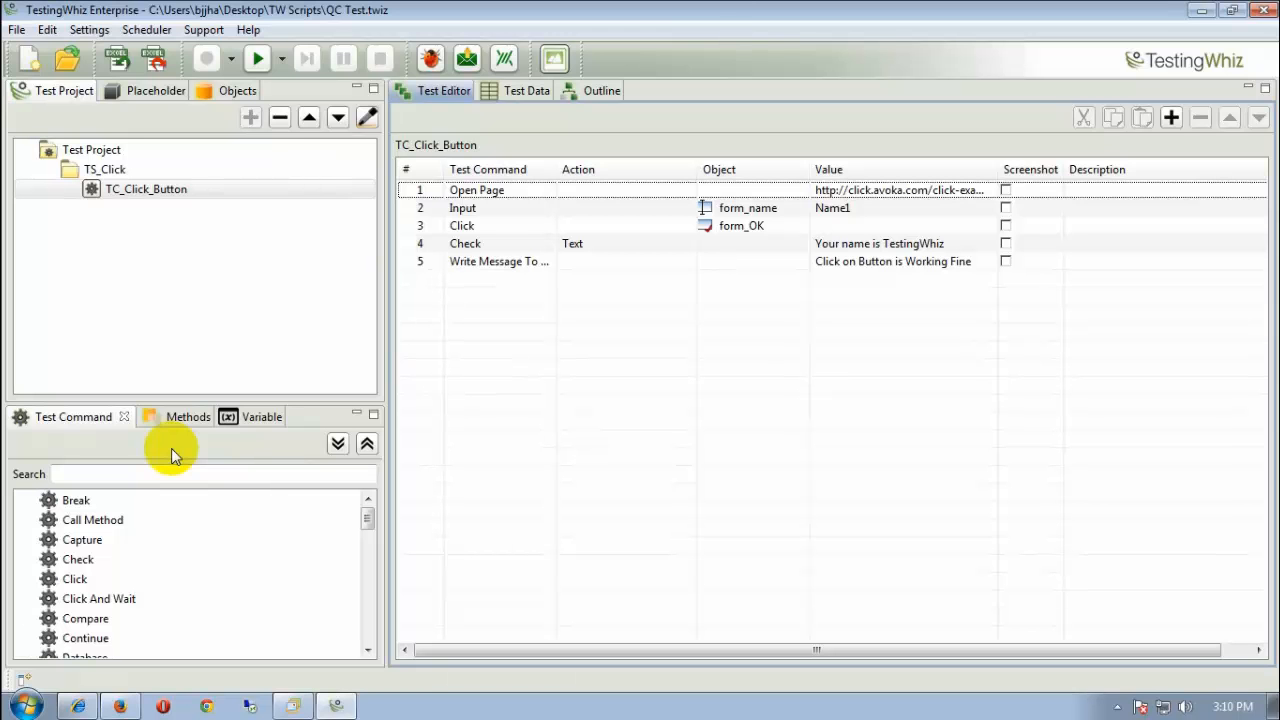
pyautogui.moveTo(156, 356)
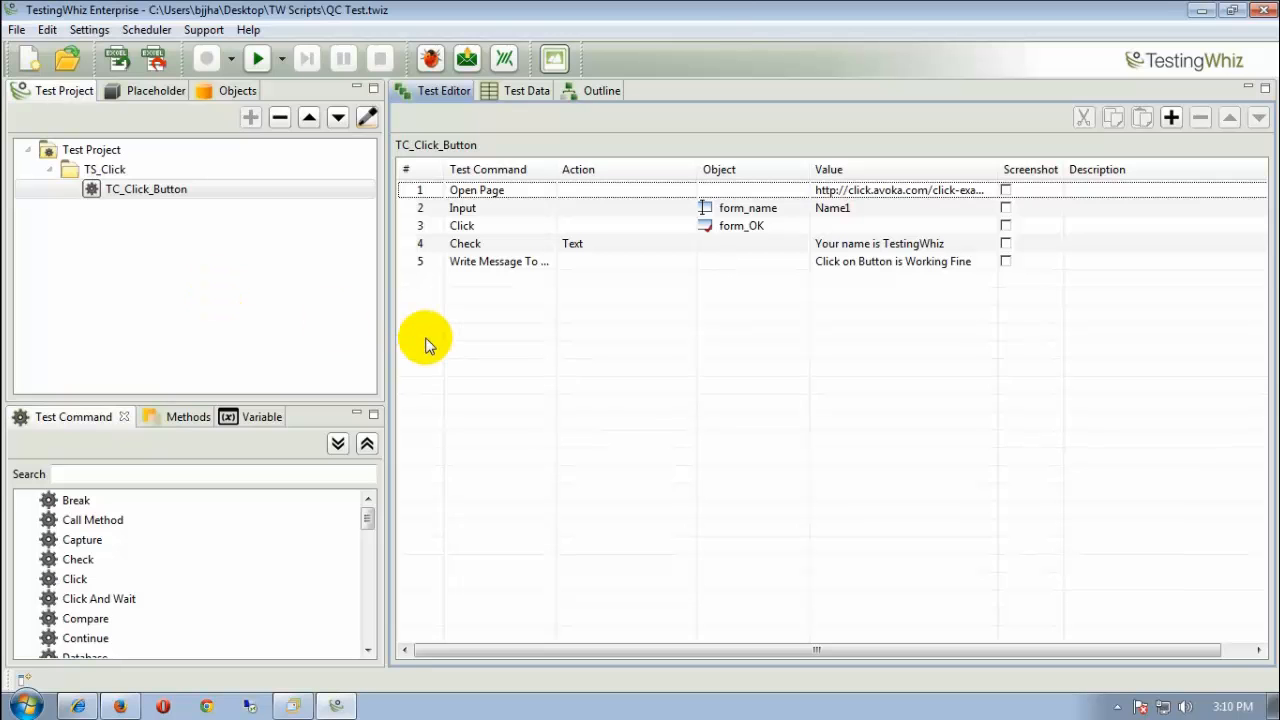
pyautogui.moveTo(416, 356)
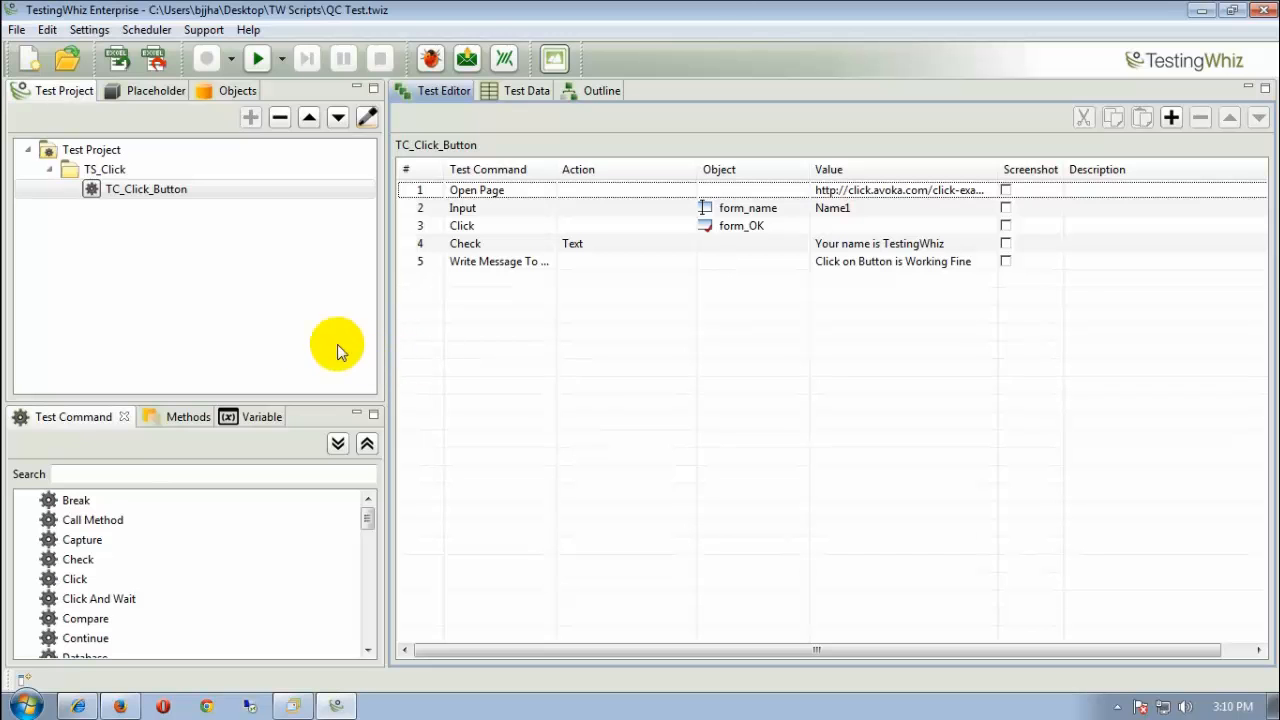
pyautogui.moveTo(264, 338)
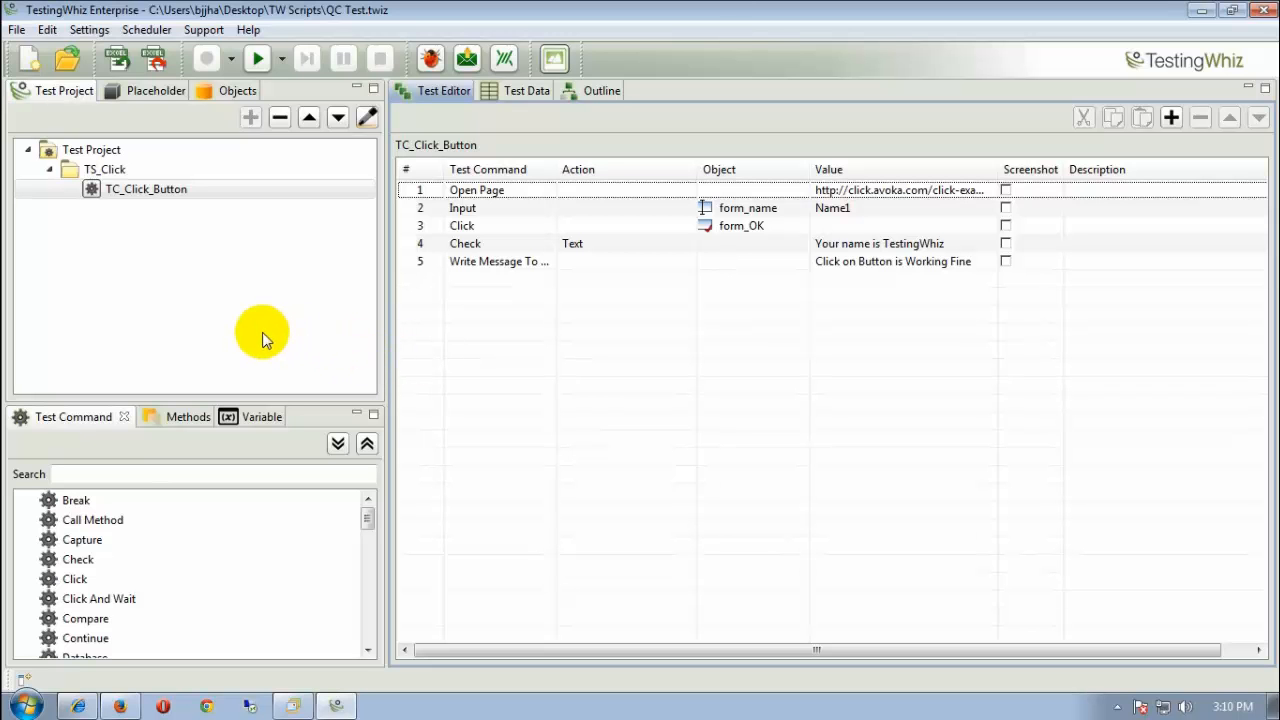
pyautogui.moveTo(228, 332)
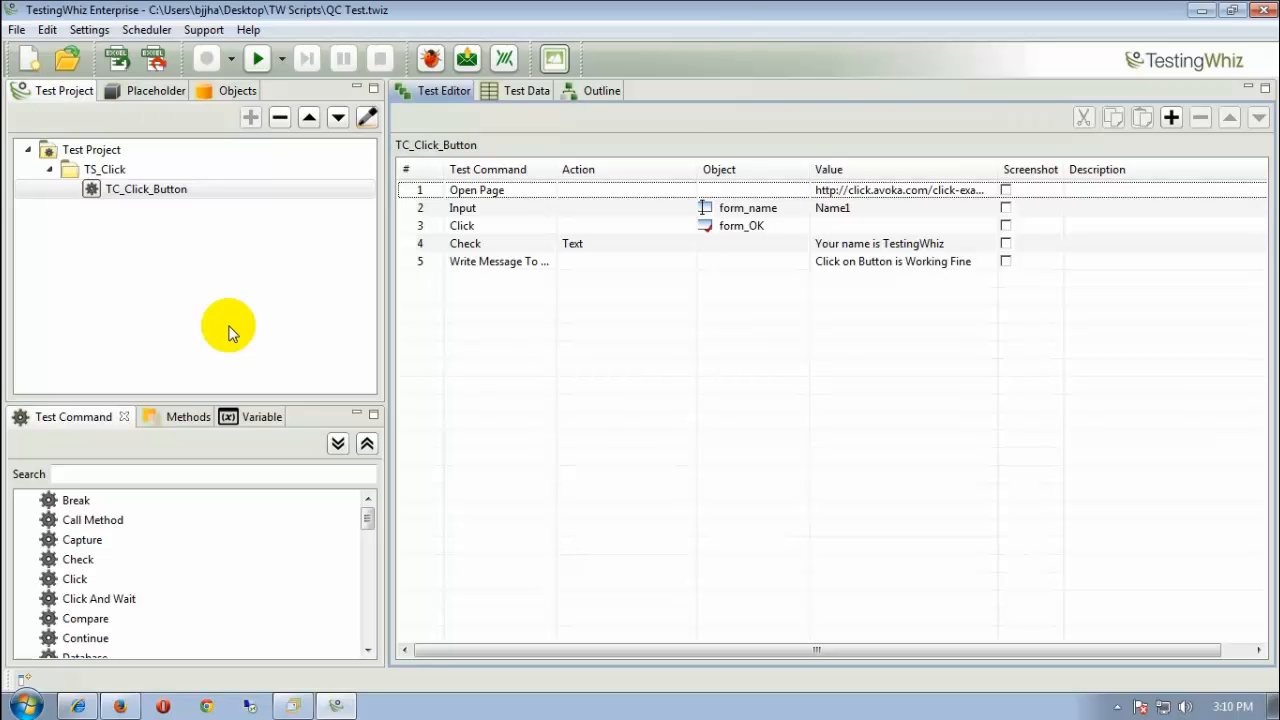
pyautogui.click(146, 188)
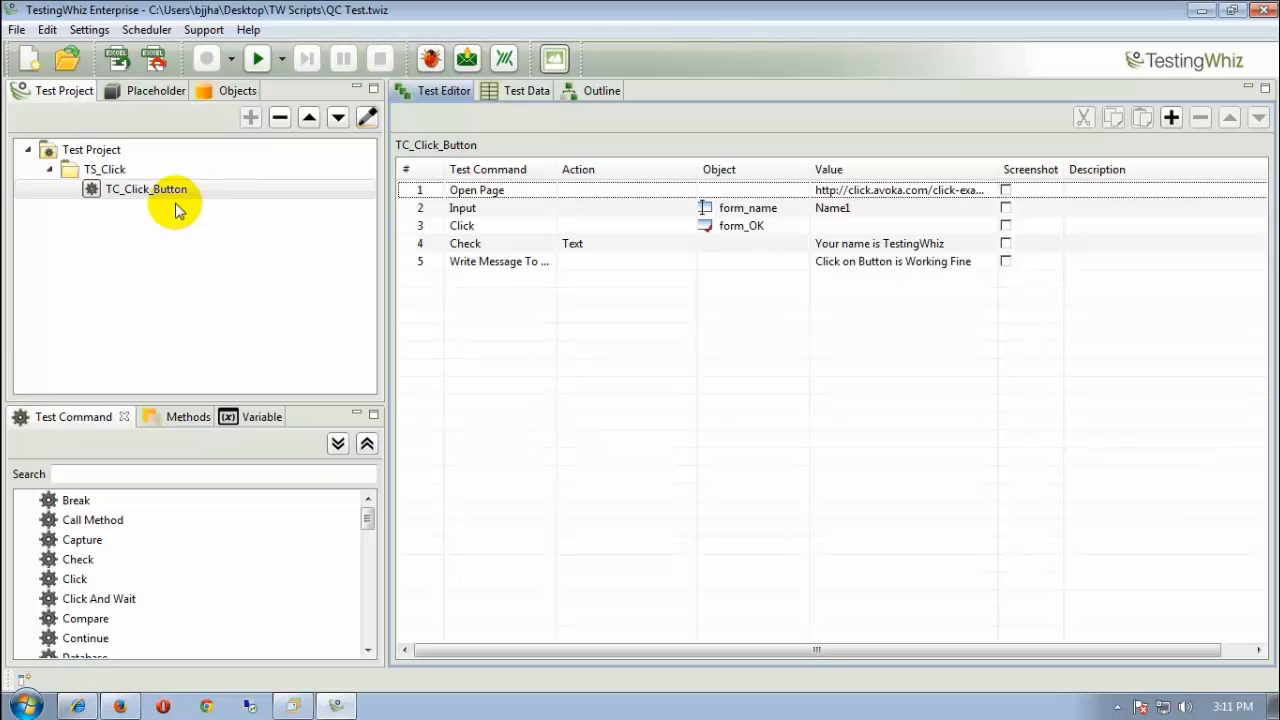
pyautogui.click(146, 188)
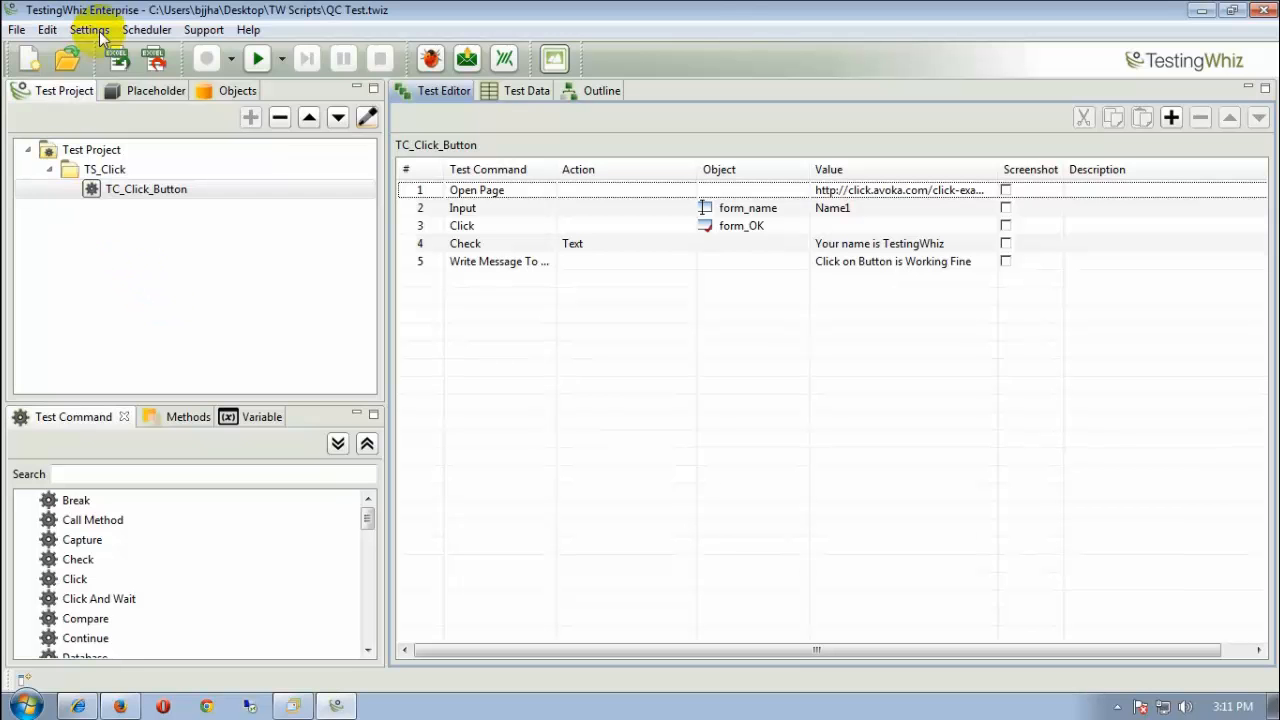
pyautogui.click(90, 30)
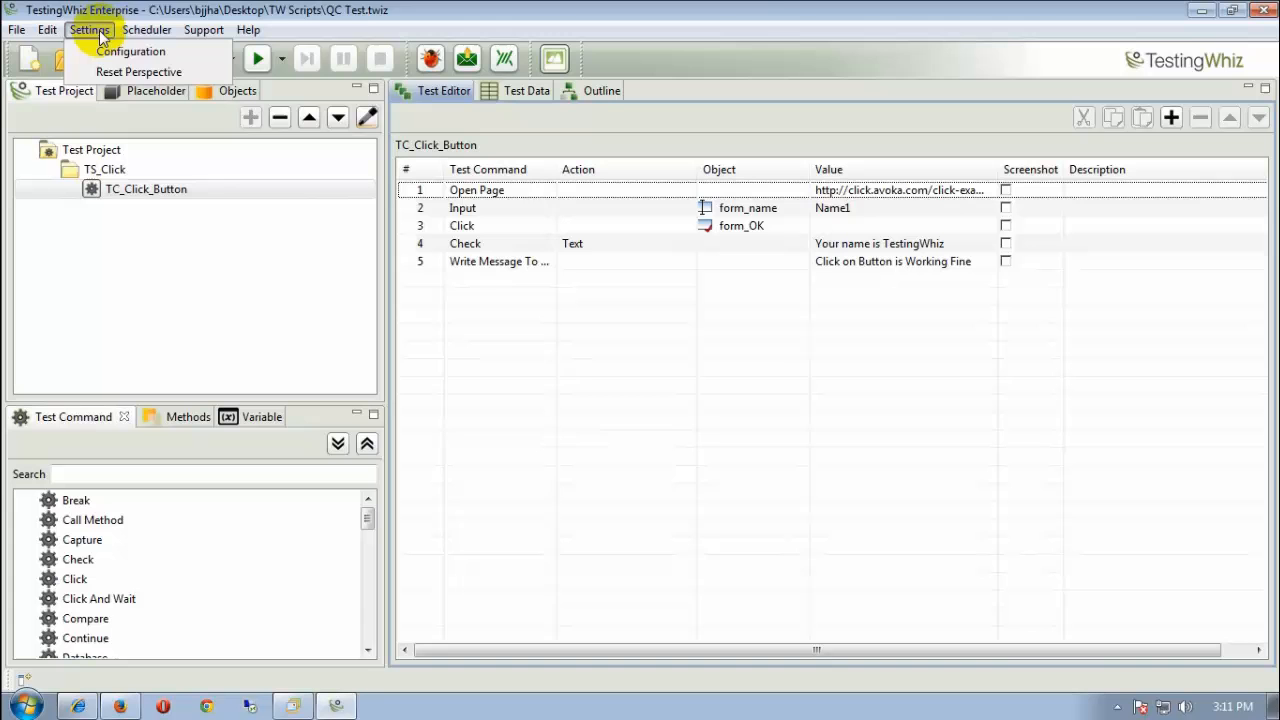
pyautogui.click(132, 52)
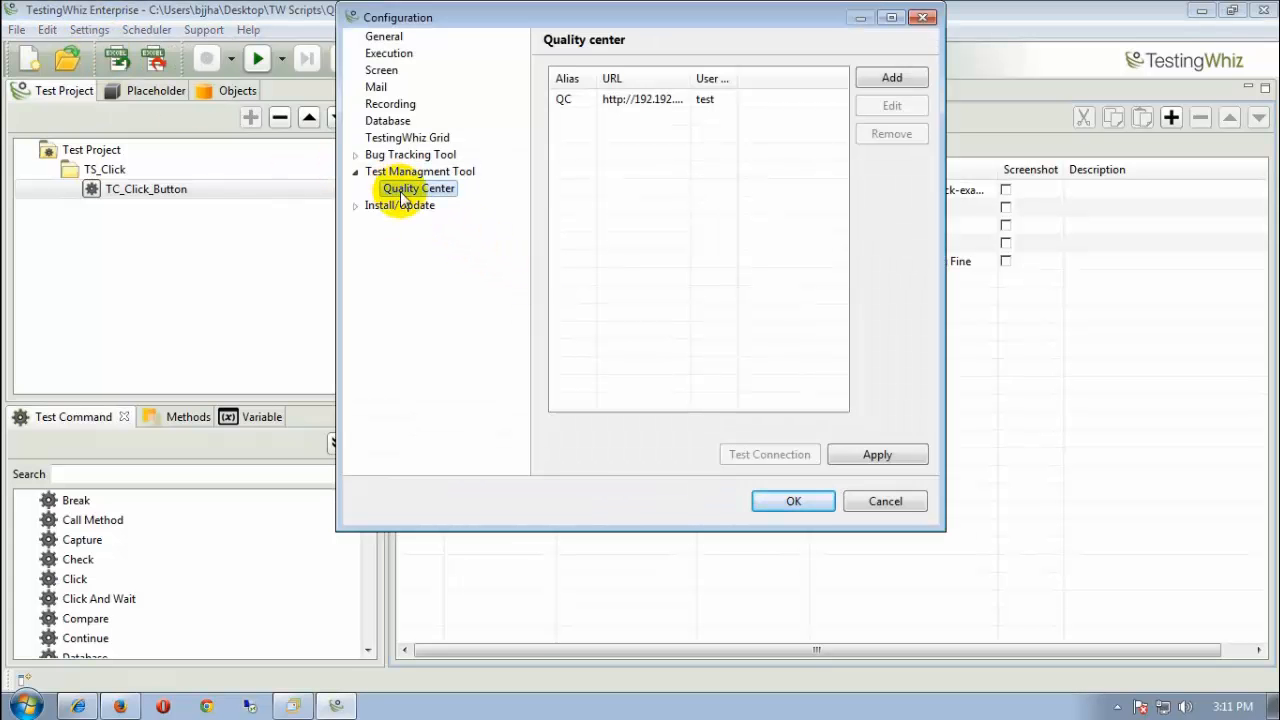
pyautogui.click(642, 98)
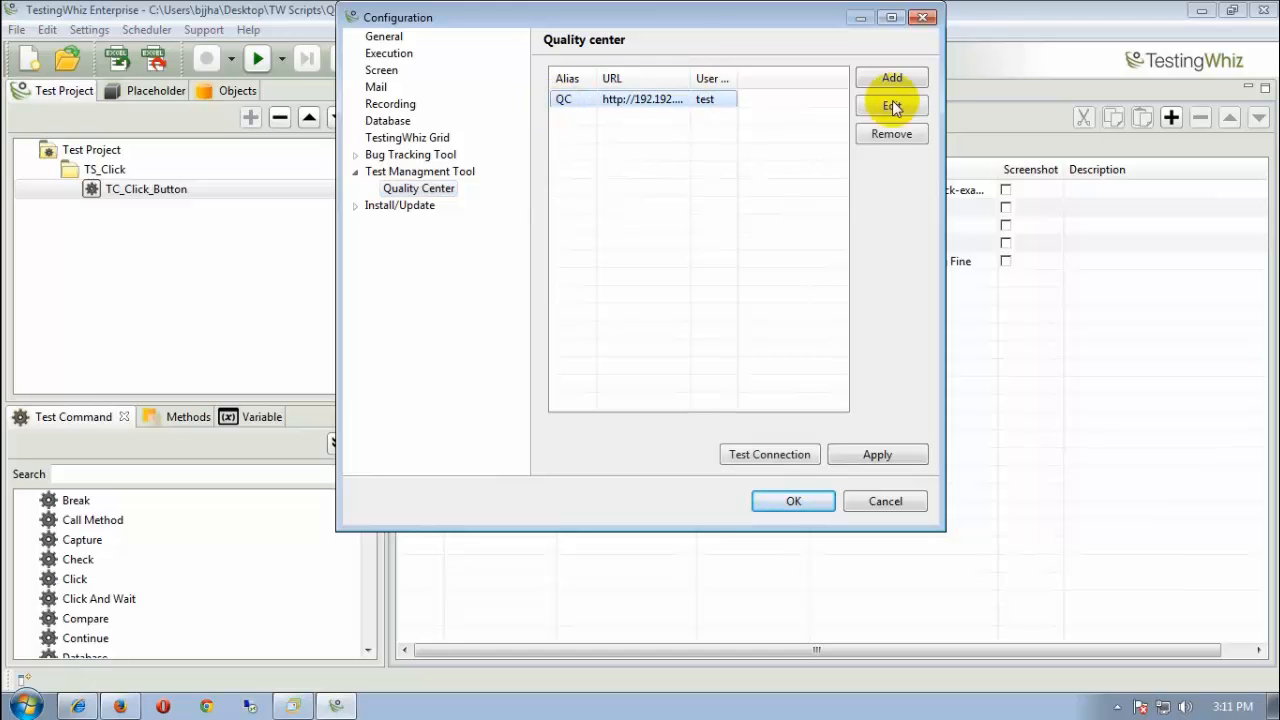
# Review the saved QC connection entry and confirm Test Connection reports success
pyautogui.click(892, 104)
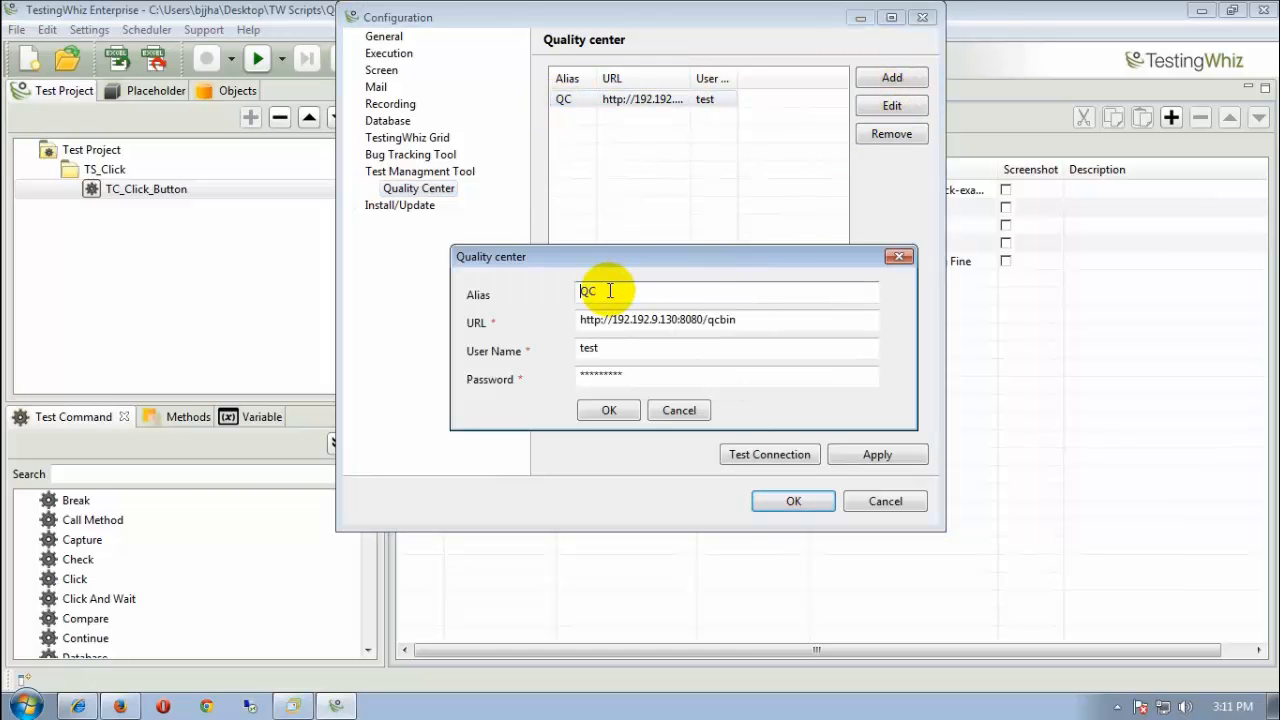
pyautogui.moveTo(646, 350)
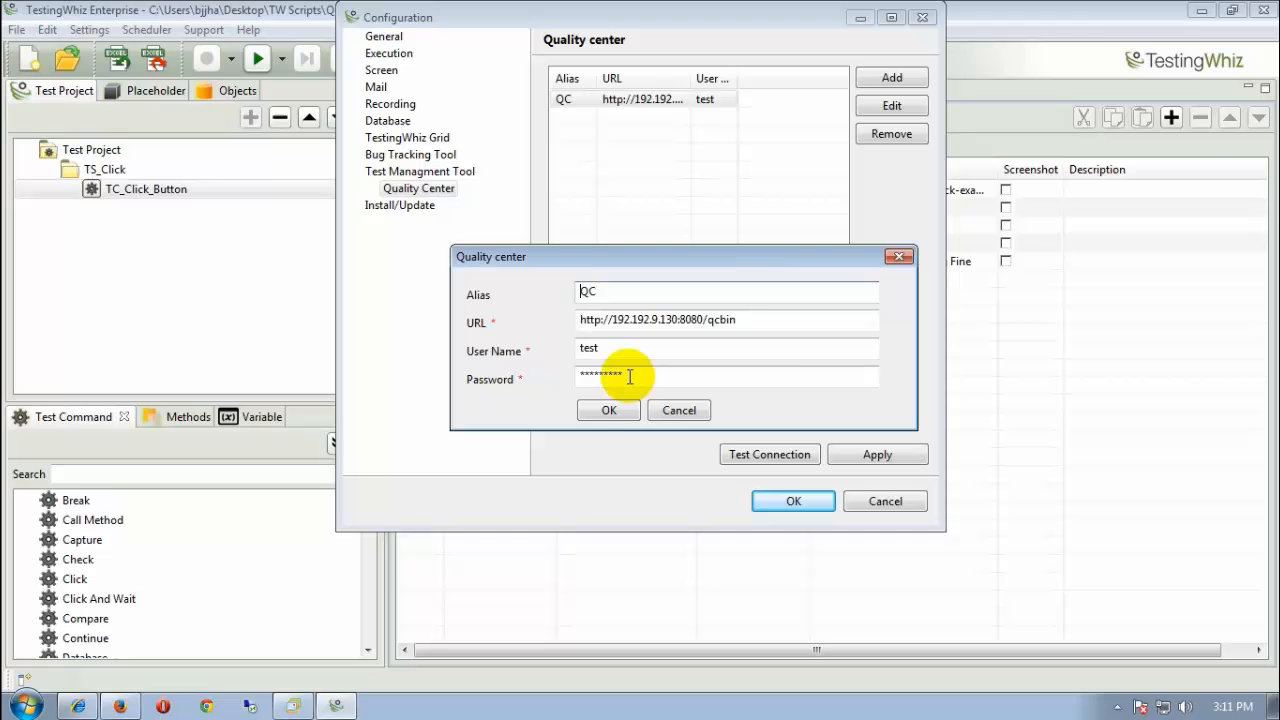
pyautogui.click(608, 410)
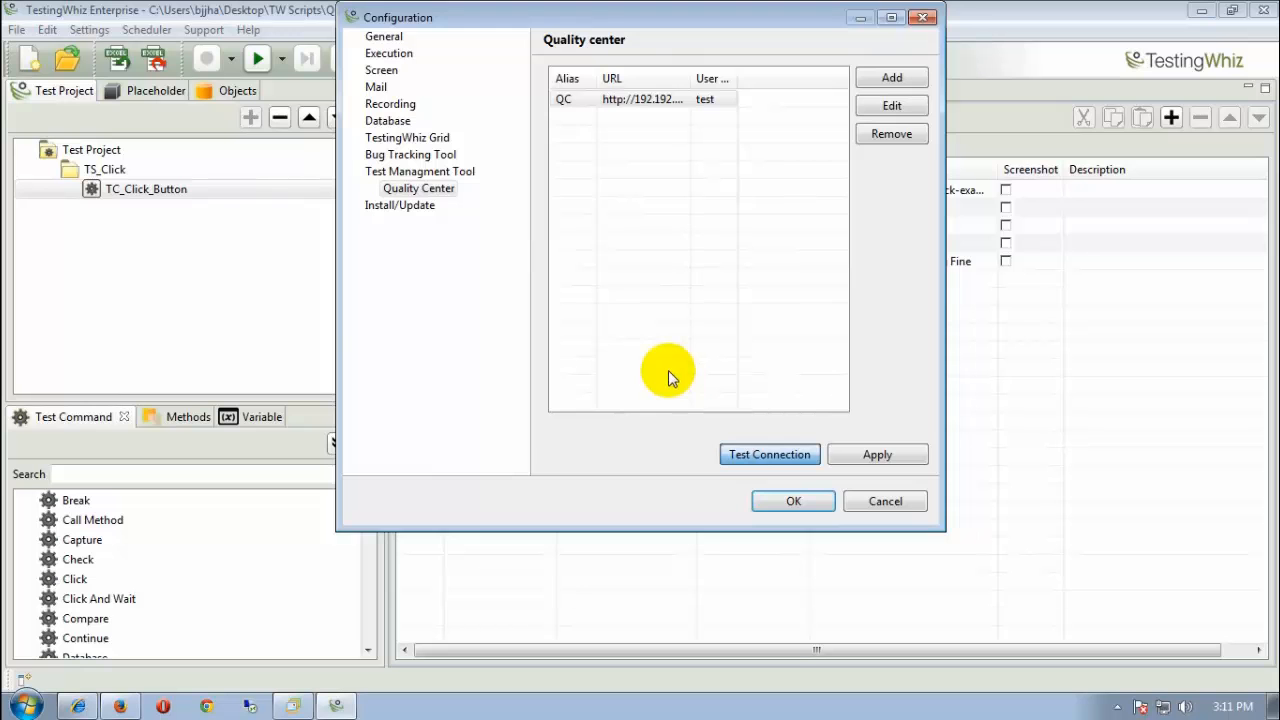
pyautogui.click(768, 454)
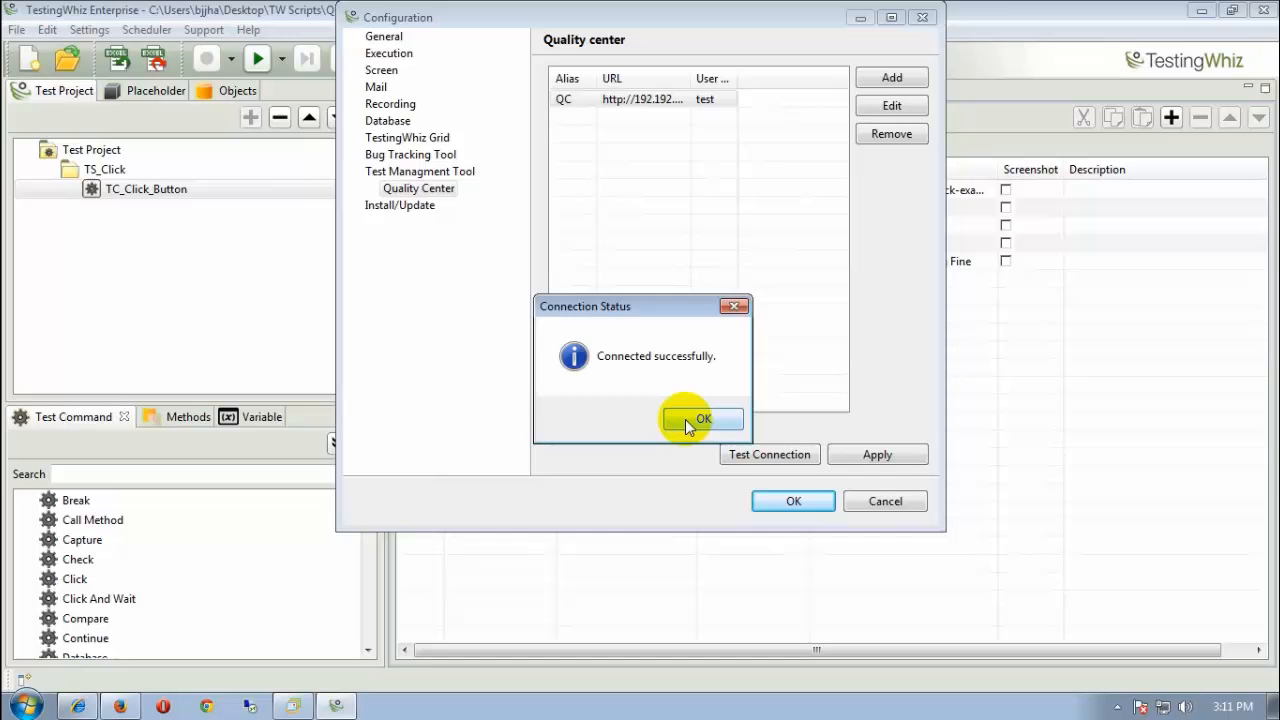
pyautogui.click(704, 418)
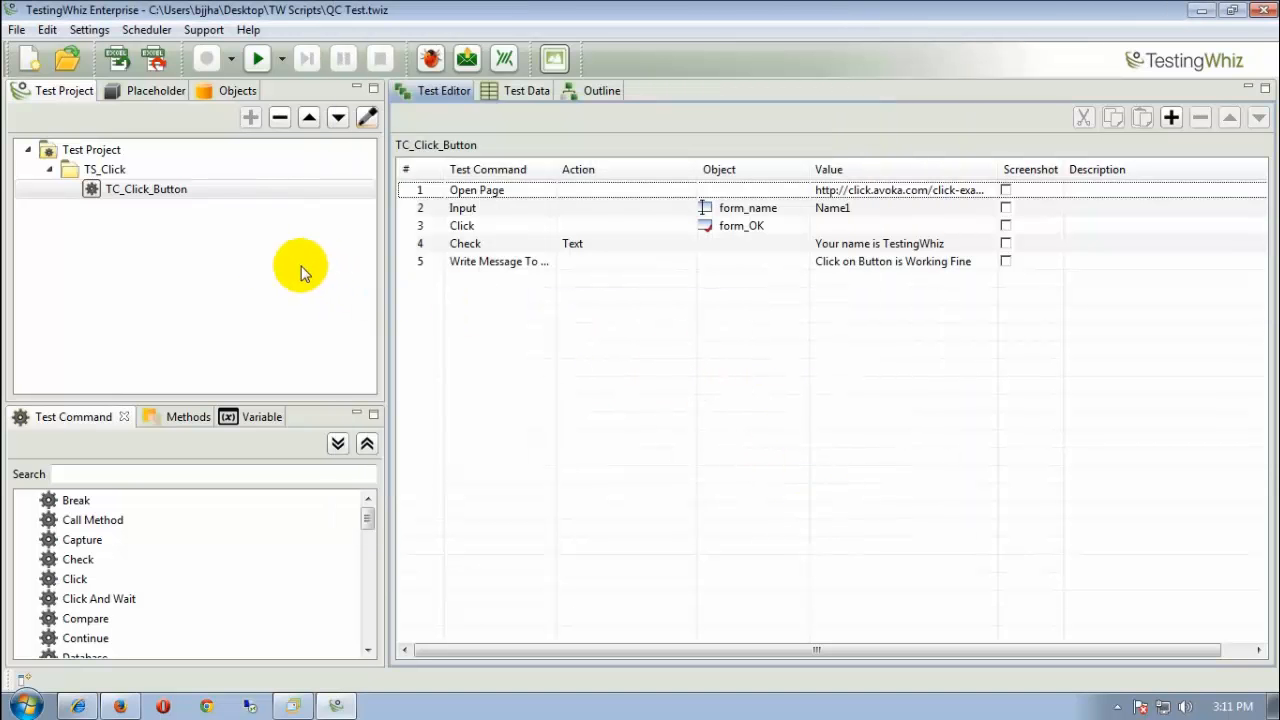
# Execute the TC_Click_Button test case from the Test Project tree so playback starts in the console
pyautogui.click(146, 188)
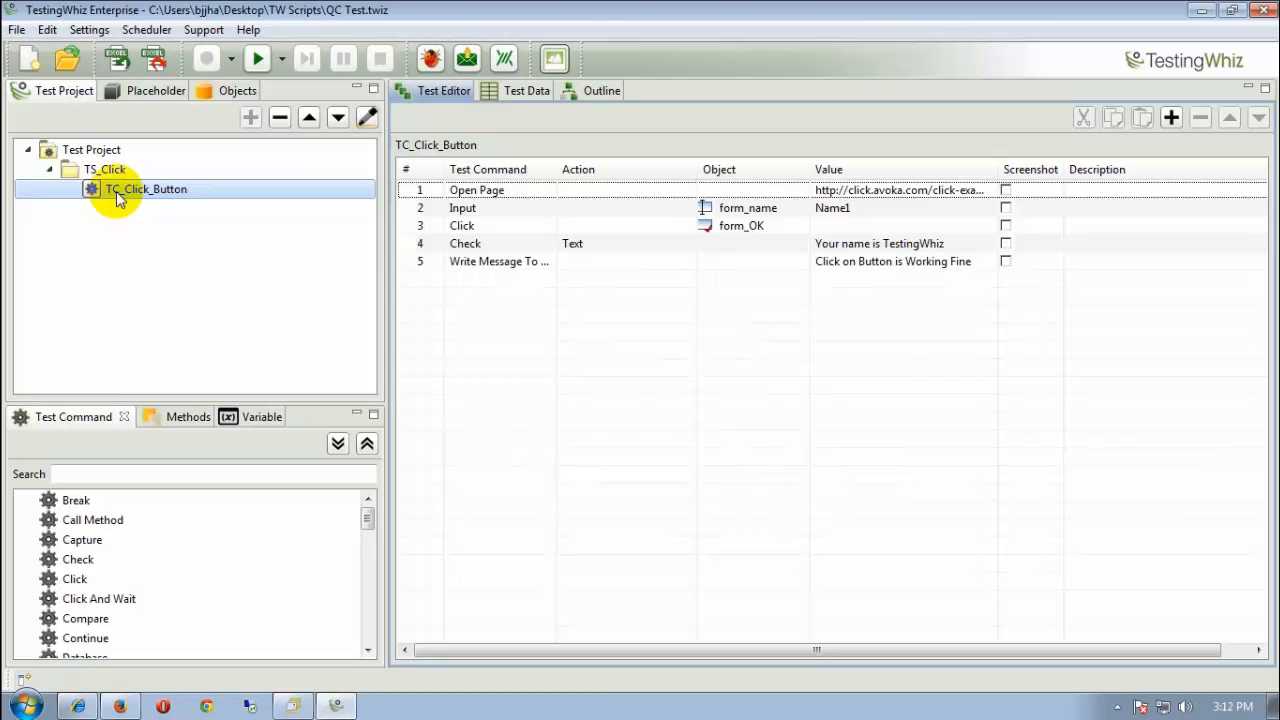
pyautogui.click(92, 148)
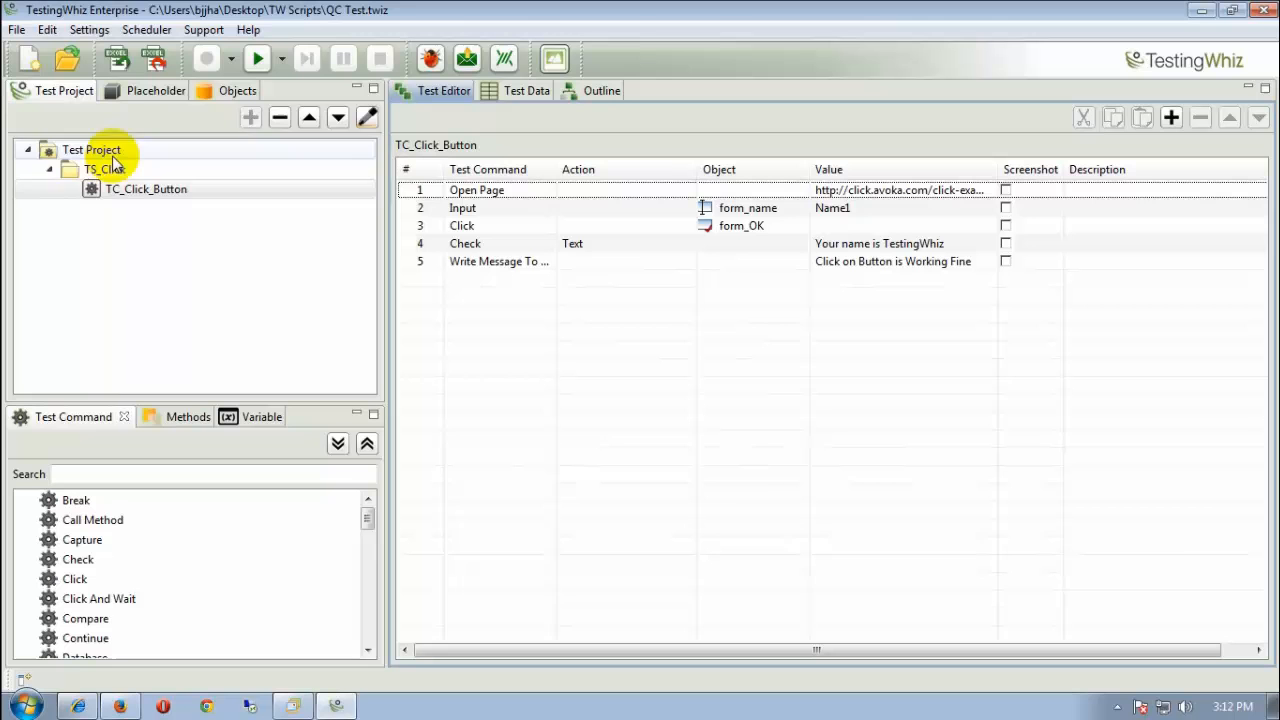
pyautogui.click(146, 188)
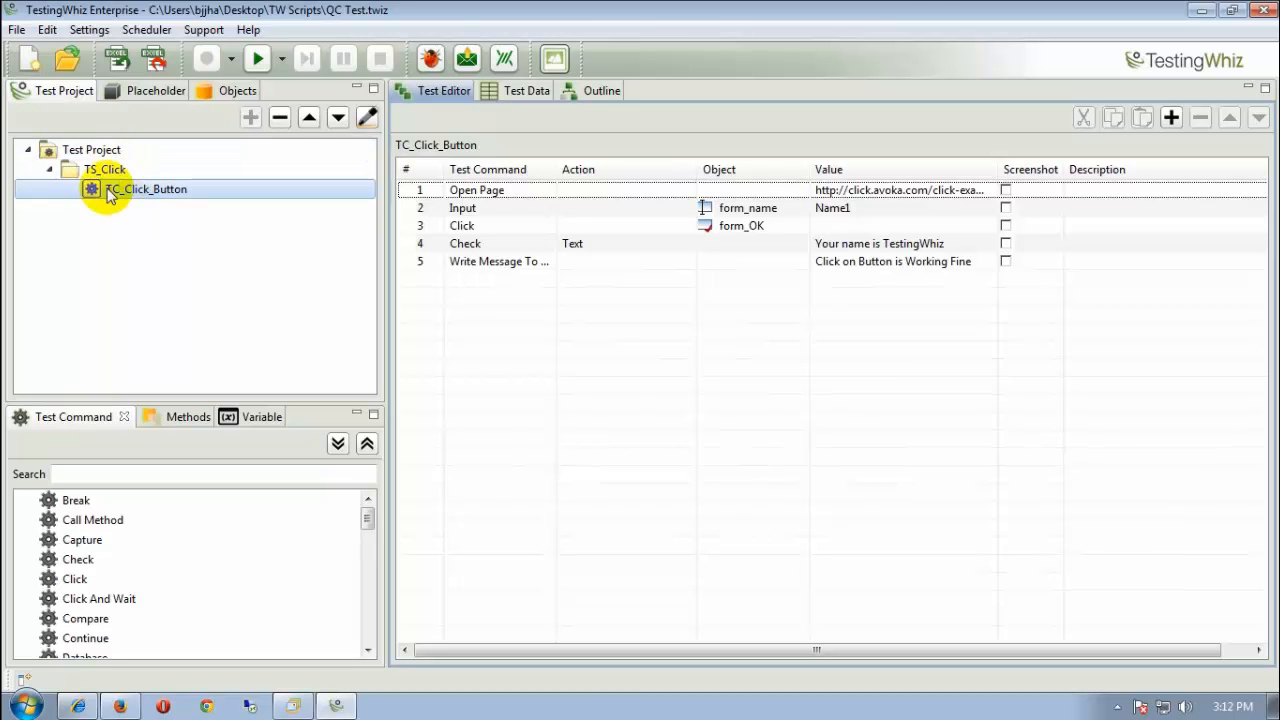
pyautogui.moveTo(112, 198)
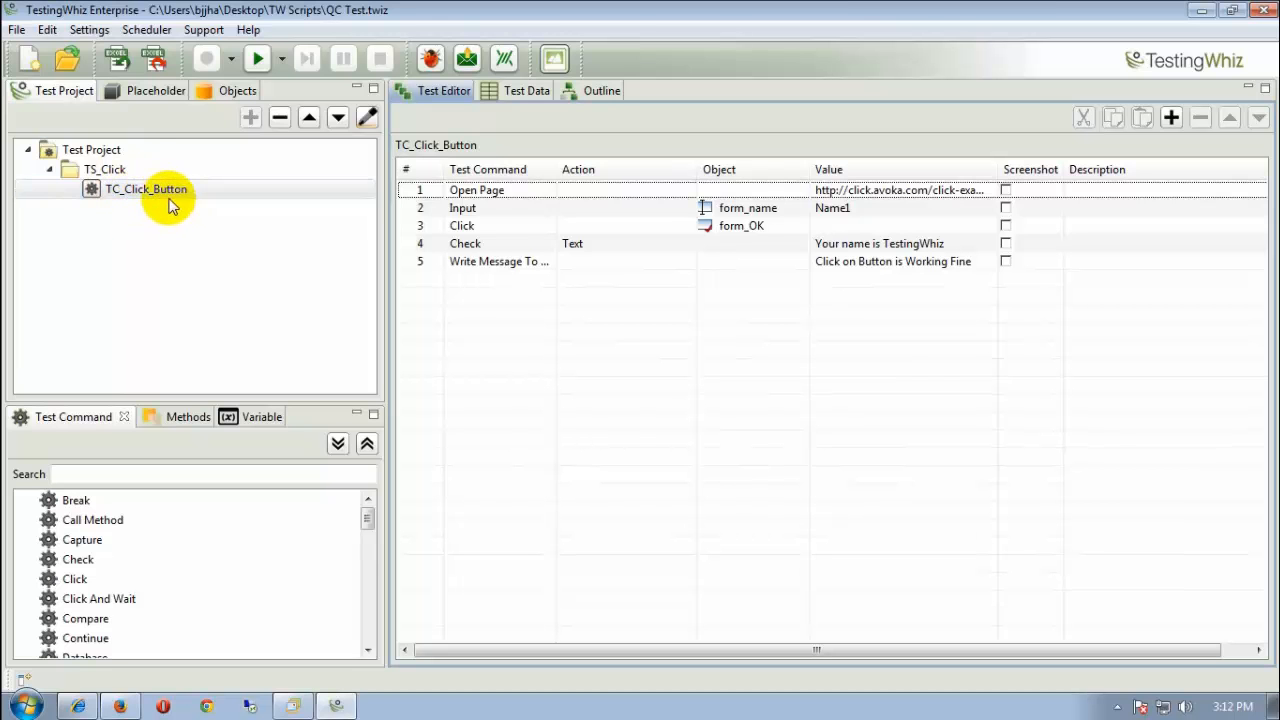
pyautogui.click(146, 188)
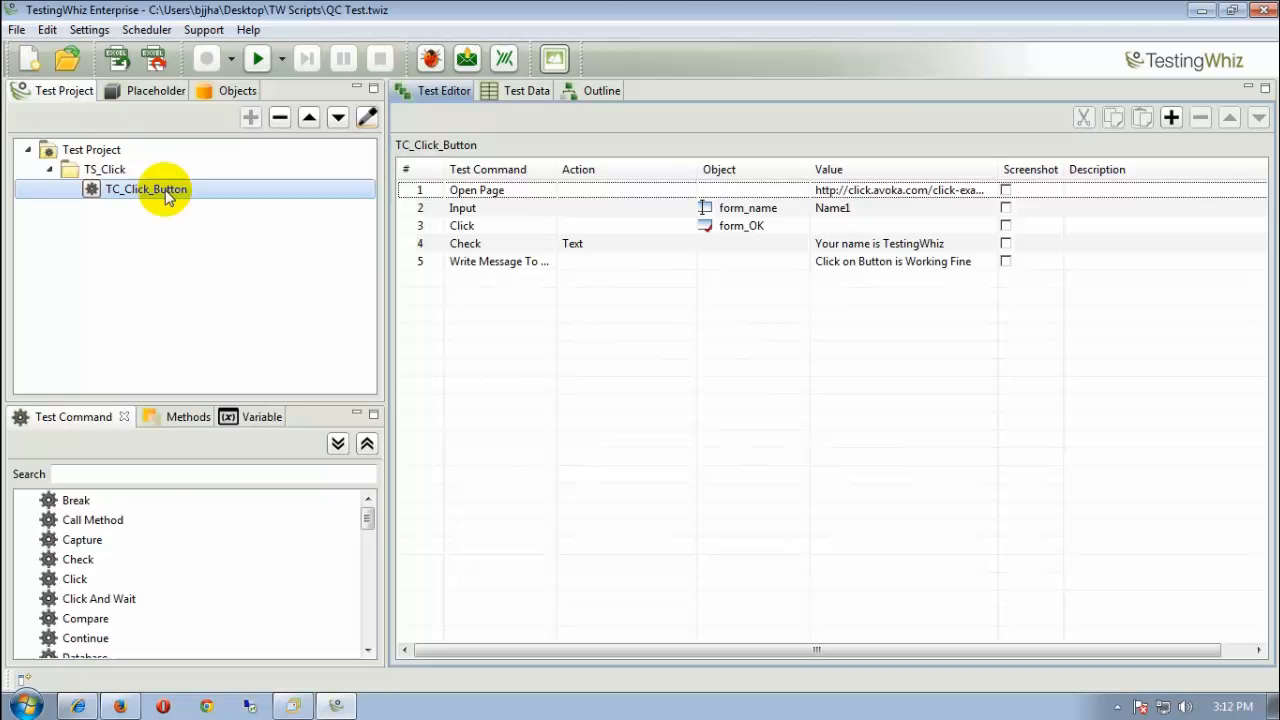
pyautogui.rightClick(140, 188)
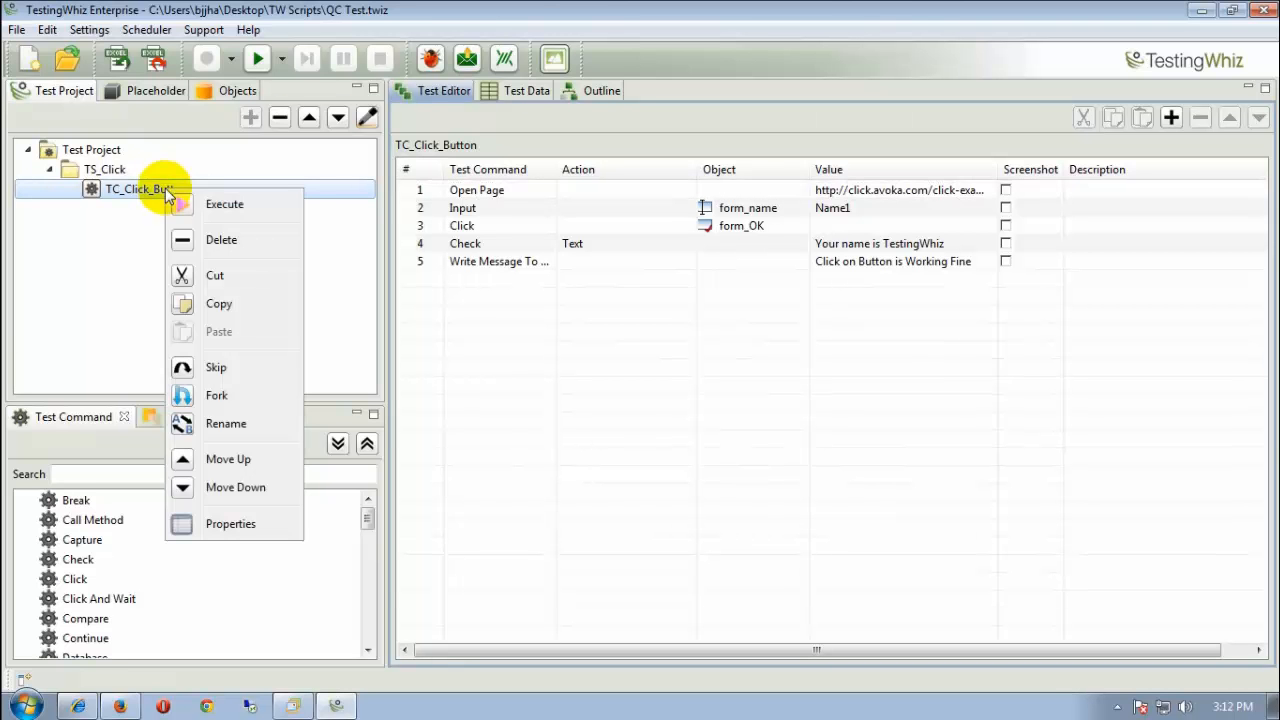
pyautogui.moveTo(184, 210)
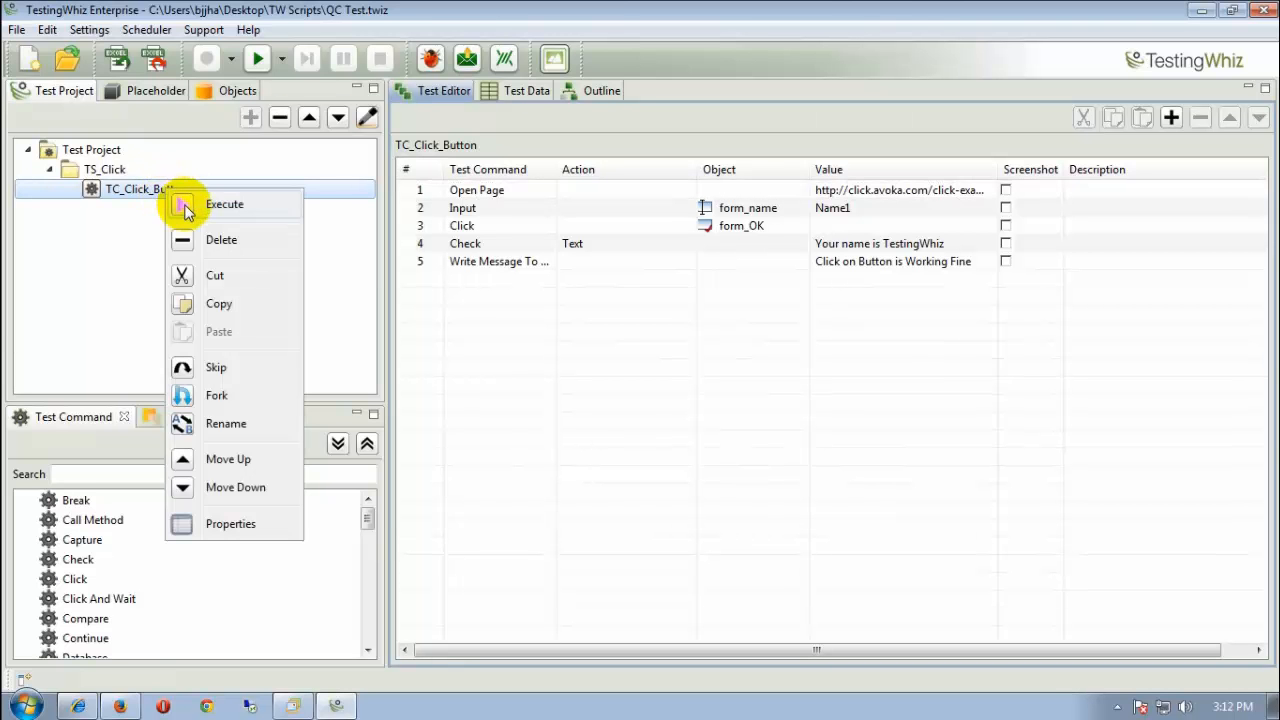
pyautogui.click(224, 204)
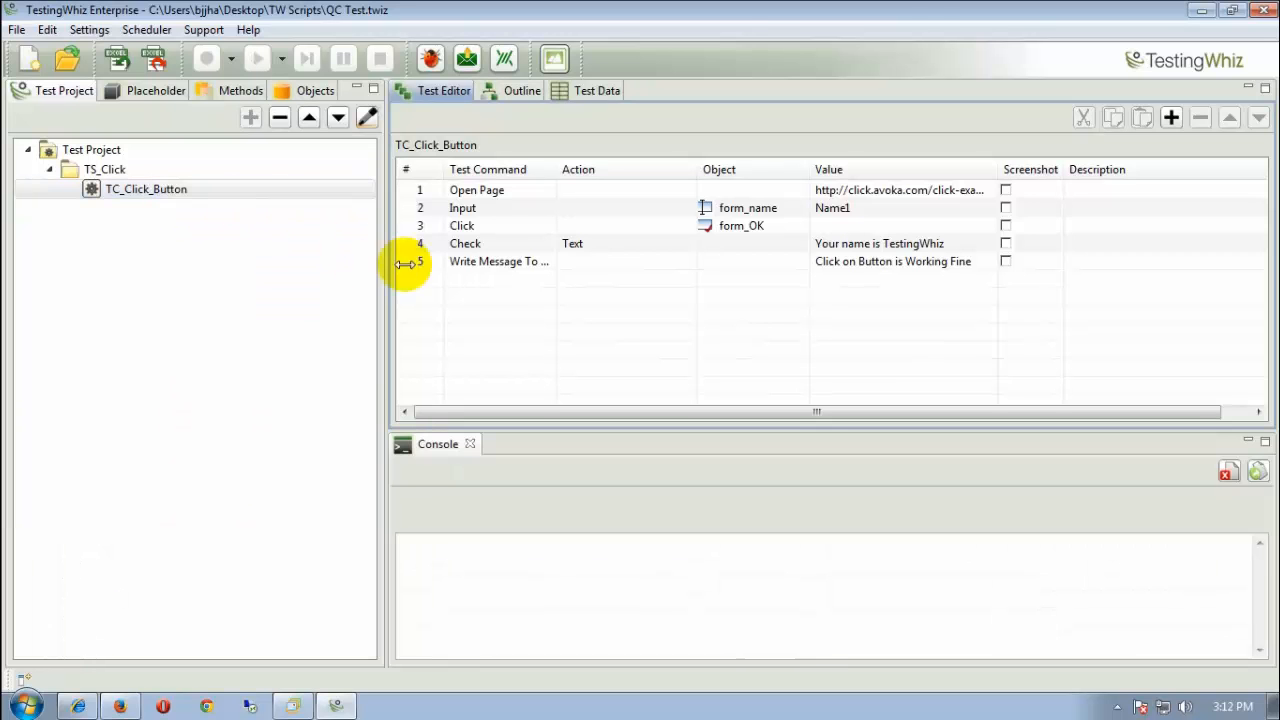
pyautogui.click(256, 58)
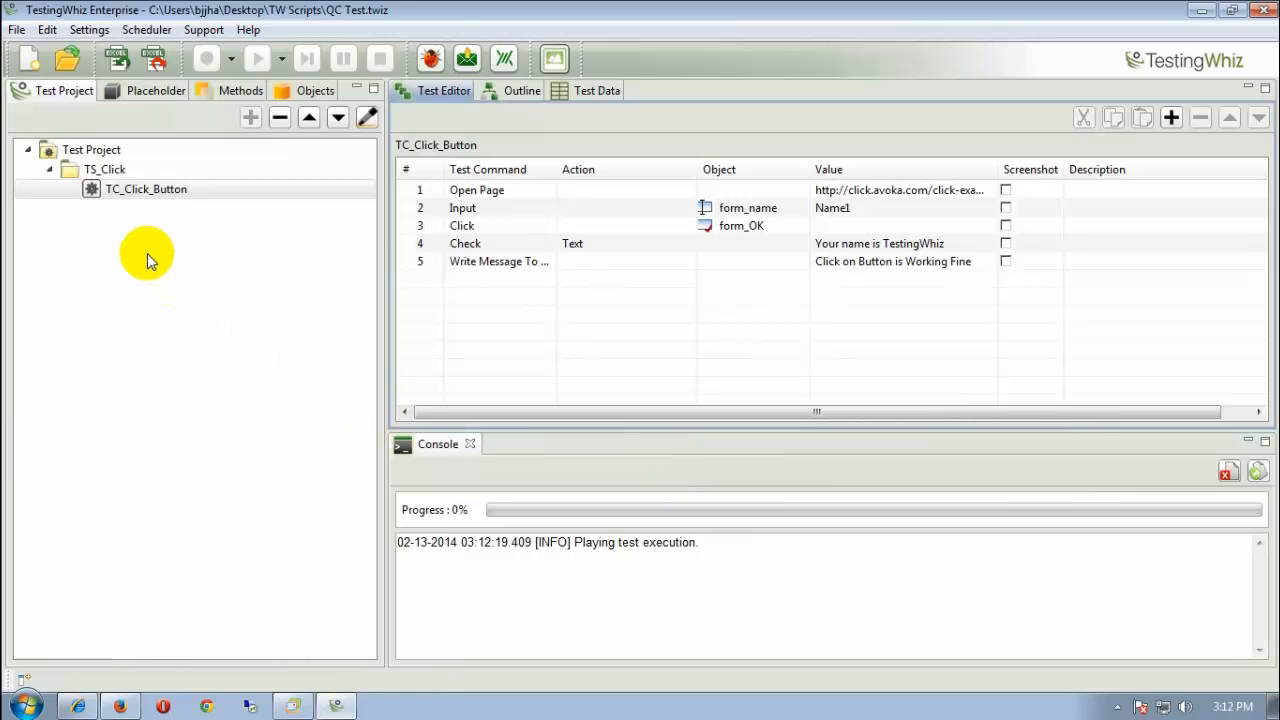
pyautogui.moveTo(280, 216)
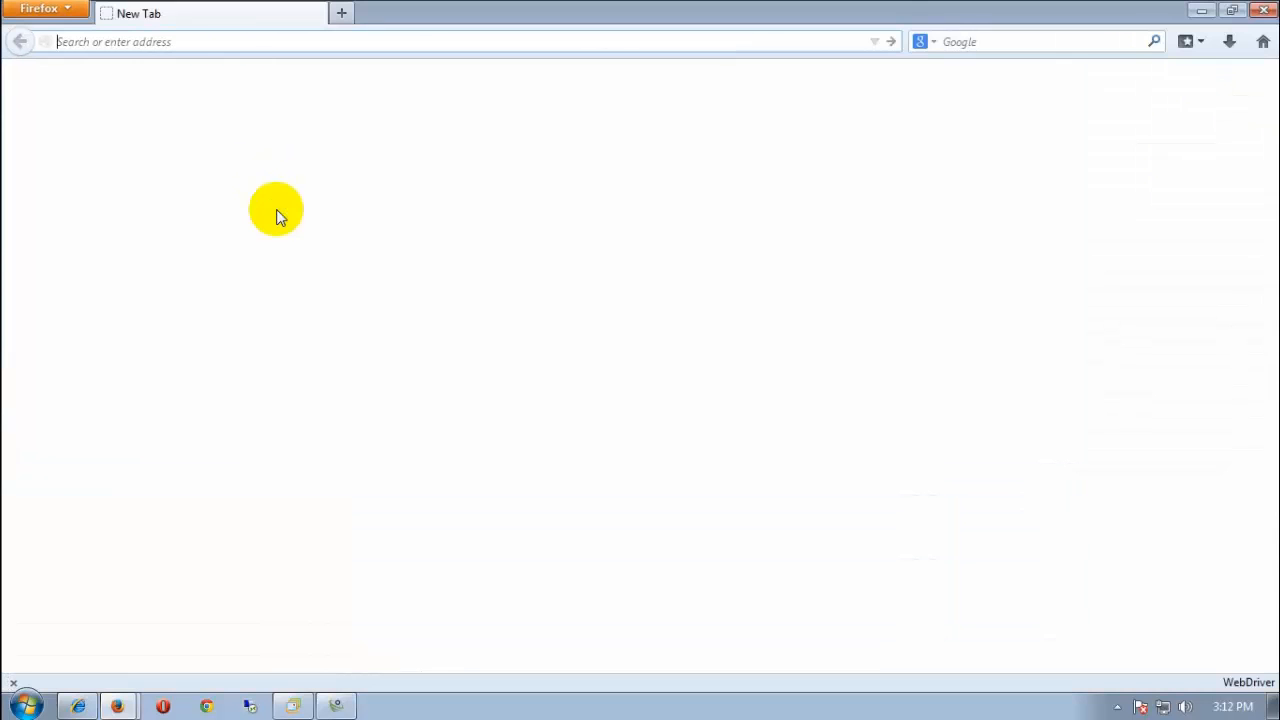
# Let the automated Firefox run submit the simple form with Name1, confirming "Your name is Name1"
pyautogui.write('click.avoka.com/click-examples/introduction/simple-form.htm')
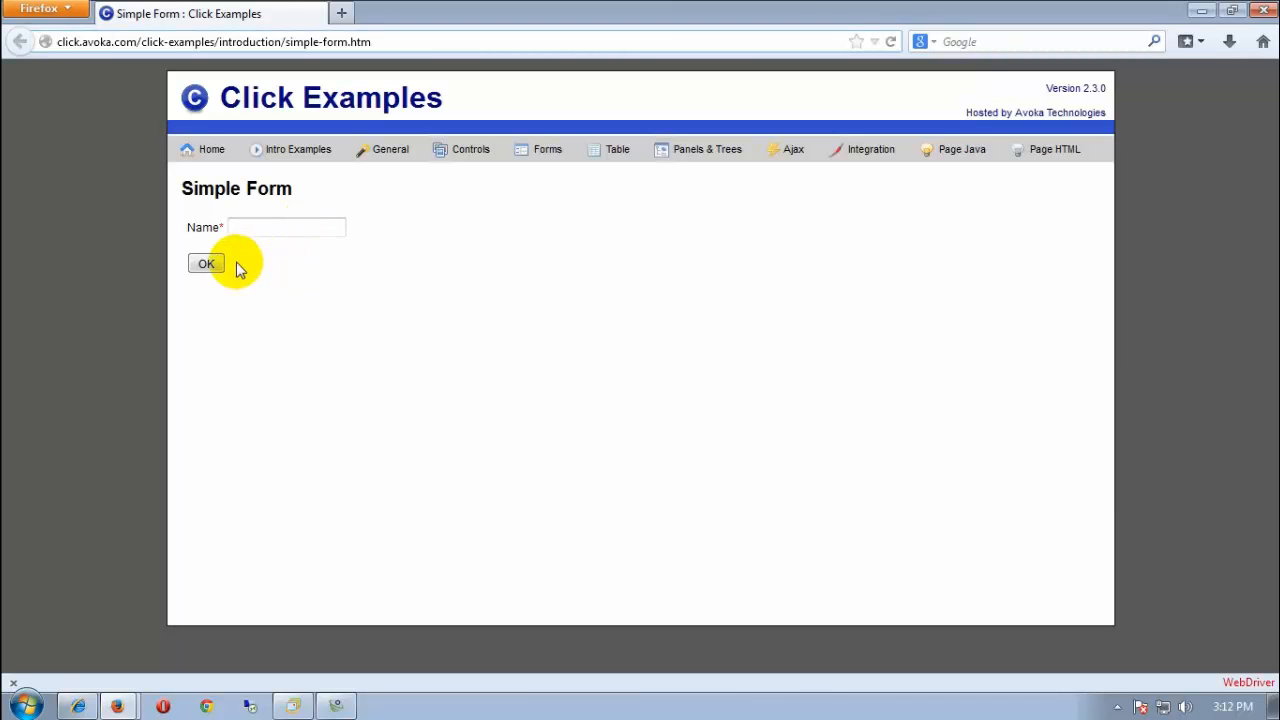
pyautogui.moveTo(230, 300)
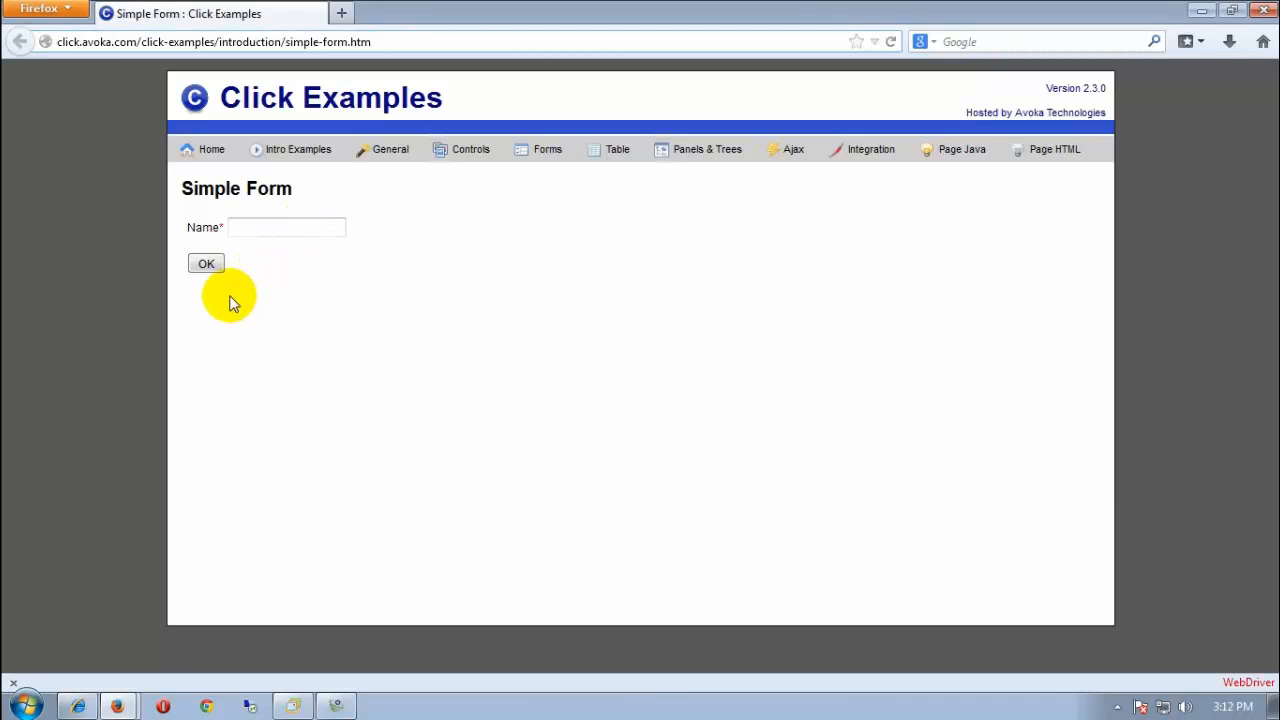
pyautogui.write('Name1')
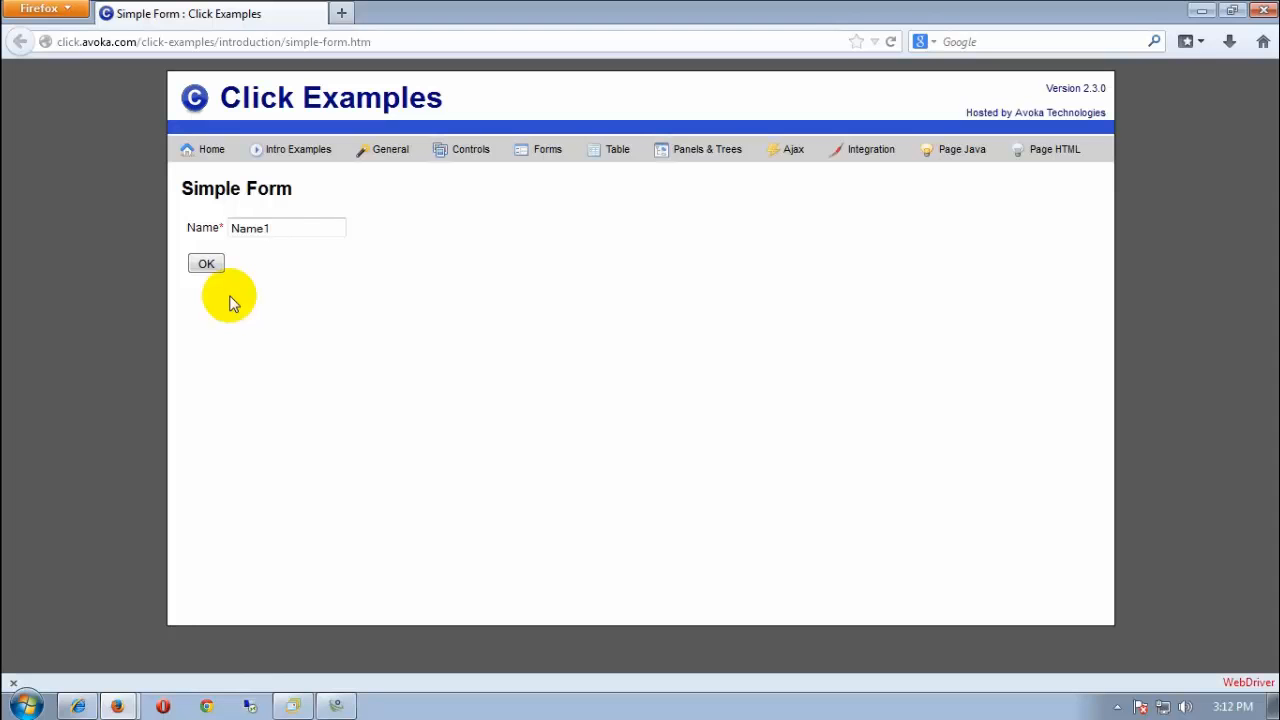
pyautogui.click(288, 228)
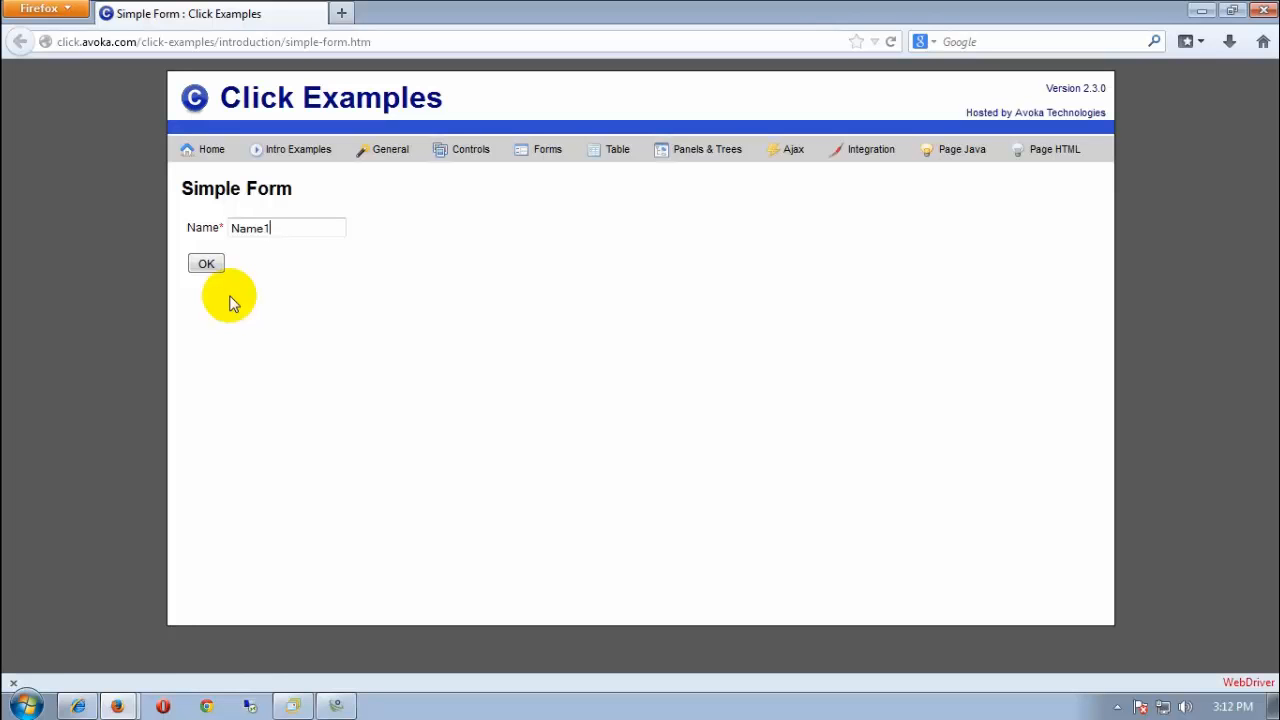
pyautogui.click(206, 264)
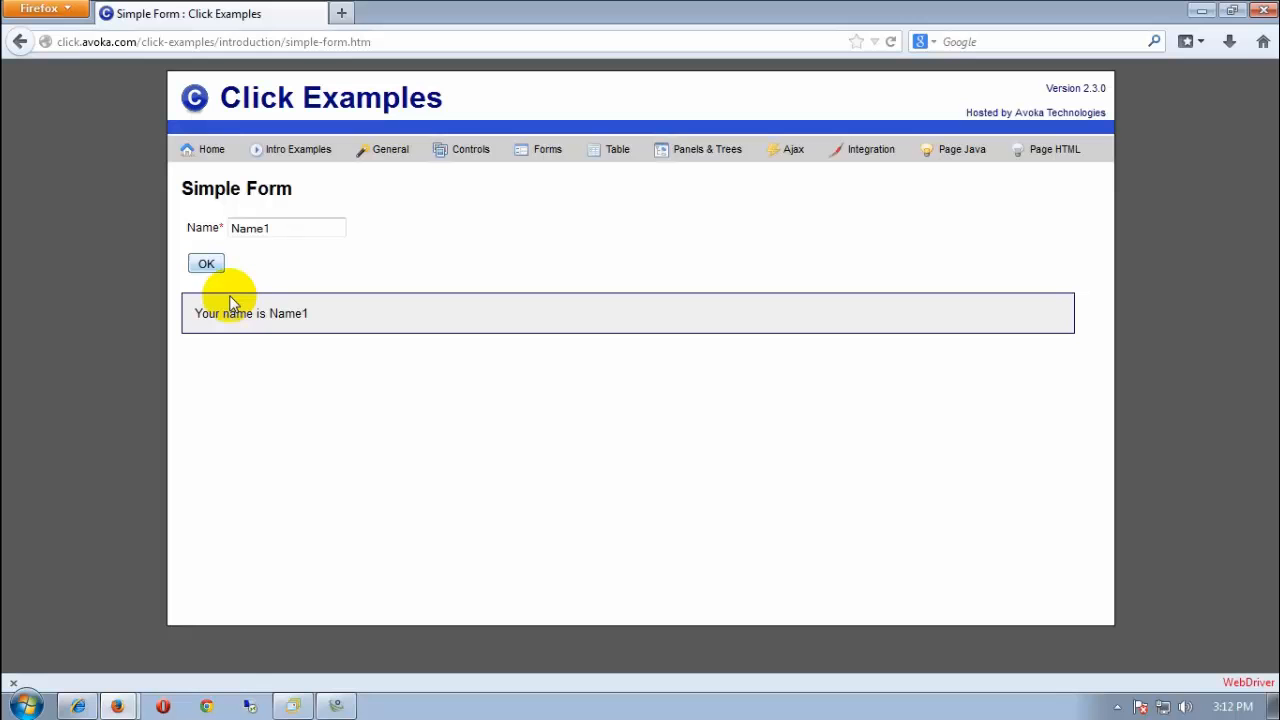
pyautogui.moveTo(304, 338)
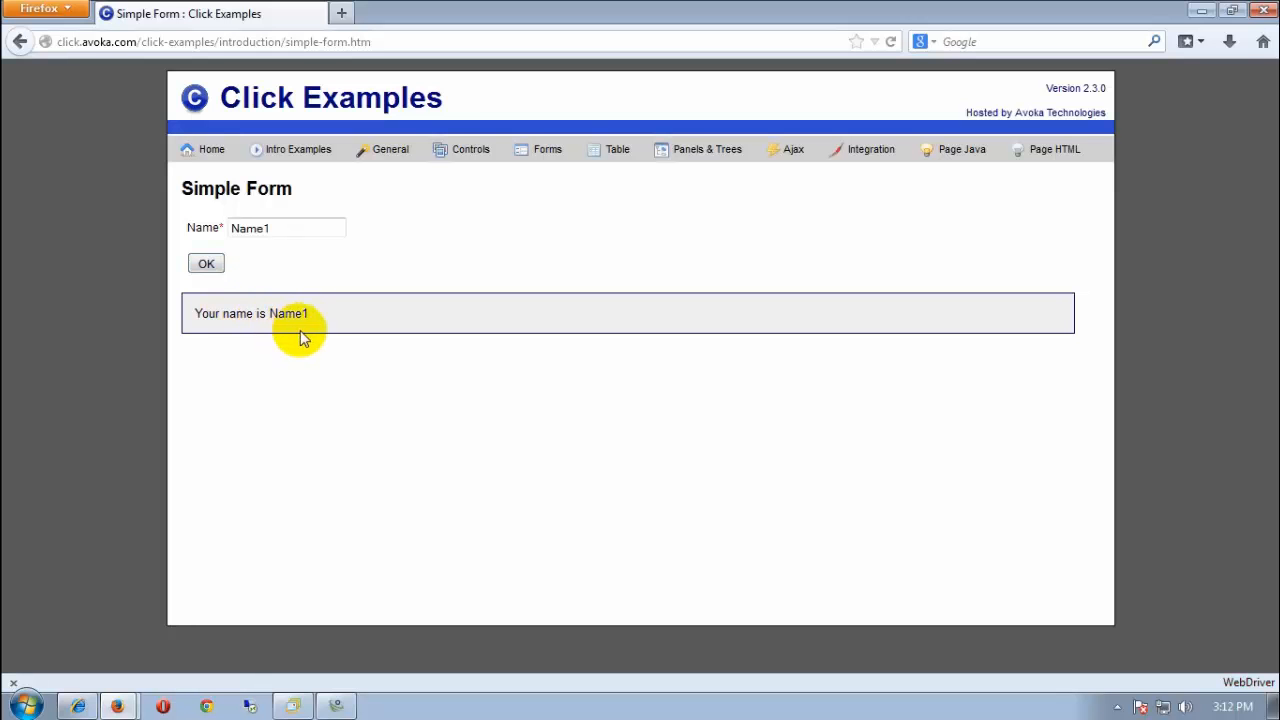
pyautogui.moveTo(312, 324)
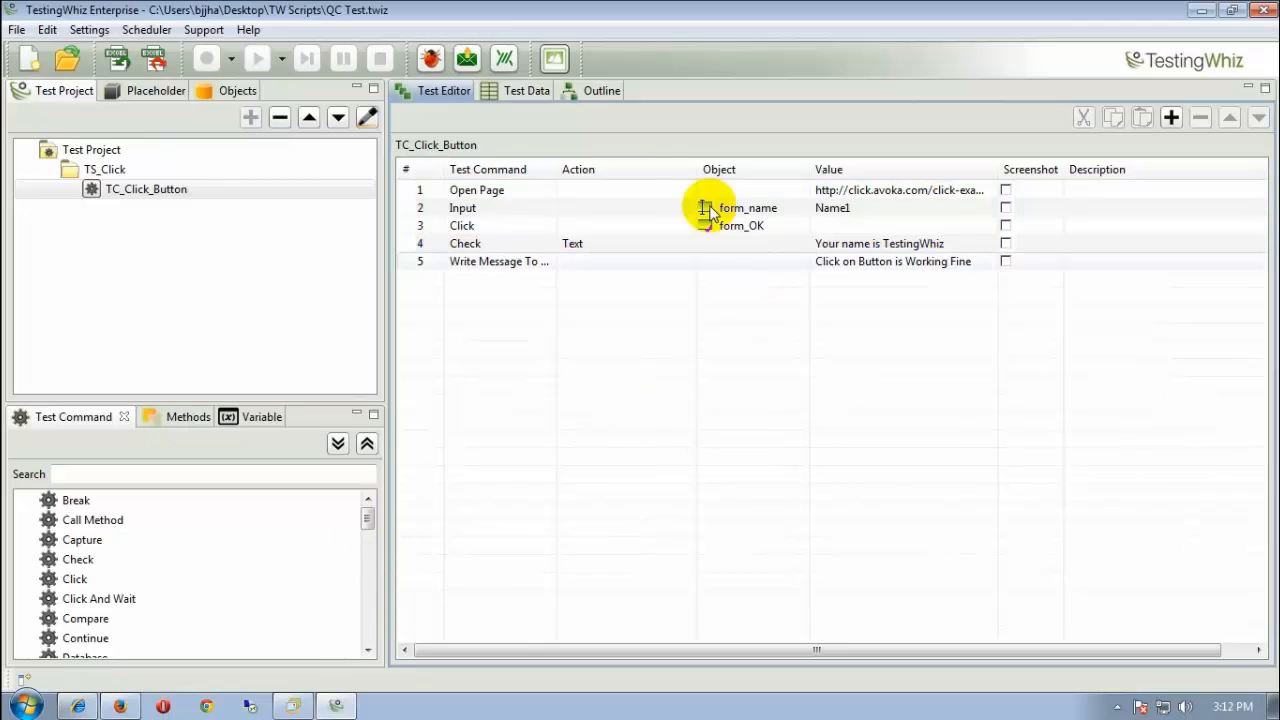
pyautogui.moveTo(552, 318)
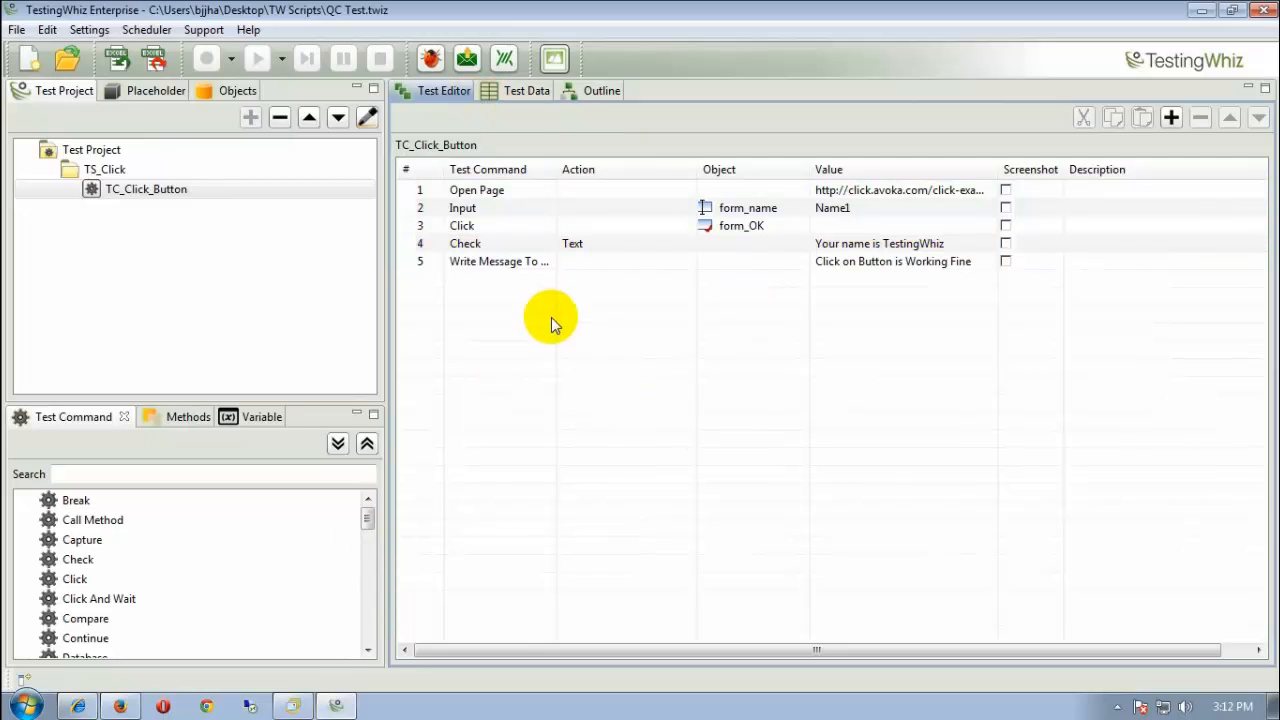
pyautogui.moveTo(548, 318)
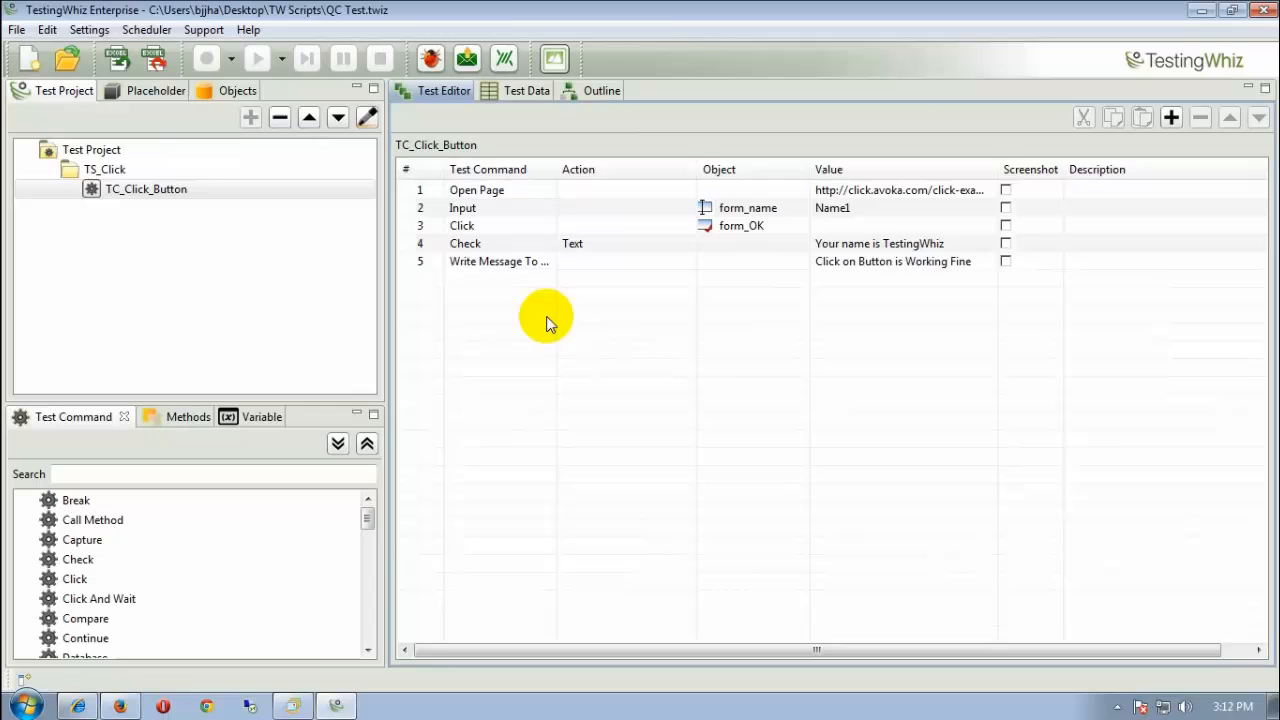
pyautogui.moveTo(452, 290)
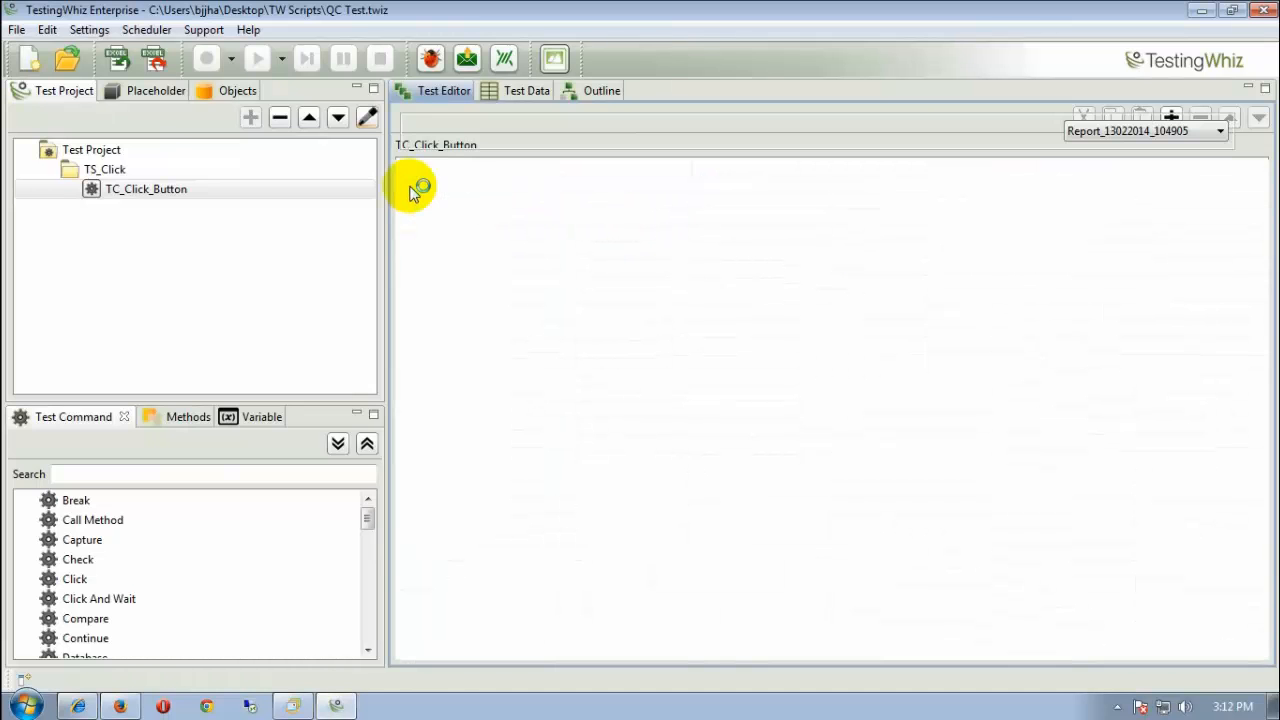
pyautogui.click(256, 58)
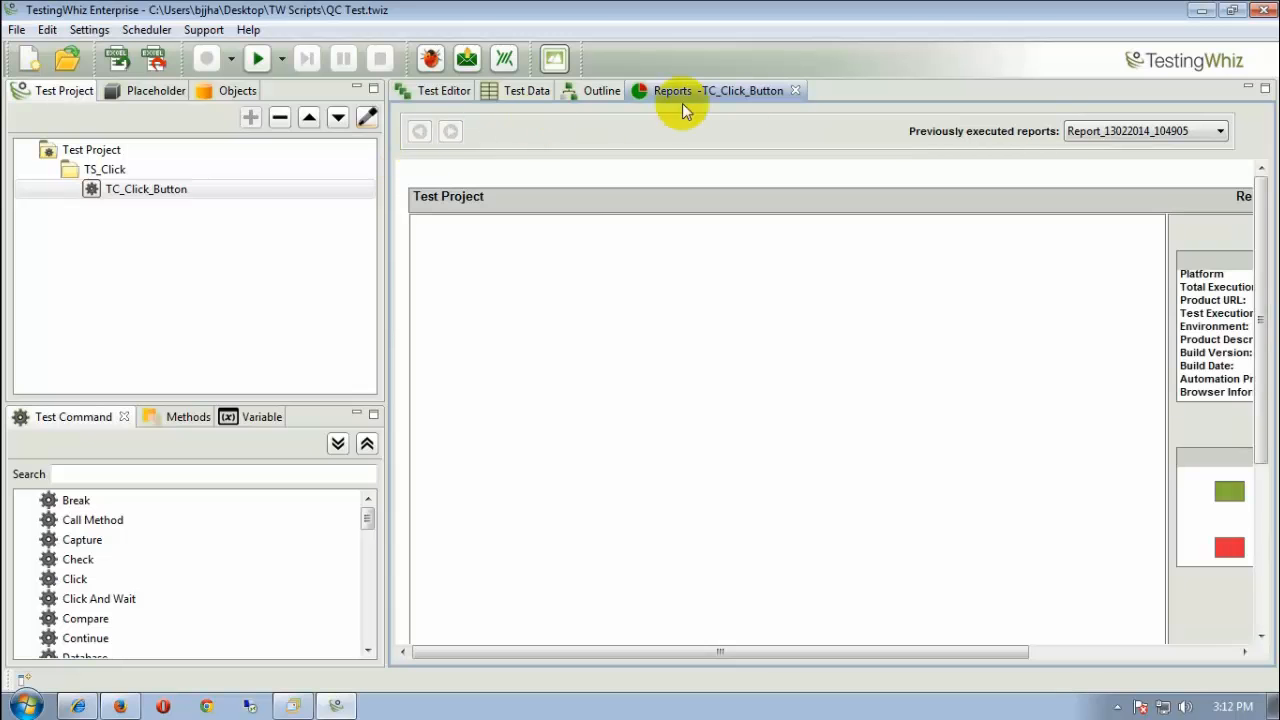
pyautogui.click(672, 90)
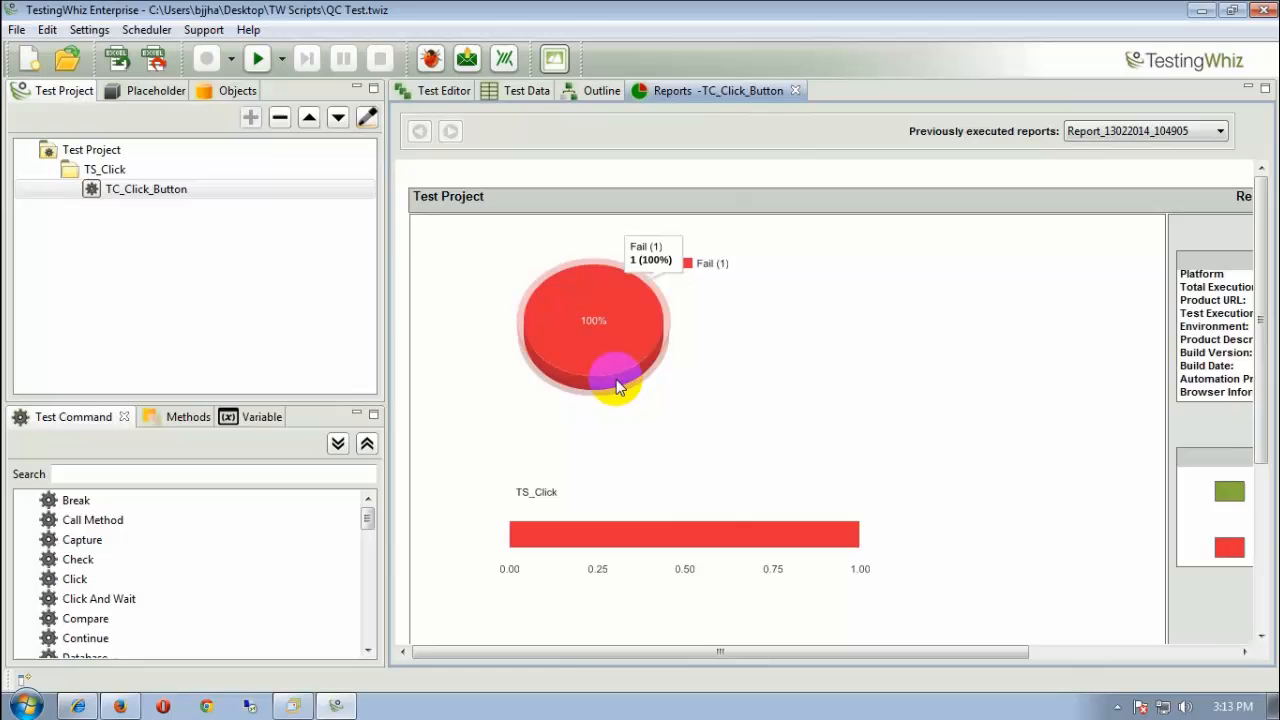
pyautogui.moveTo(590, 356)
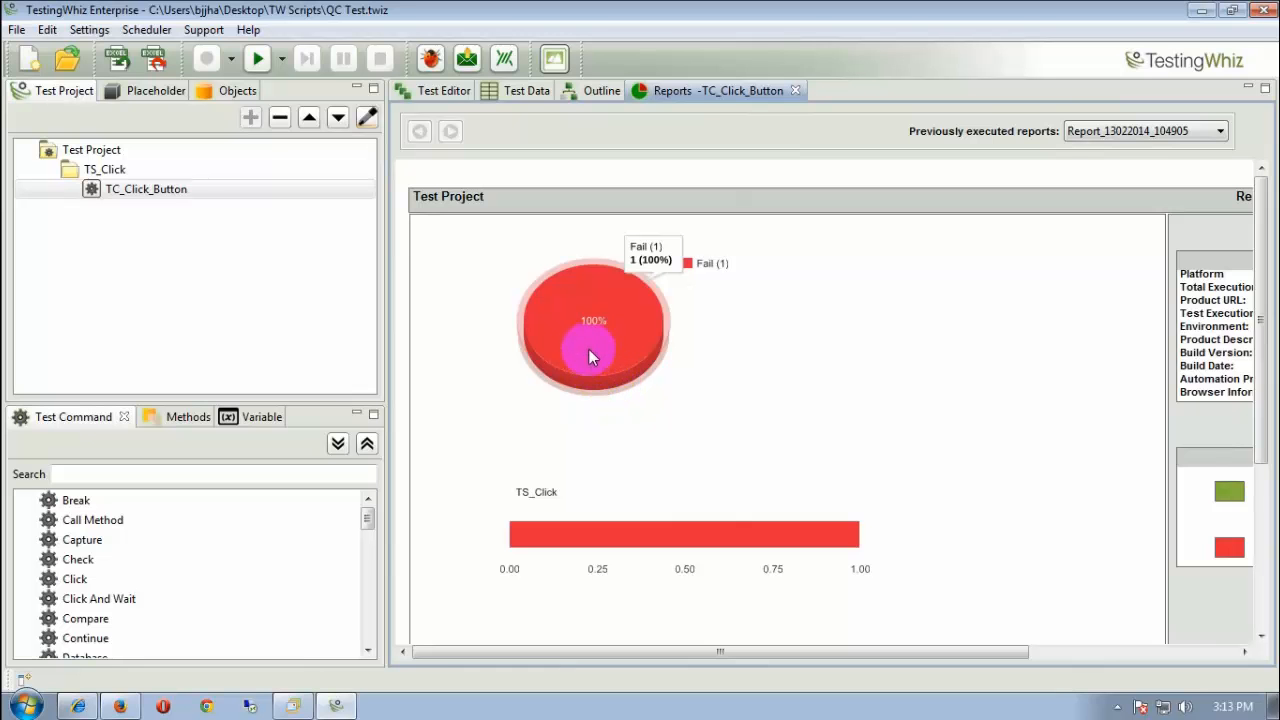
pyautogui.moveTo(744, 150)
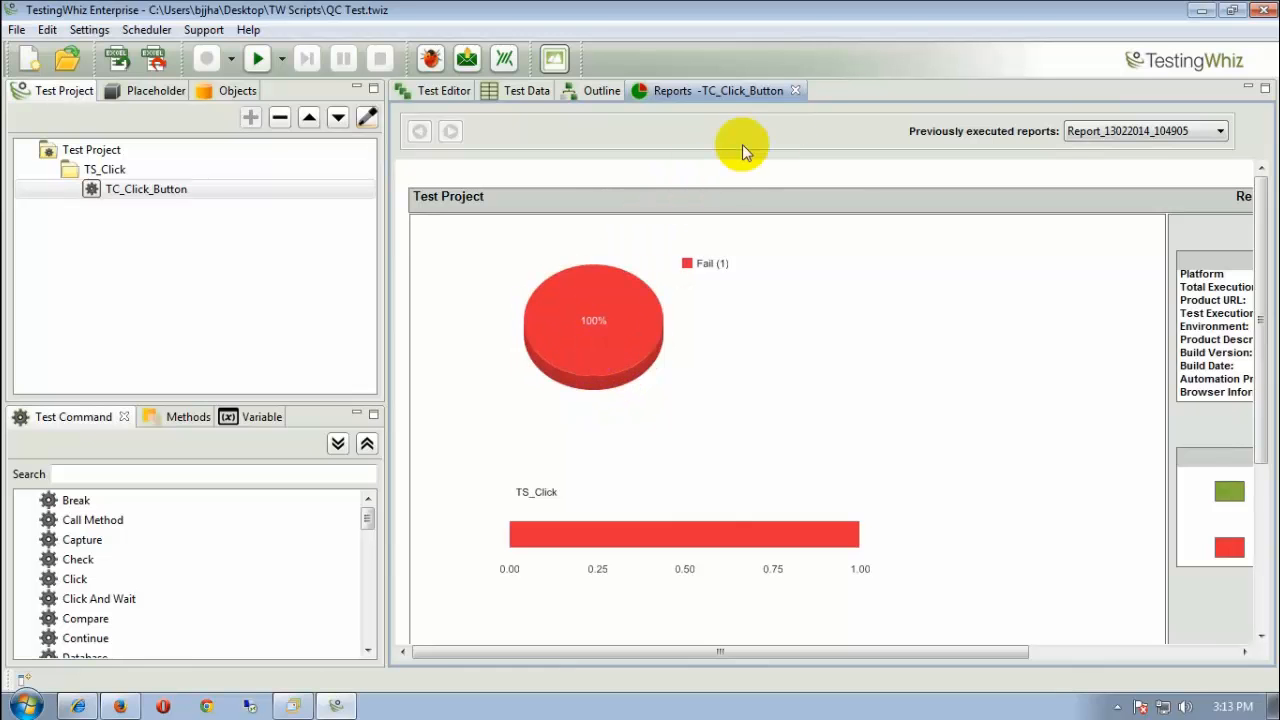
pyautogui.moveTo(796, 96)
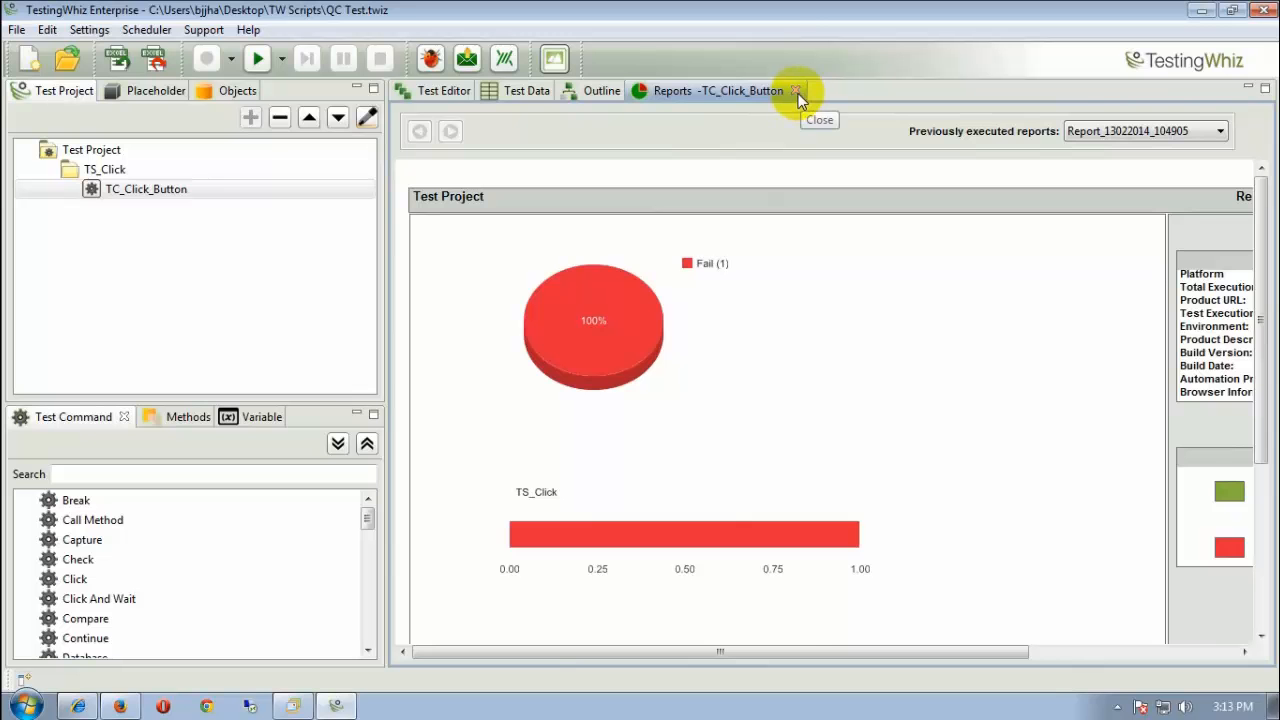
pyautogui.click(796, 92)
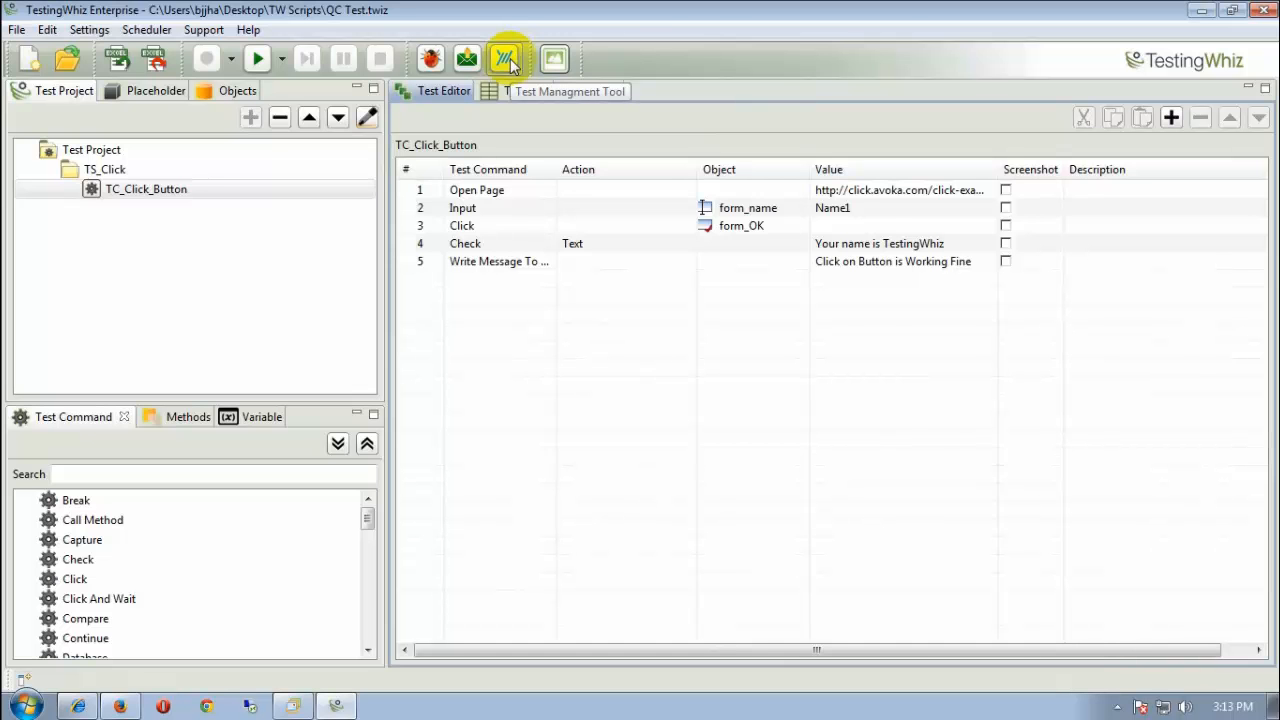
pyautogui.click(508, 58)
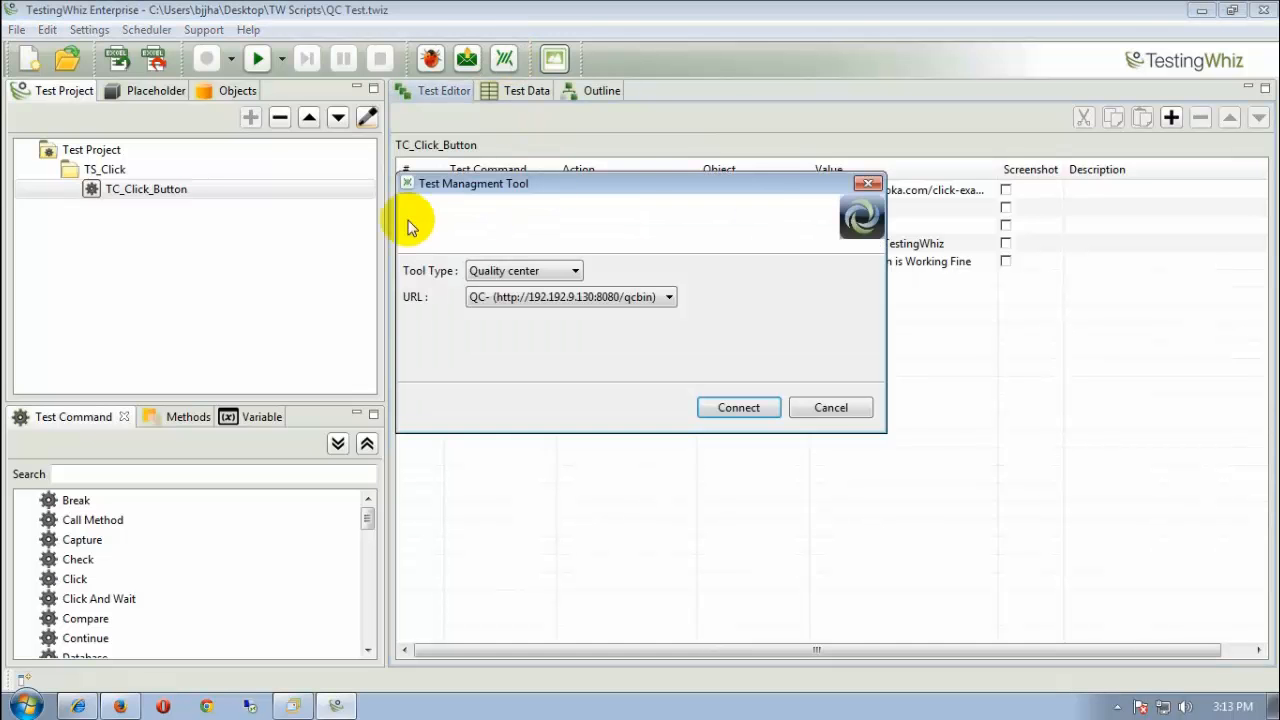
pyautogui.moveTo(564, 270)
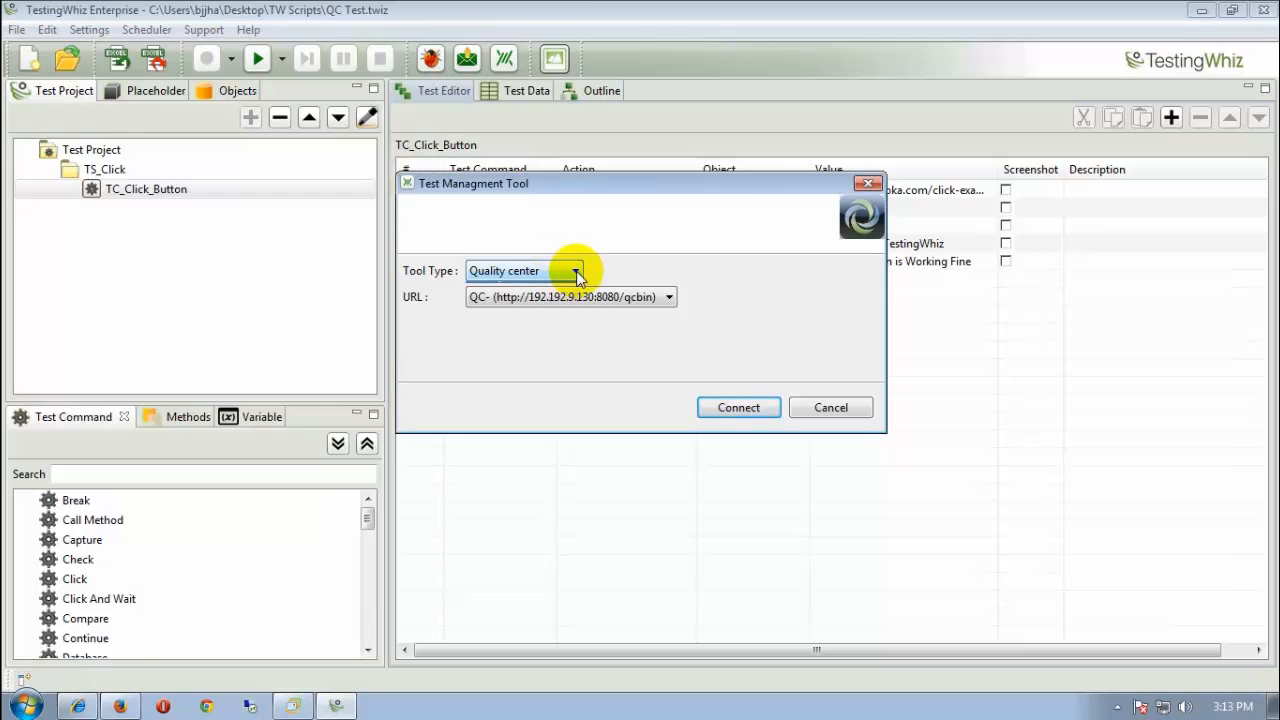
pyautogui.moveTo(436, 296)
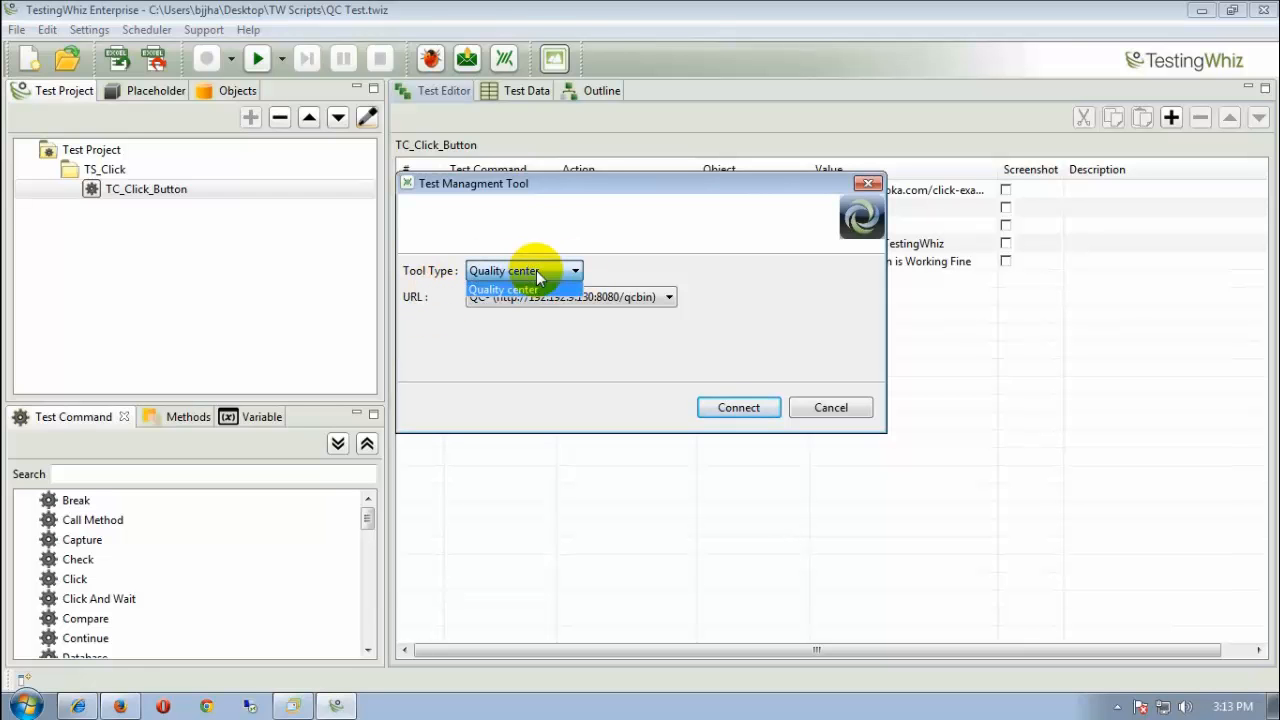
pyautogui.click(520, 288)
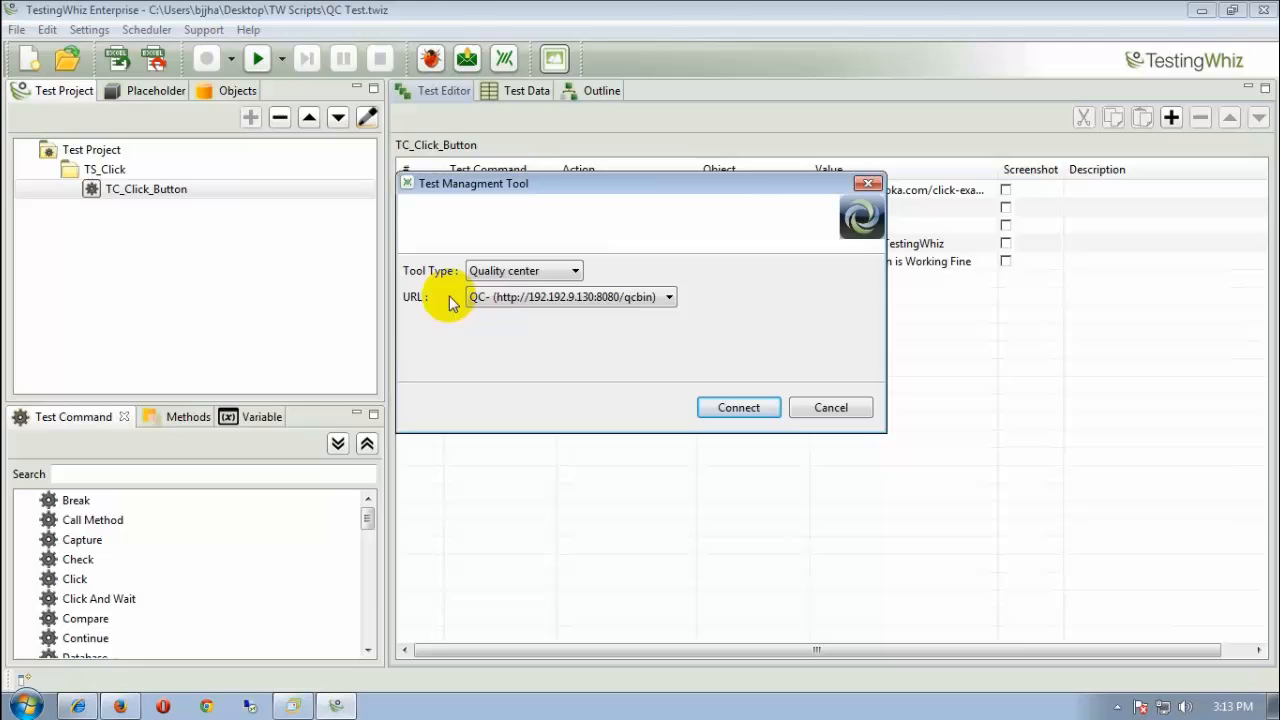
pyautogui.click(668, 296)
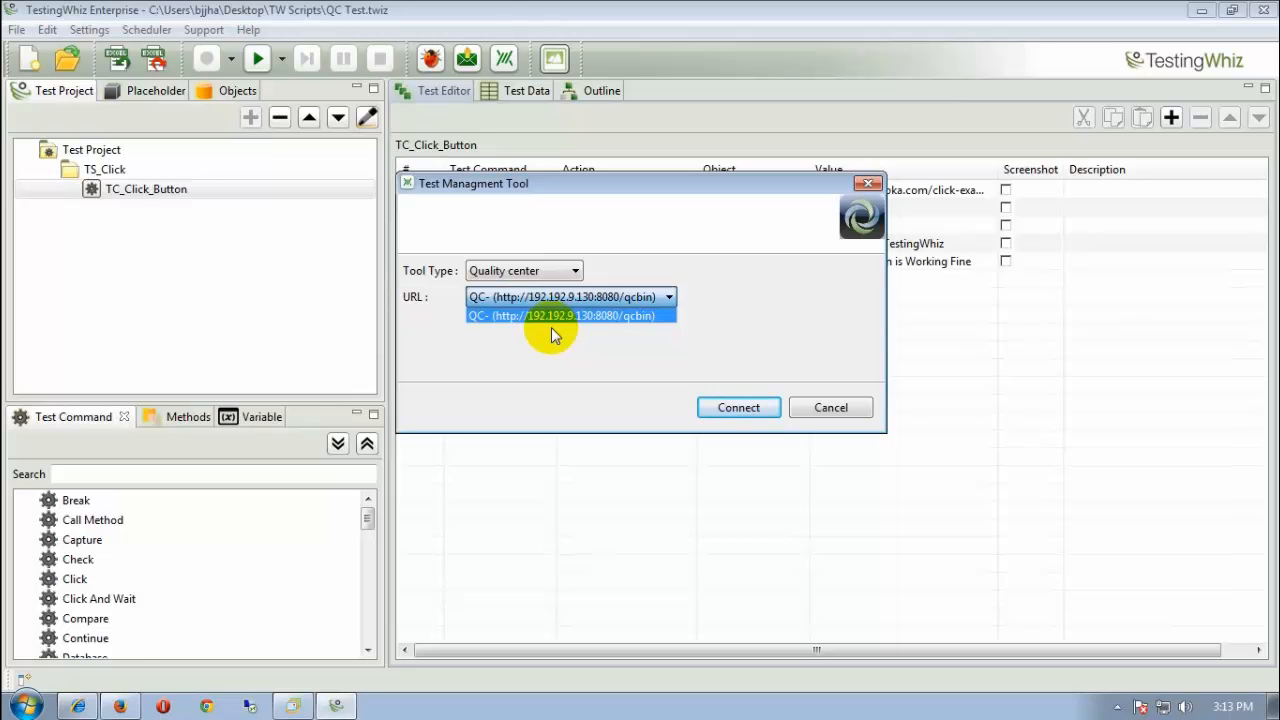
pyautogui.click(560, 316)
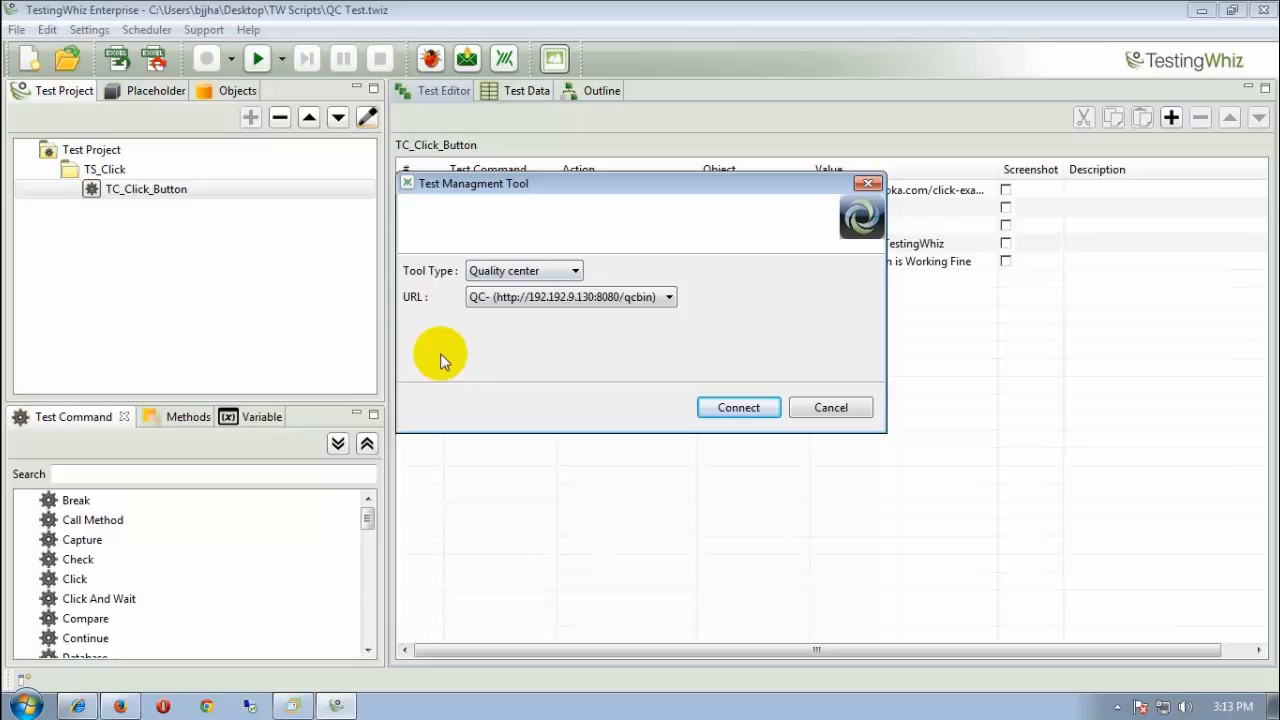
pyautogui.moveTo(640, 358)
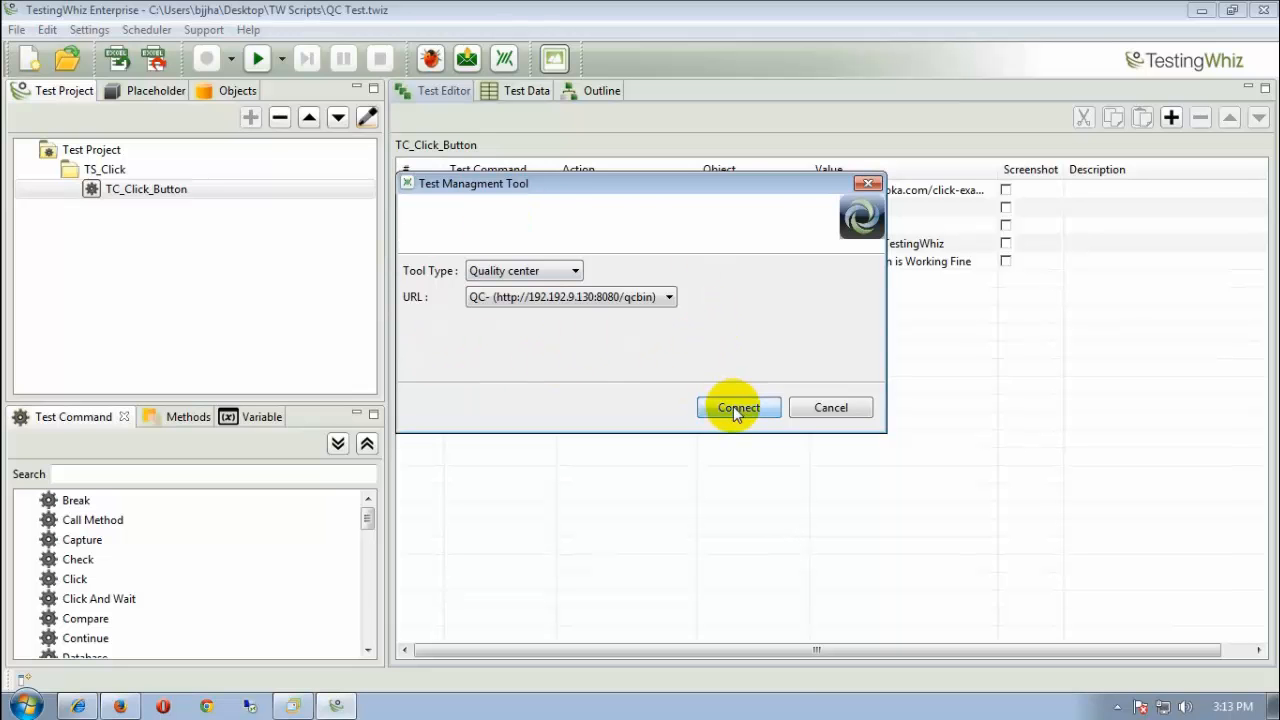
pyautogui.click(740, 408)
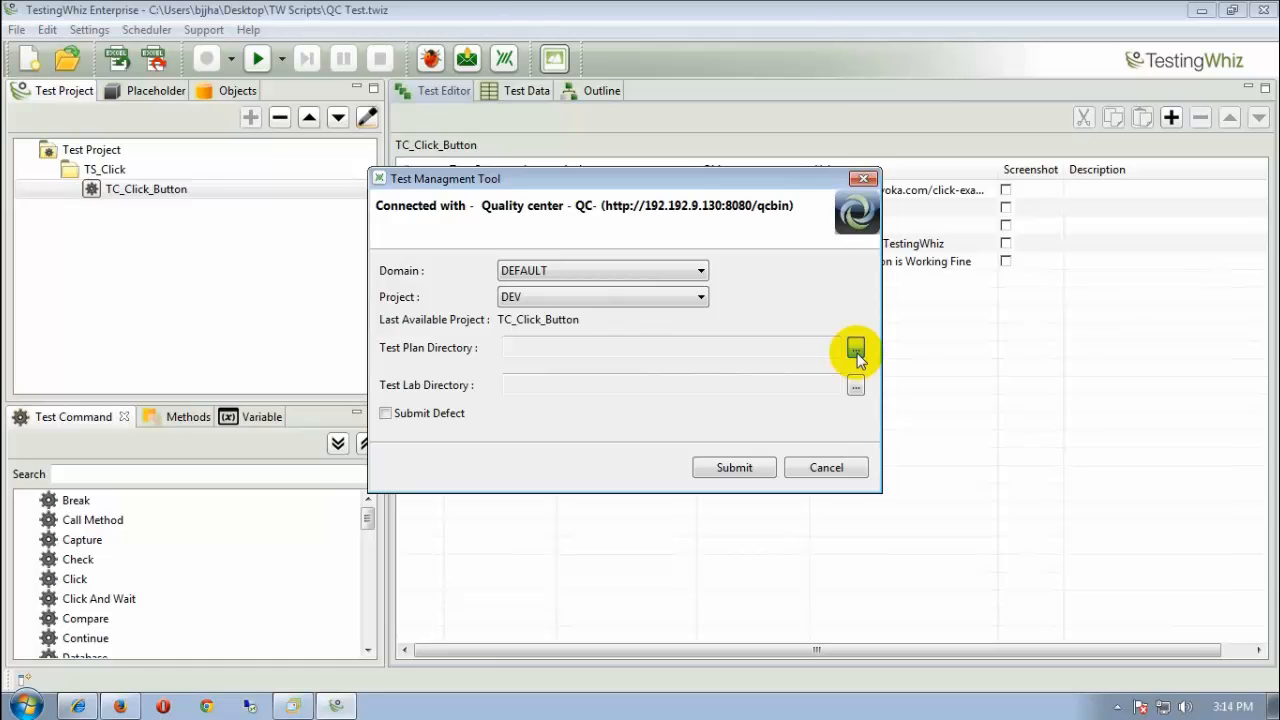
# Create a new Testing folder in the QC test plan and set Subject\Testing as Test Plan Directory
pyautogui.click(856, 348)
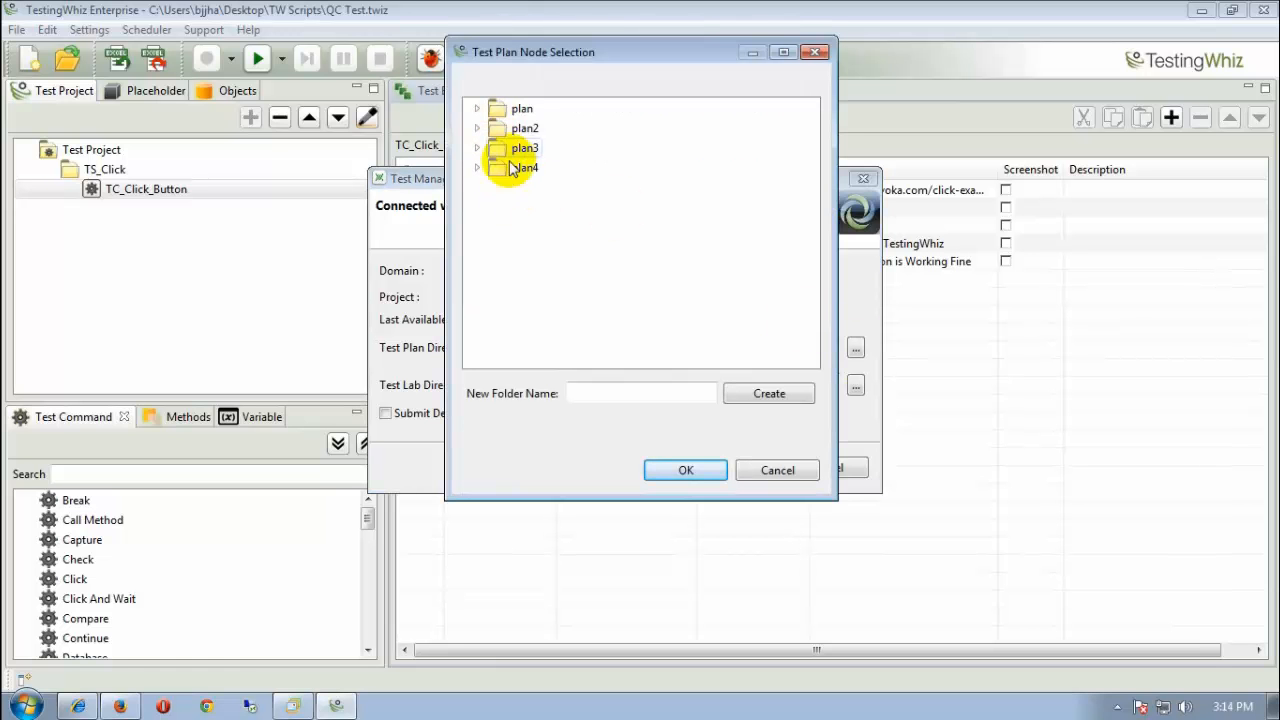
pyautogui.moveTo(512, 192)
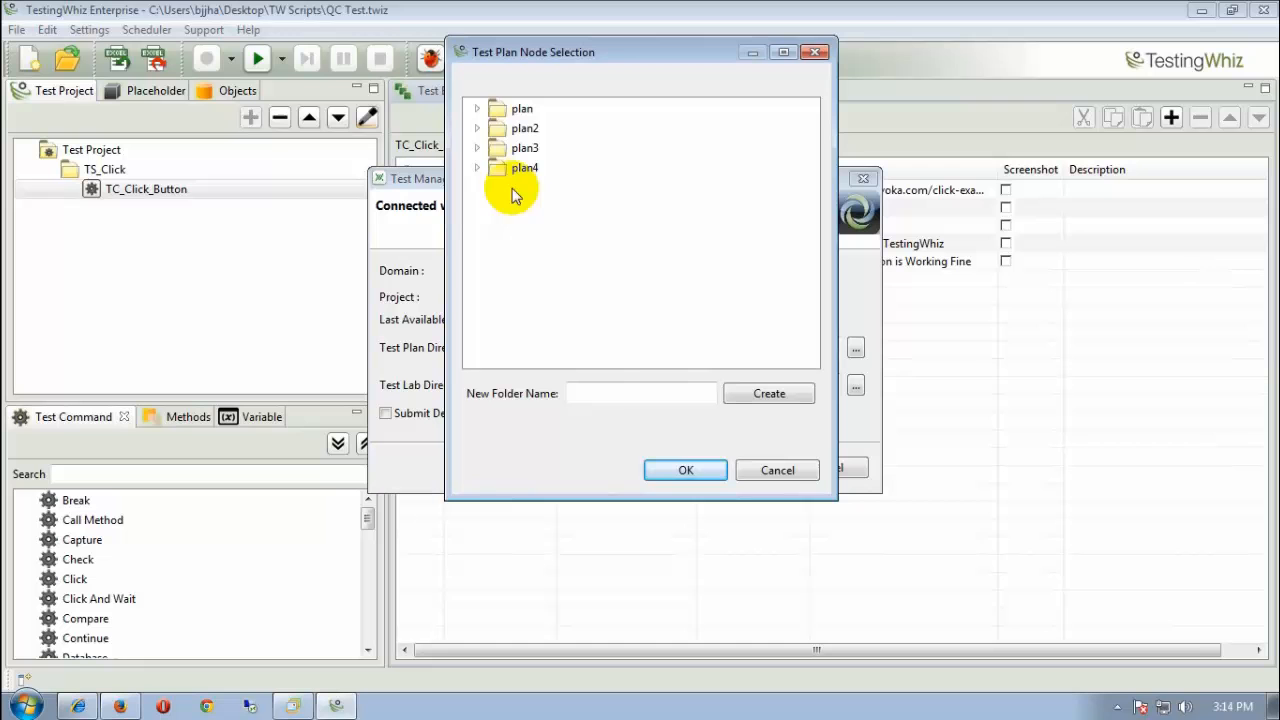
pyautogui.click(640, 392)
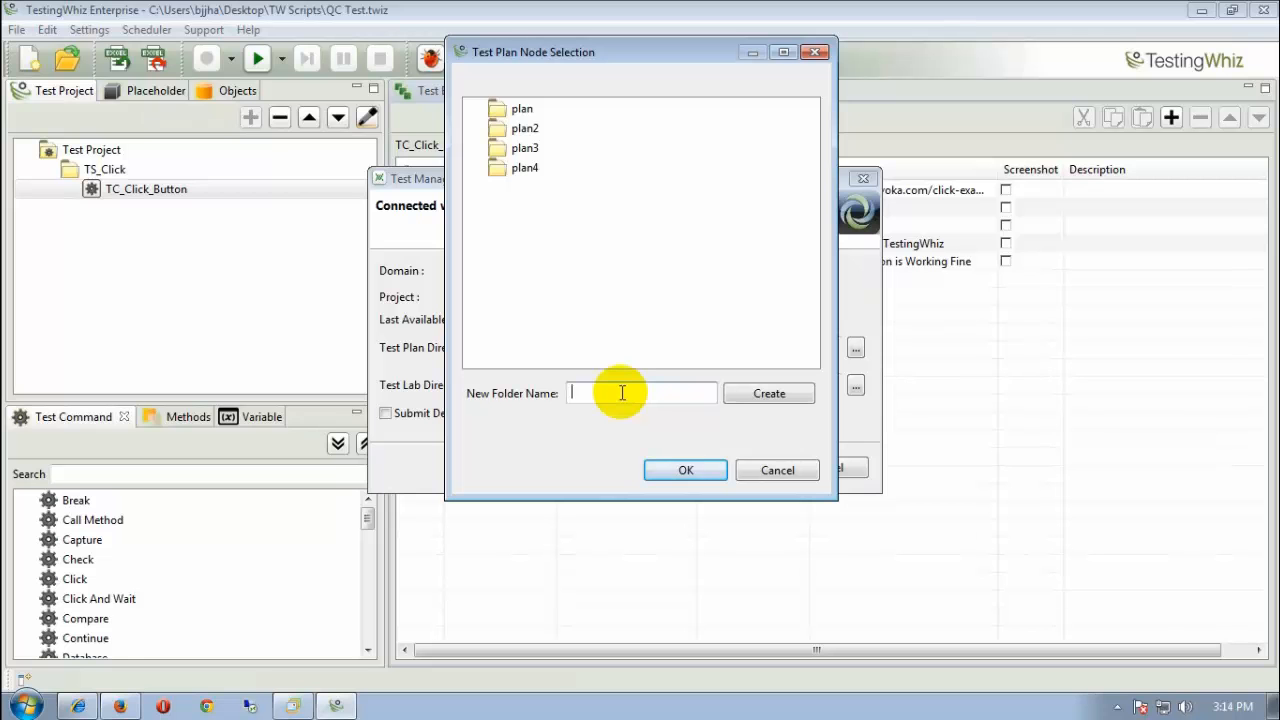
pyautogui.write('Testing')
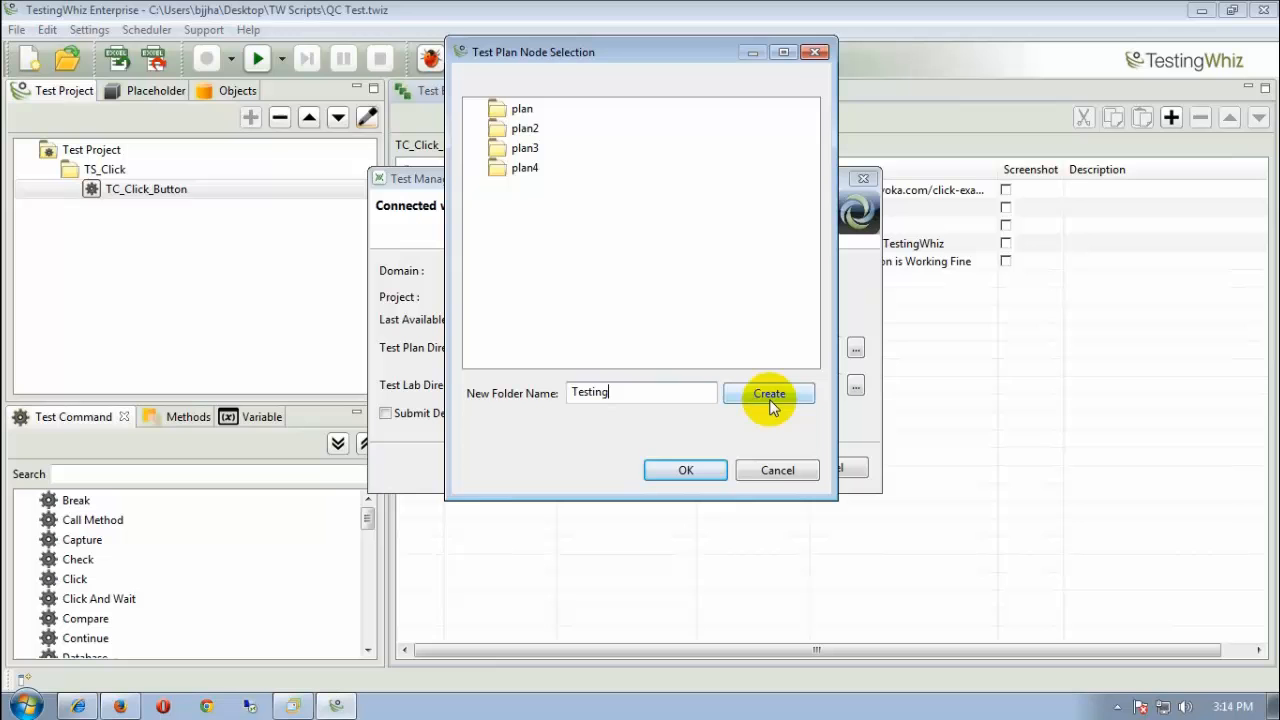
pyautogui.click(768, 392)
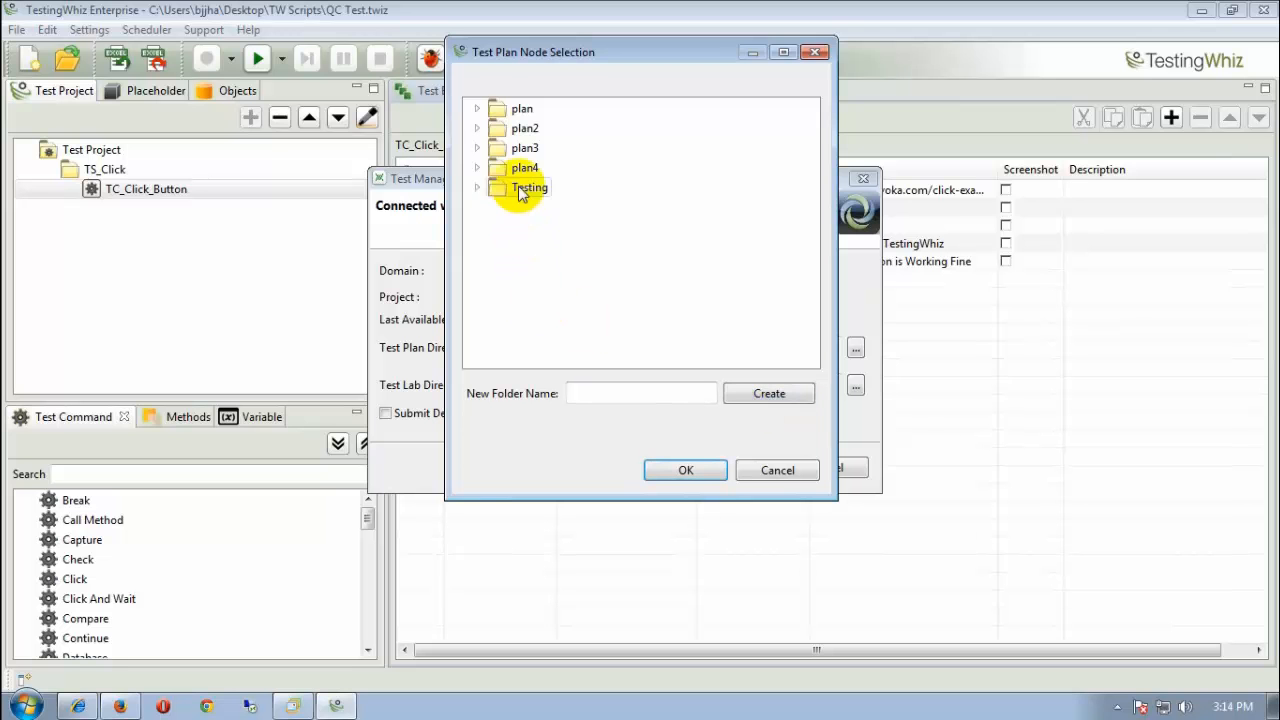
pyautogui.click(684, 470)
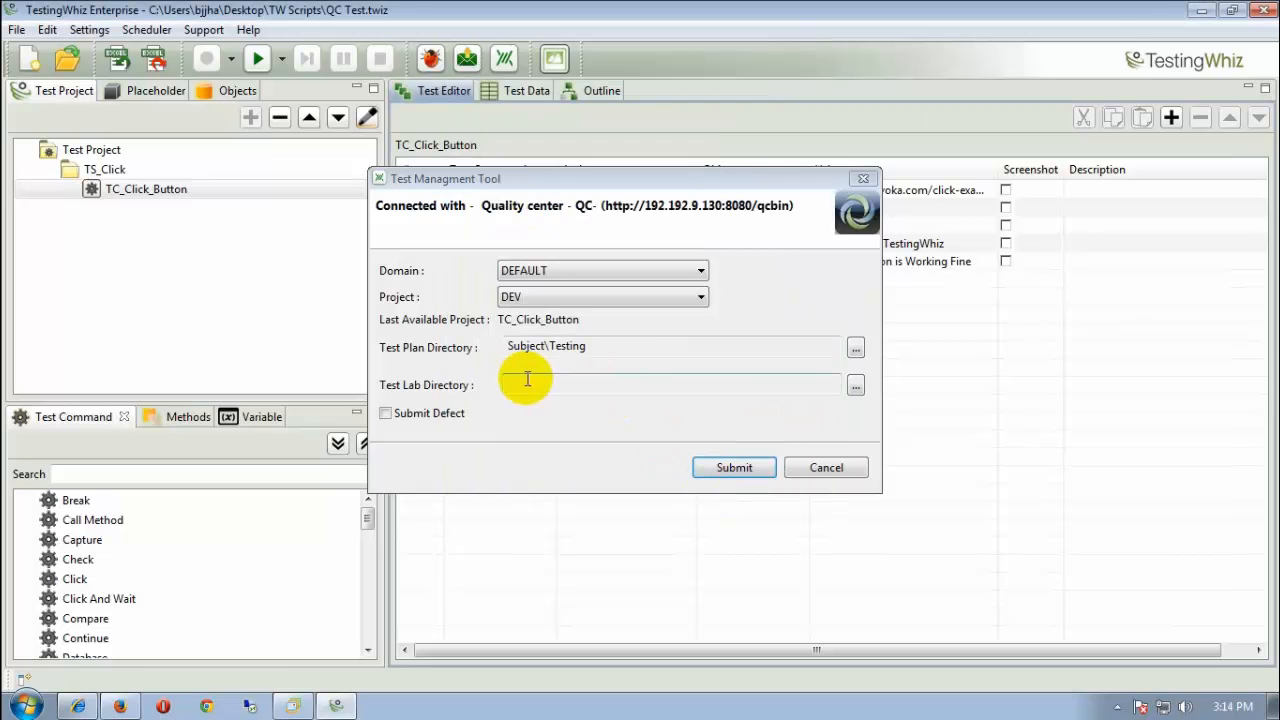
# Create a new Testing folder in the QC test lab and set Root\Testing as Test Lab Directory
pyautogui.click(856, 384)
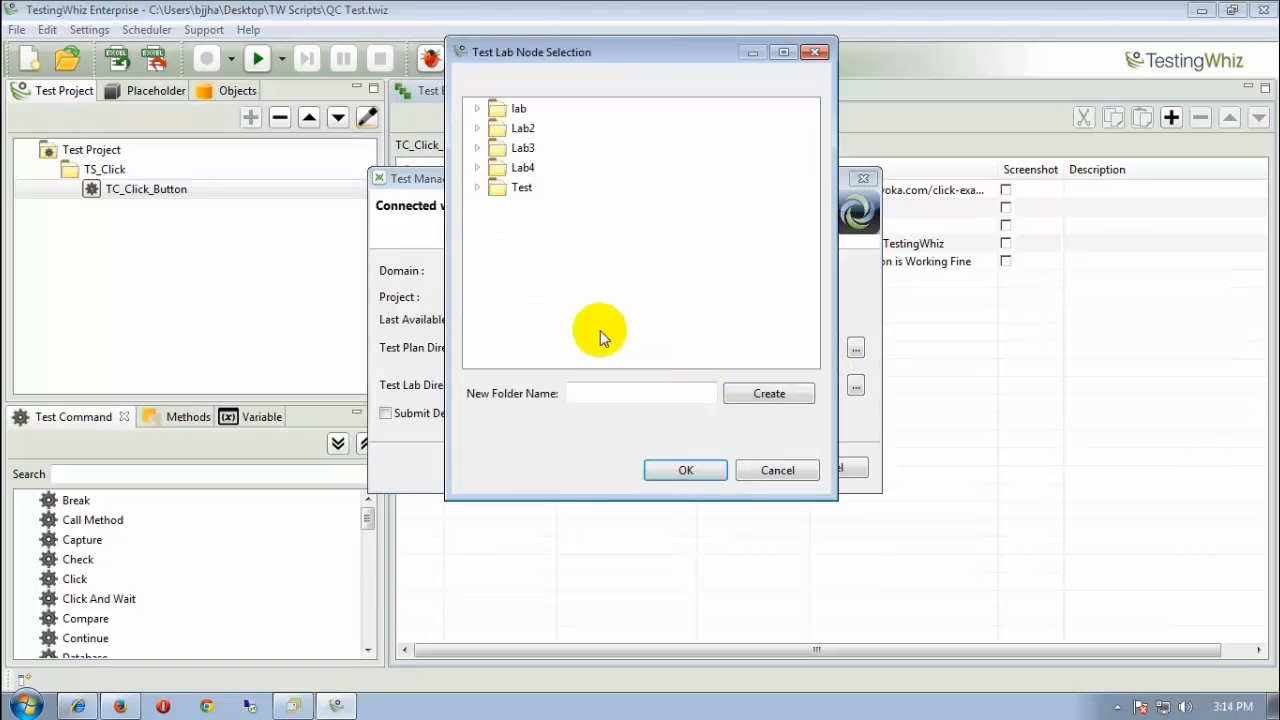
pyautogui.click(640, 392)
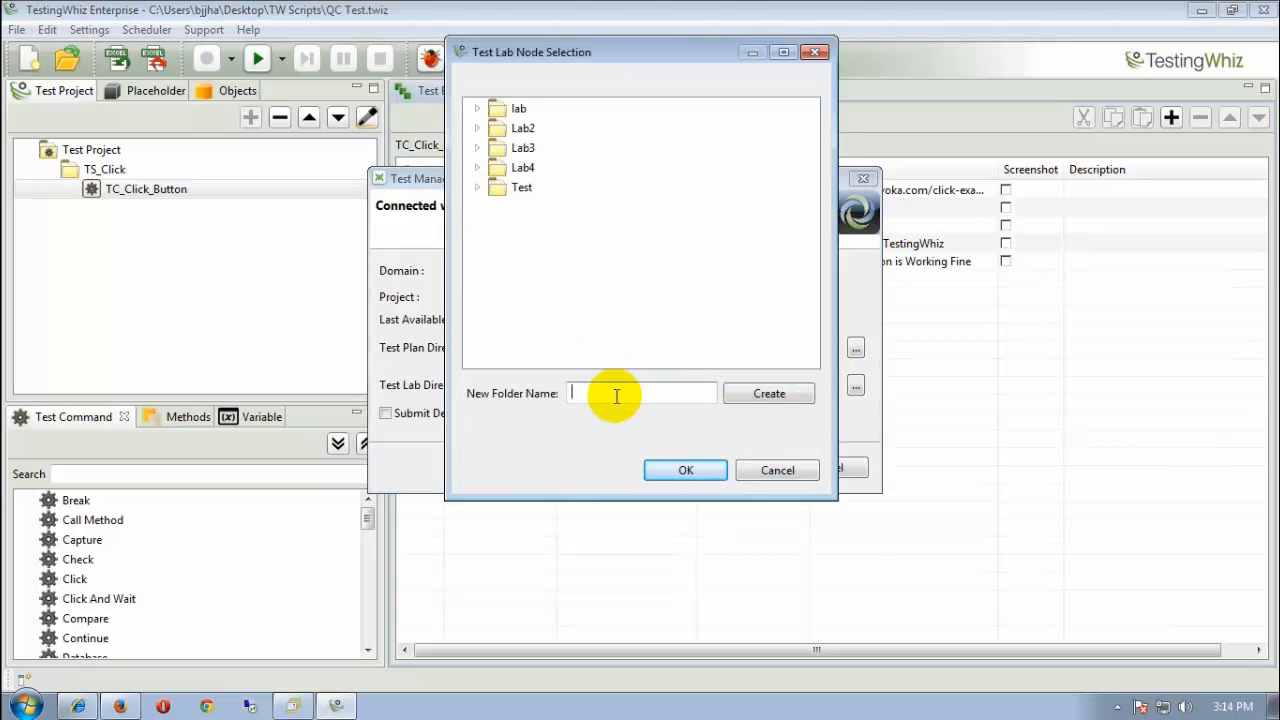
pyautogui.write('Testin')
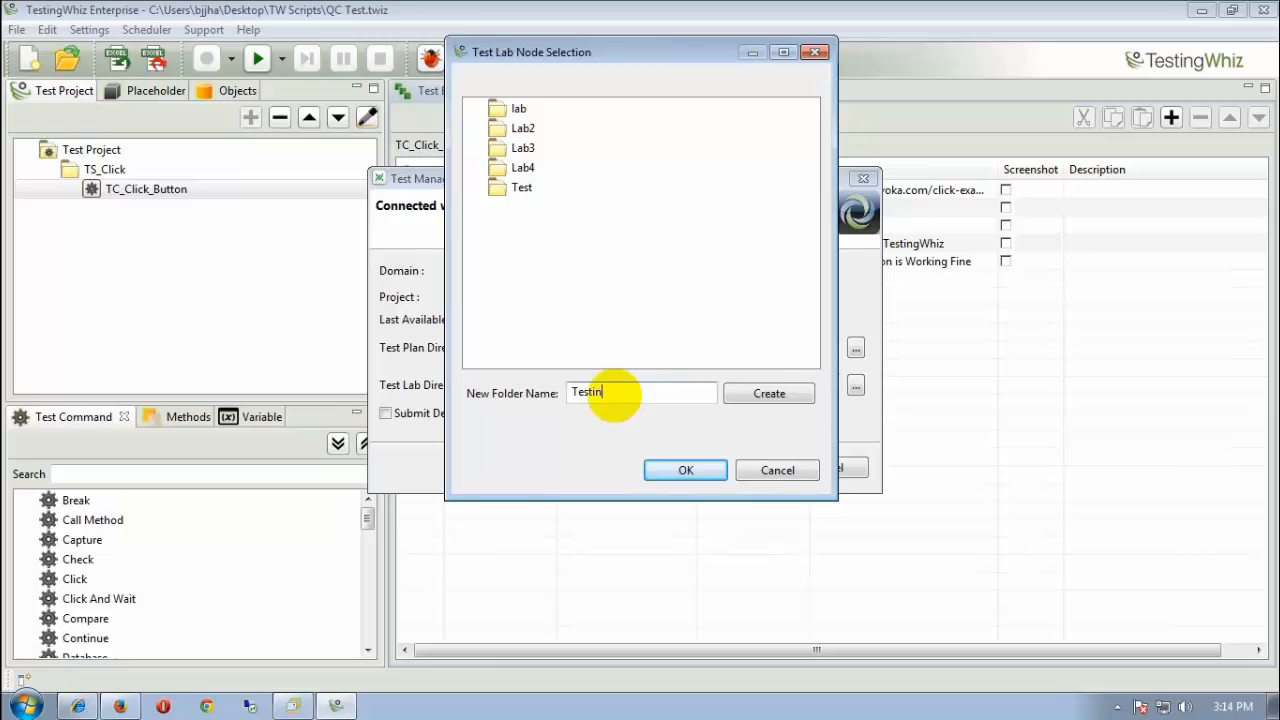
pyautogui.click(768, 392)
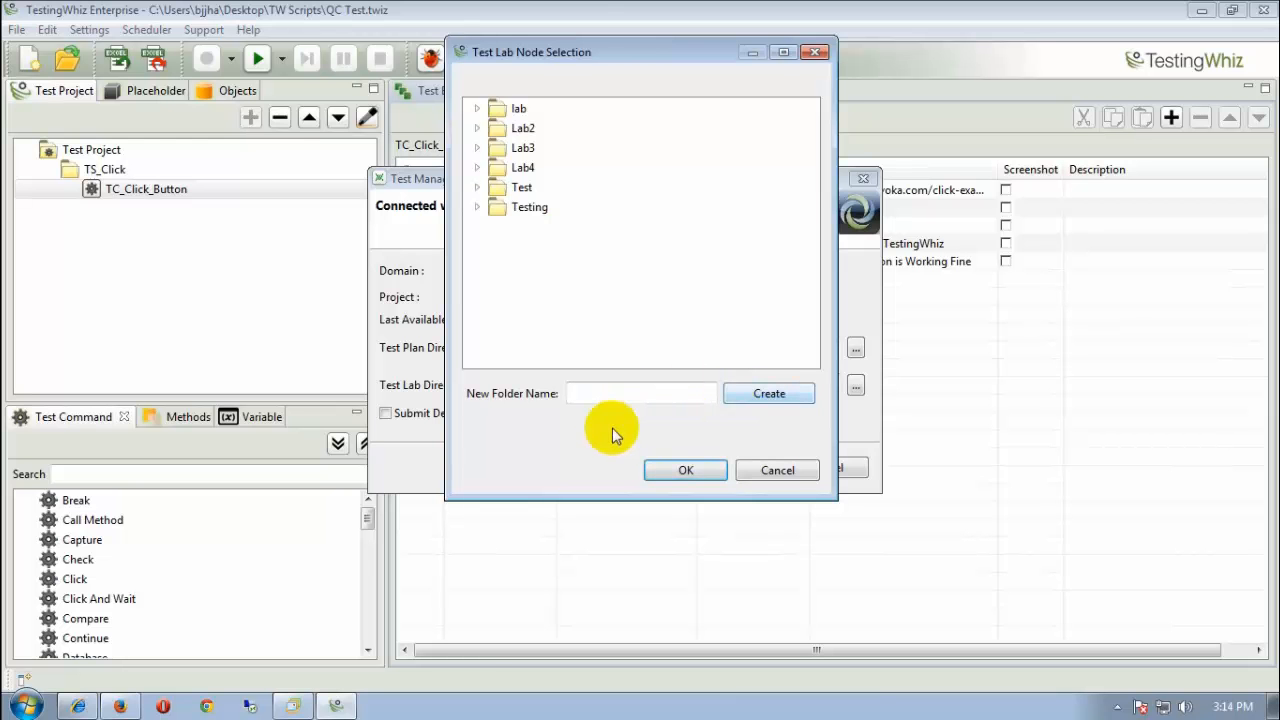
pyautogui.click(684, 470)
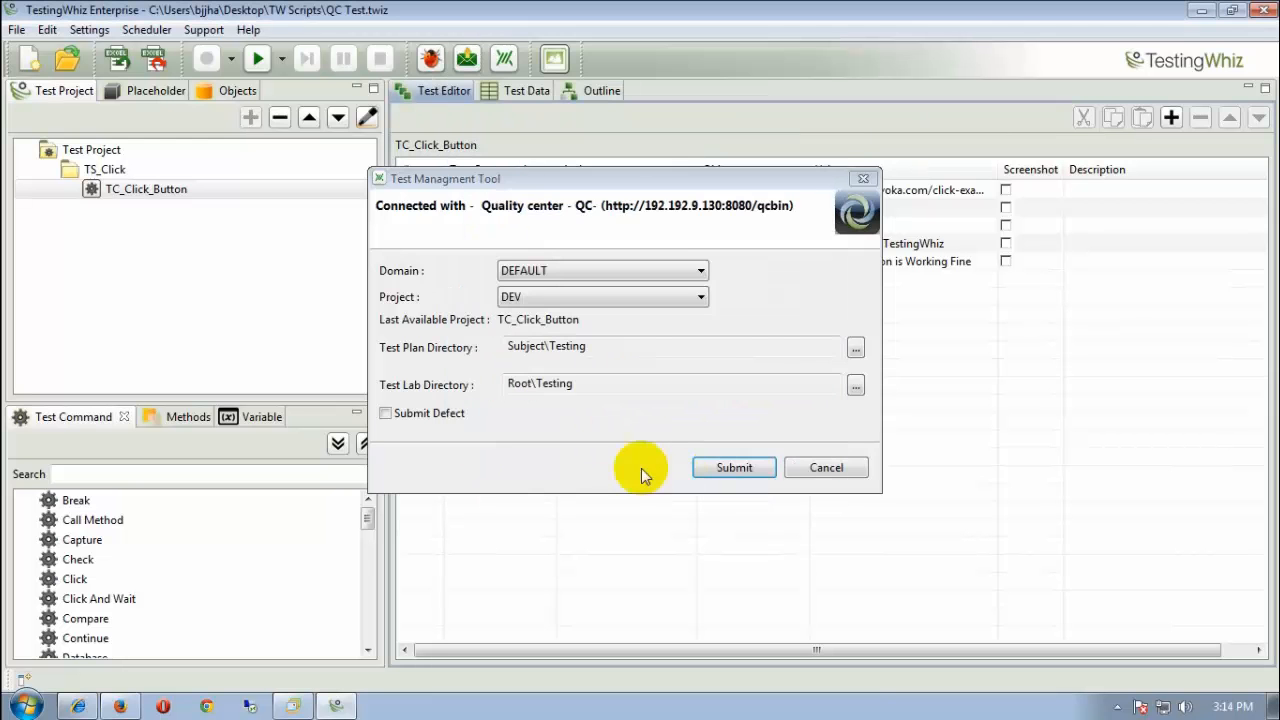
pyautogui.moveTo(510, 414)
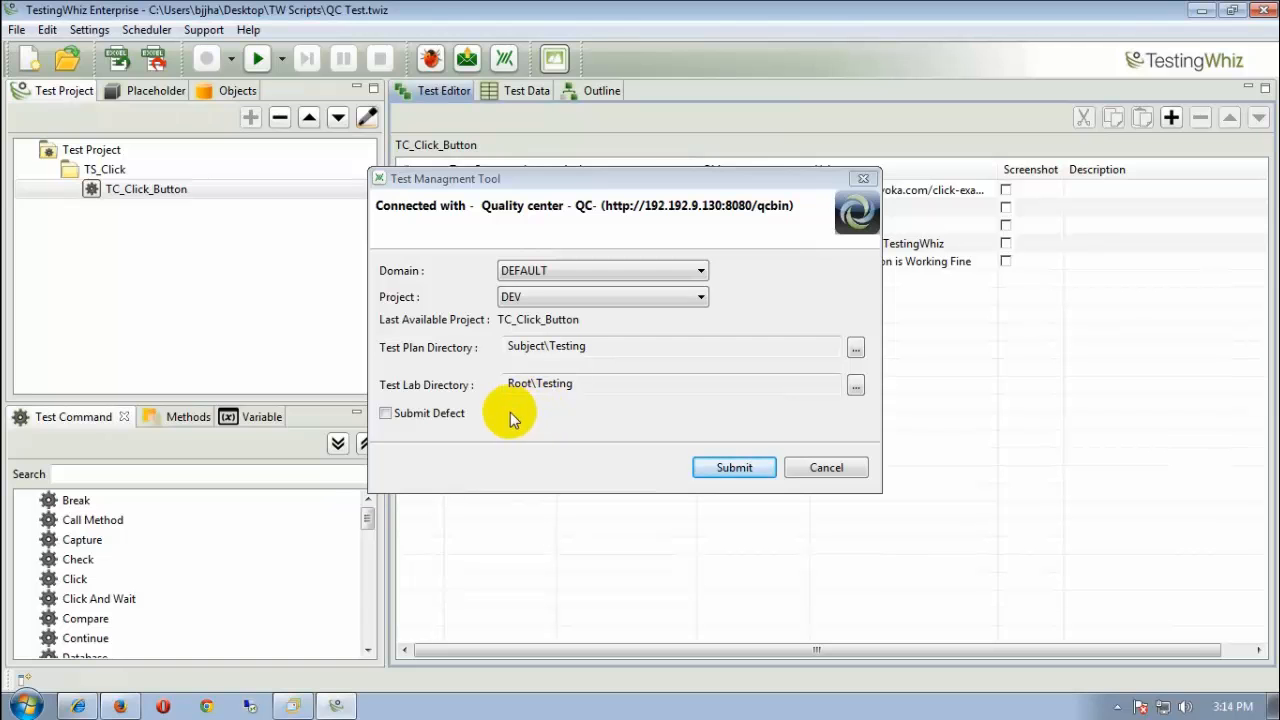
pyautogui.moveTo(412, 444)
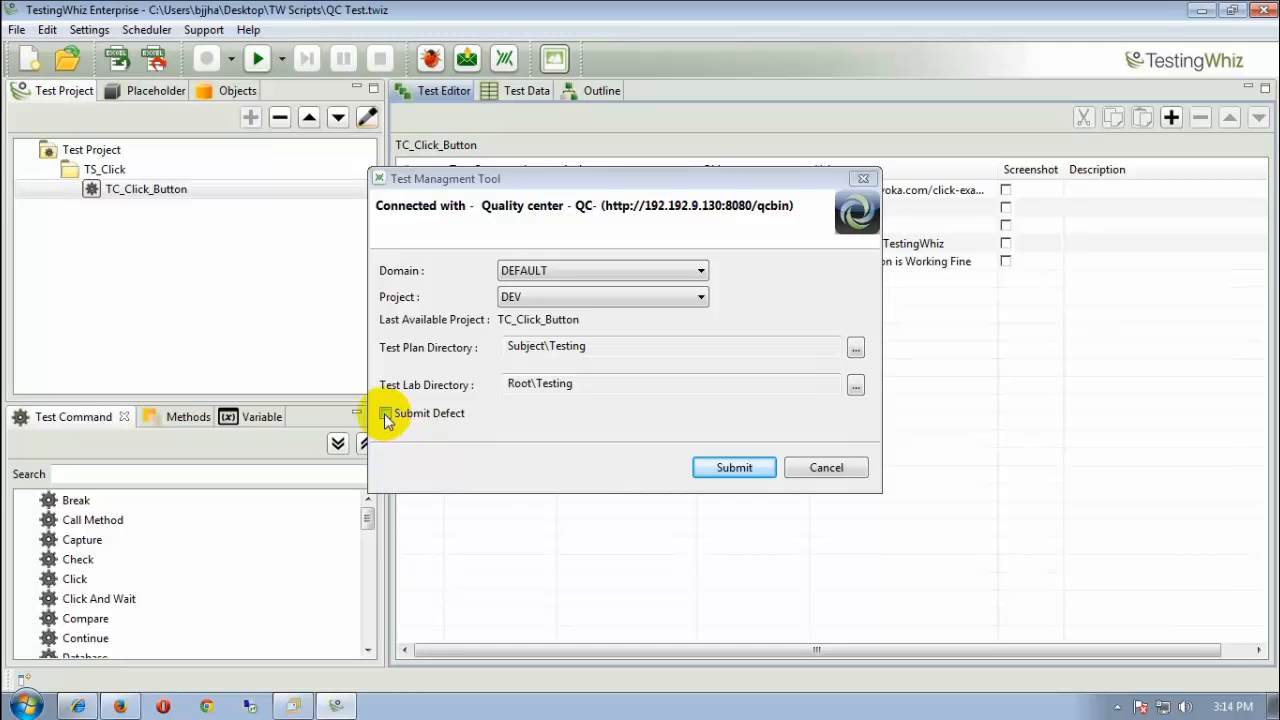
# Keep Submit Defect ticked and submit the test results to Quality Center
pyautogui.click(384, 412)
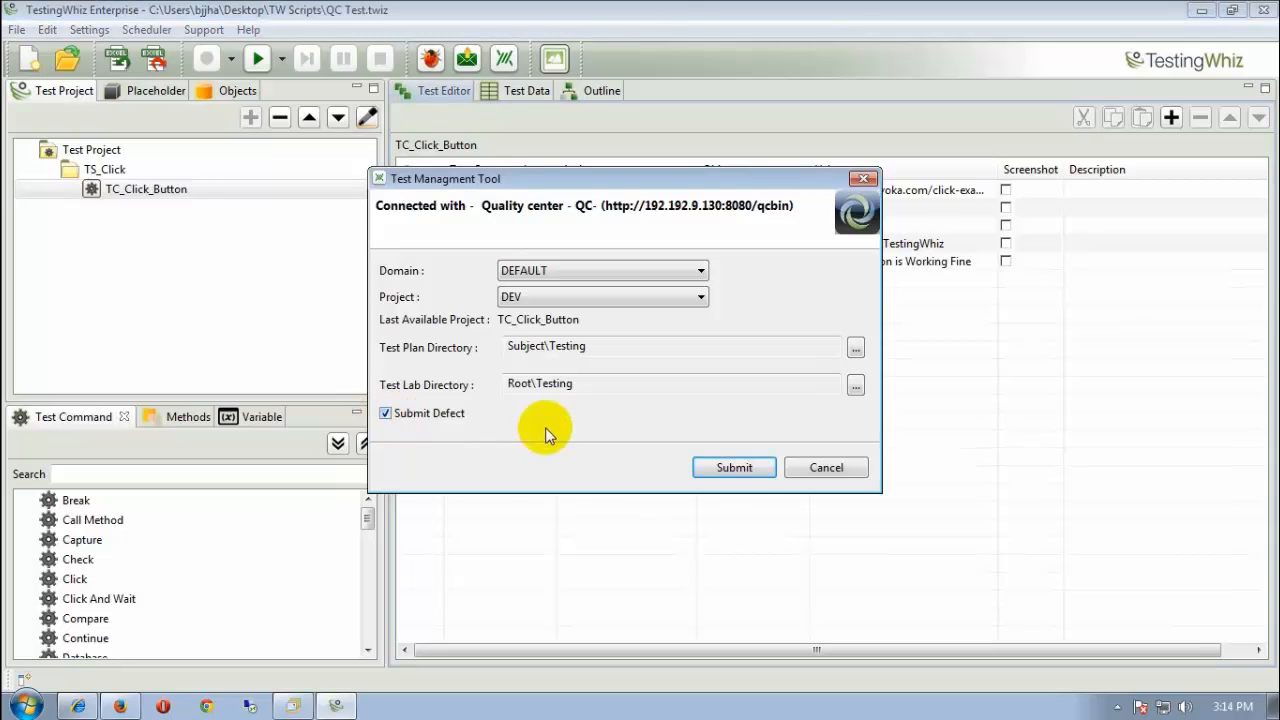
pyautogui.click(384, 412)
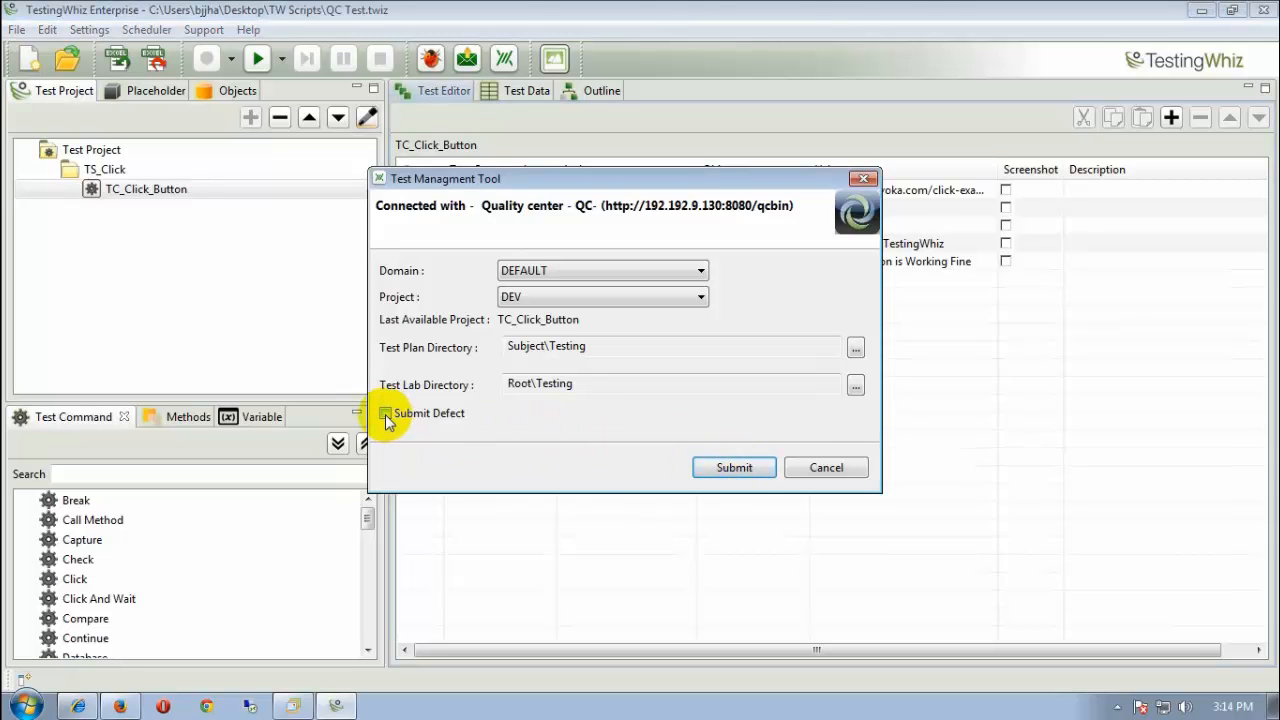
pyautogui.click(384, 412)
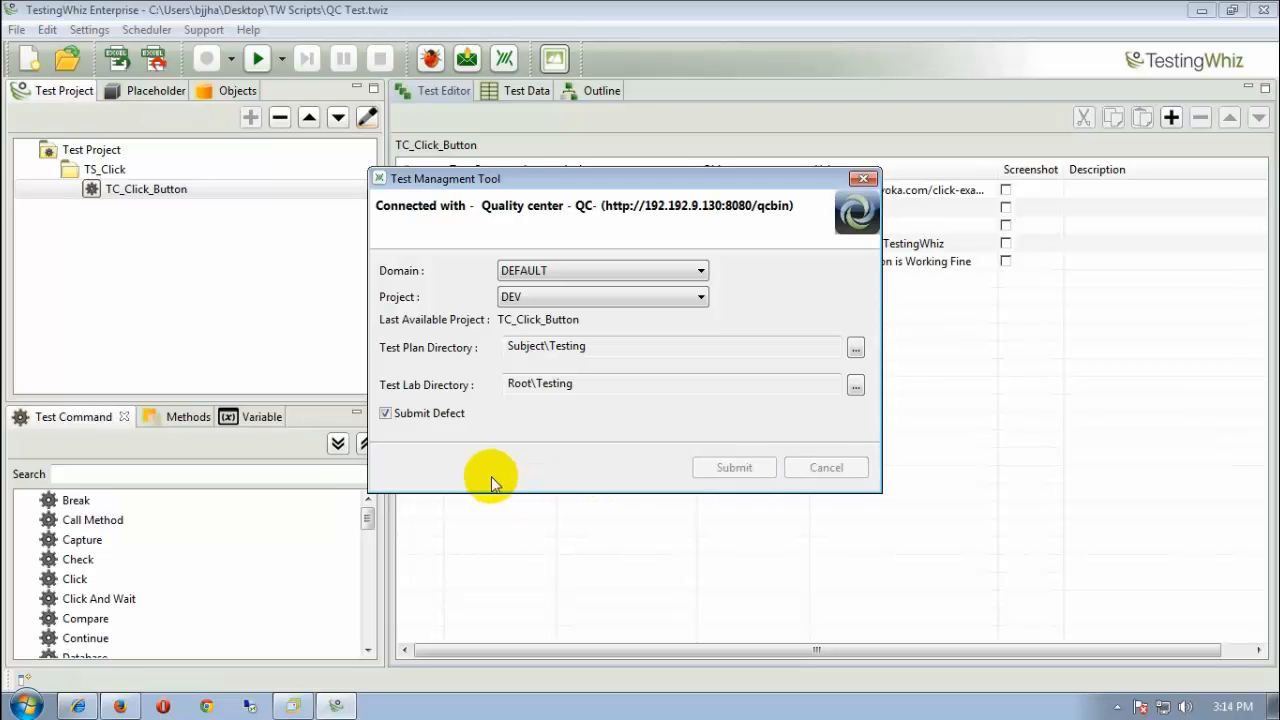
pyautogui.moveTo(350, 516)
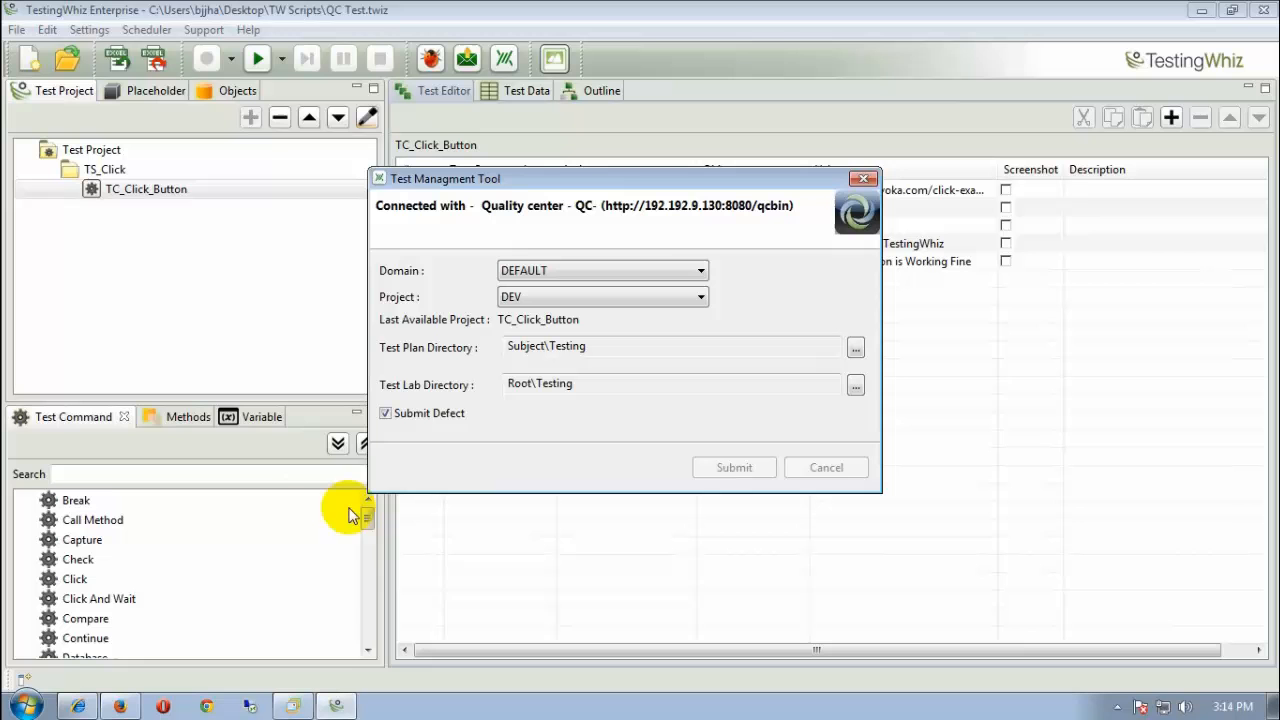
pyautogui.click(826, 468)
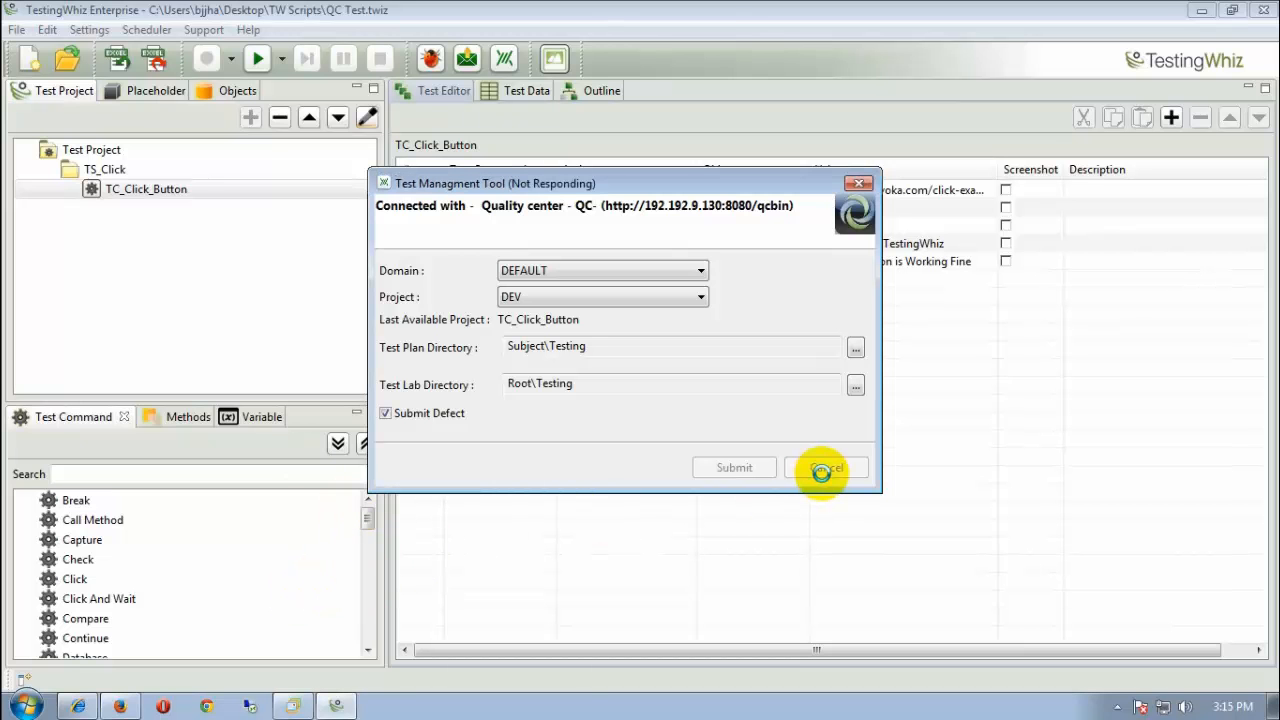
pyautogui.click(824, 468)
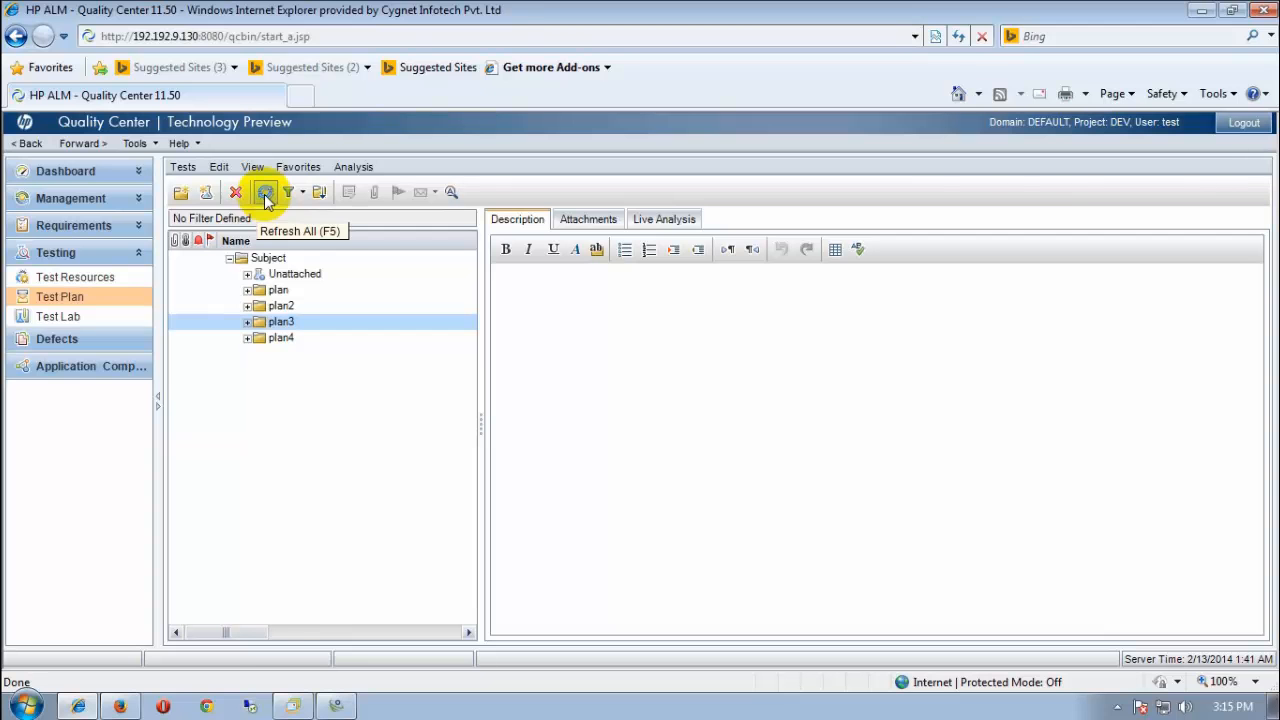
# Refresh the test plan tree, expand Testing > Test Project > TS_Click and view TC_Click_Button's Design Steps
pyautogui.click(264, 192)
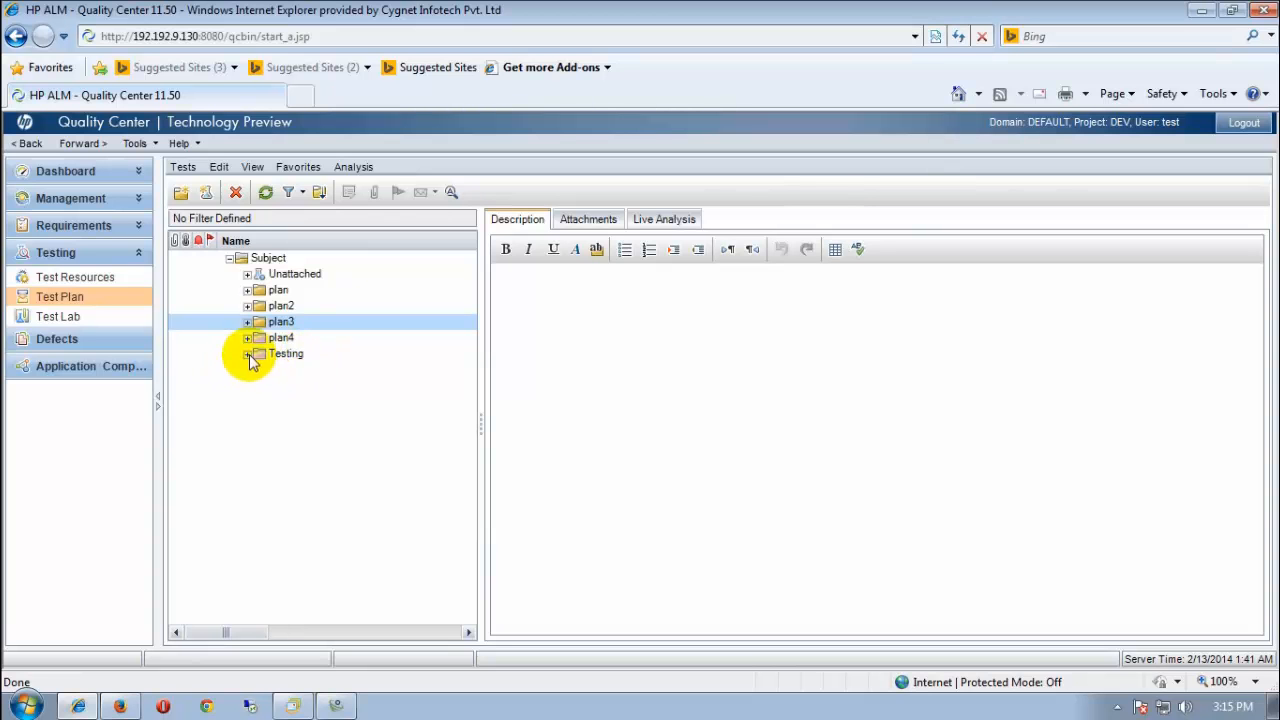
pyautogui.click(248, 352)
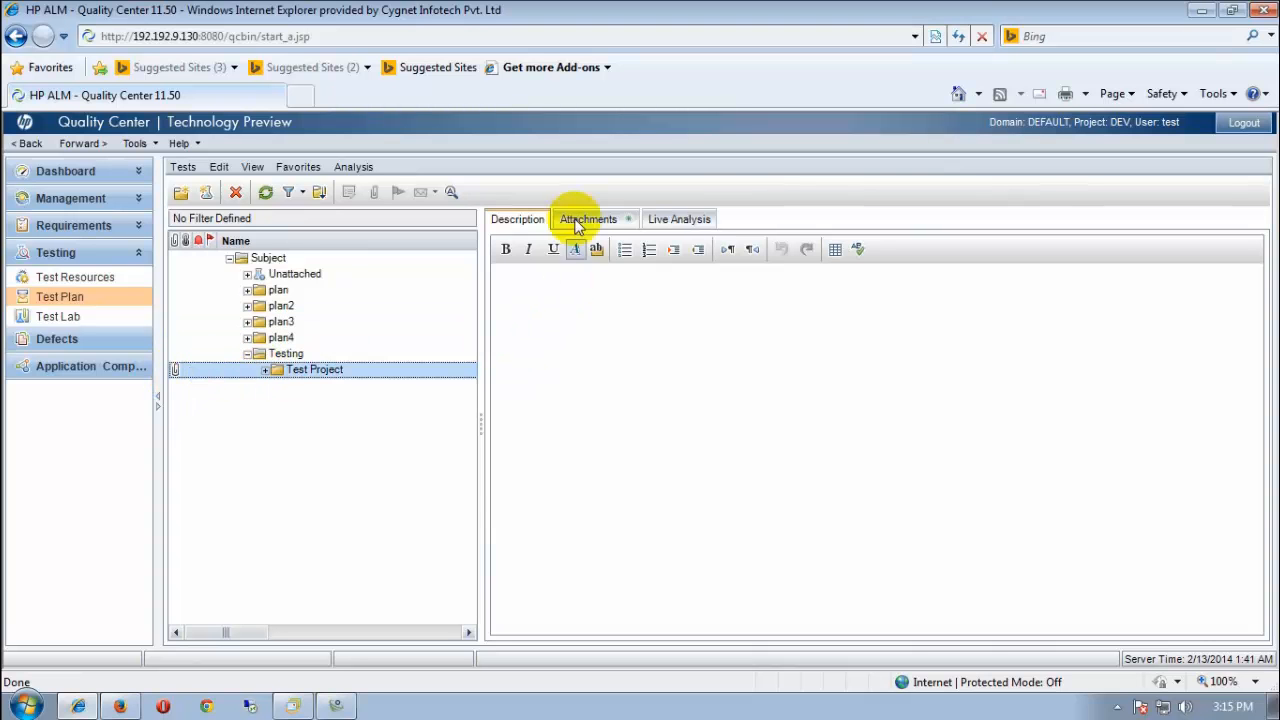
pyautogui.click(588, 218)
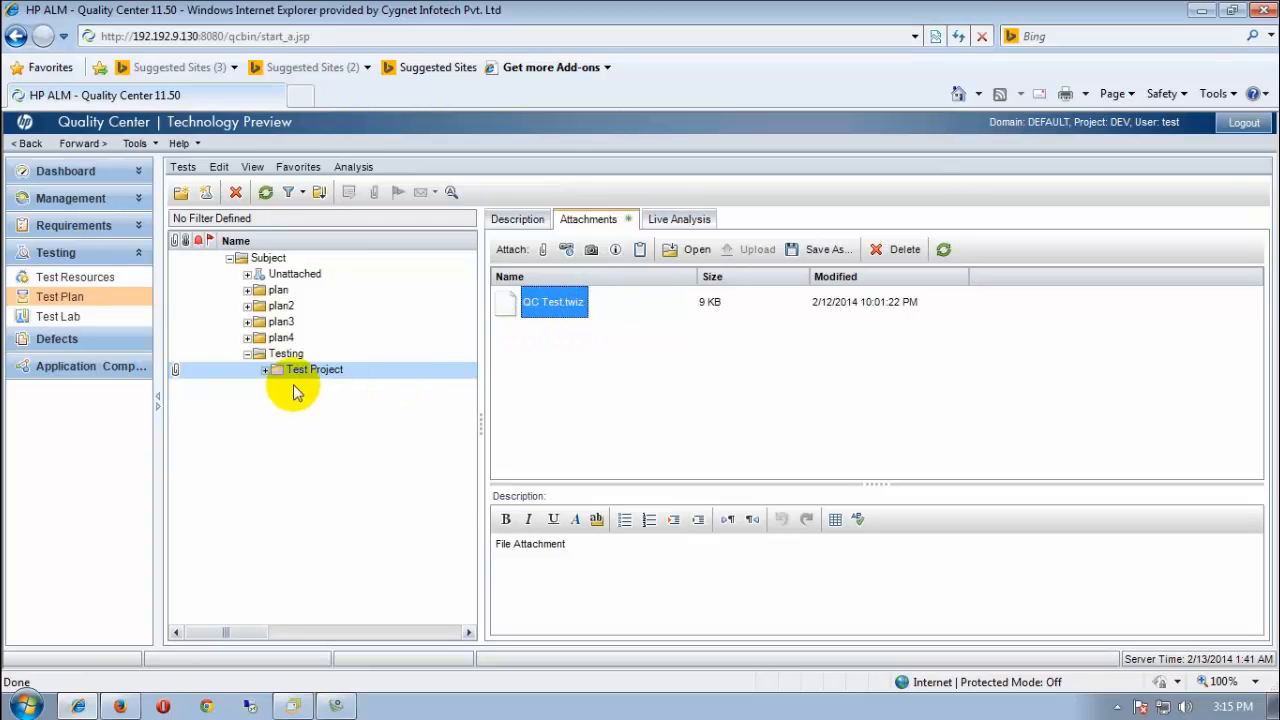
pyautogui.click(264, 368)
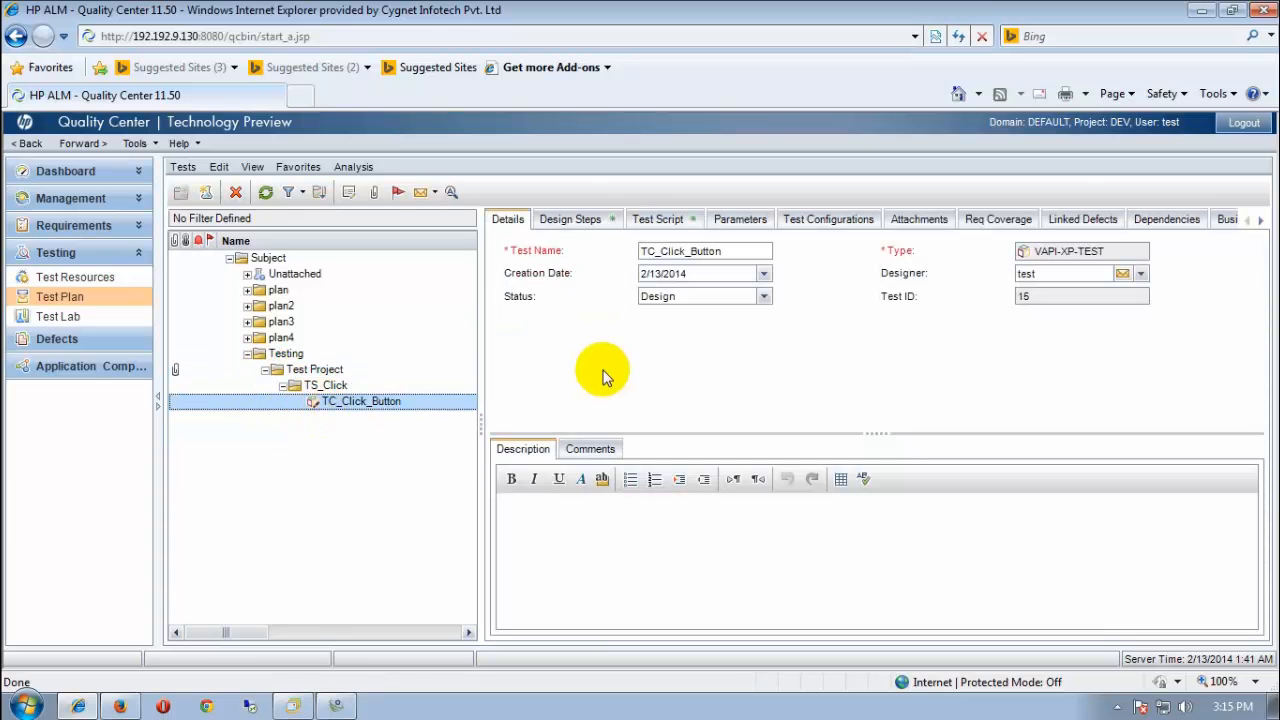
pyautogui.click(570, 218)
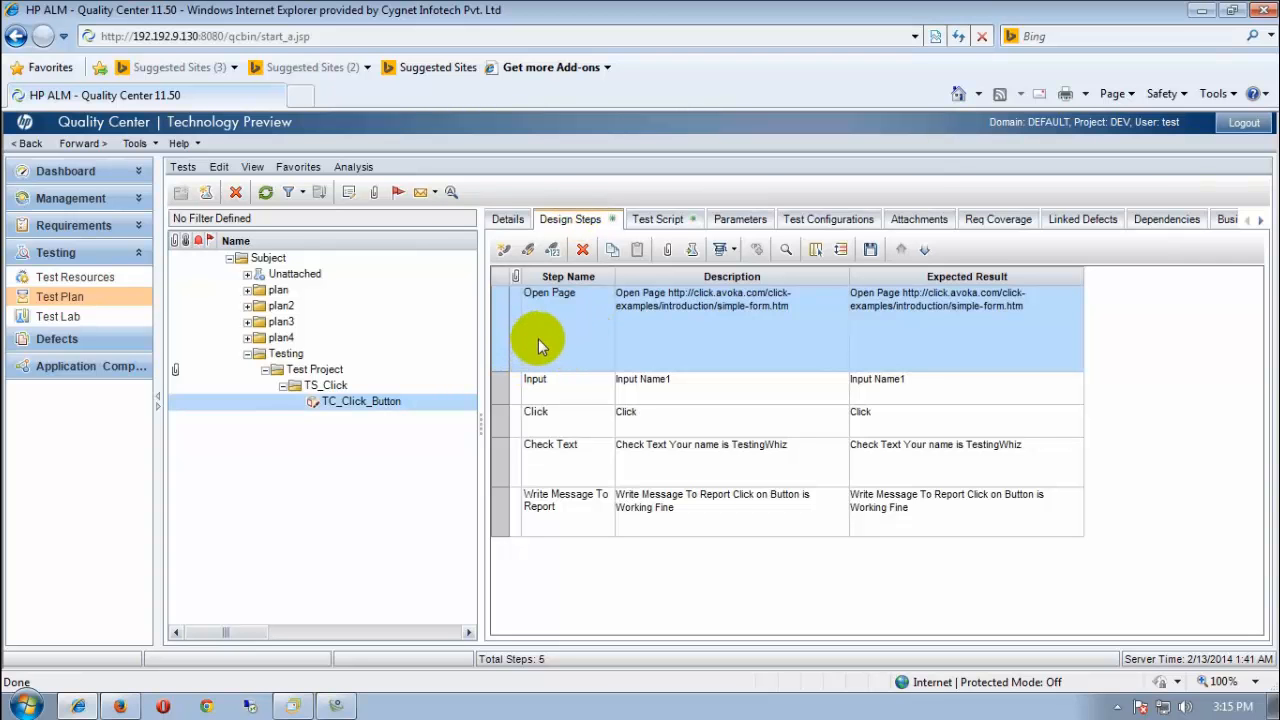
pyautogui.moveTo(60, 316)
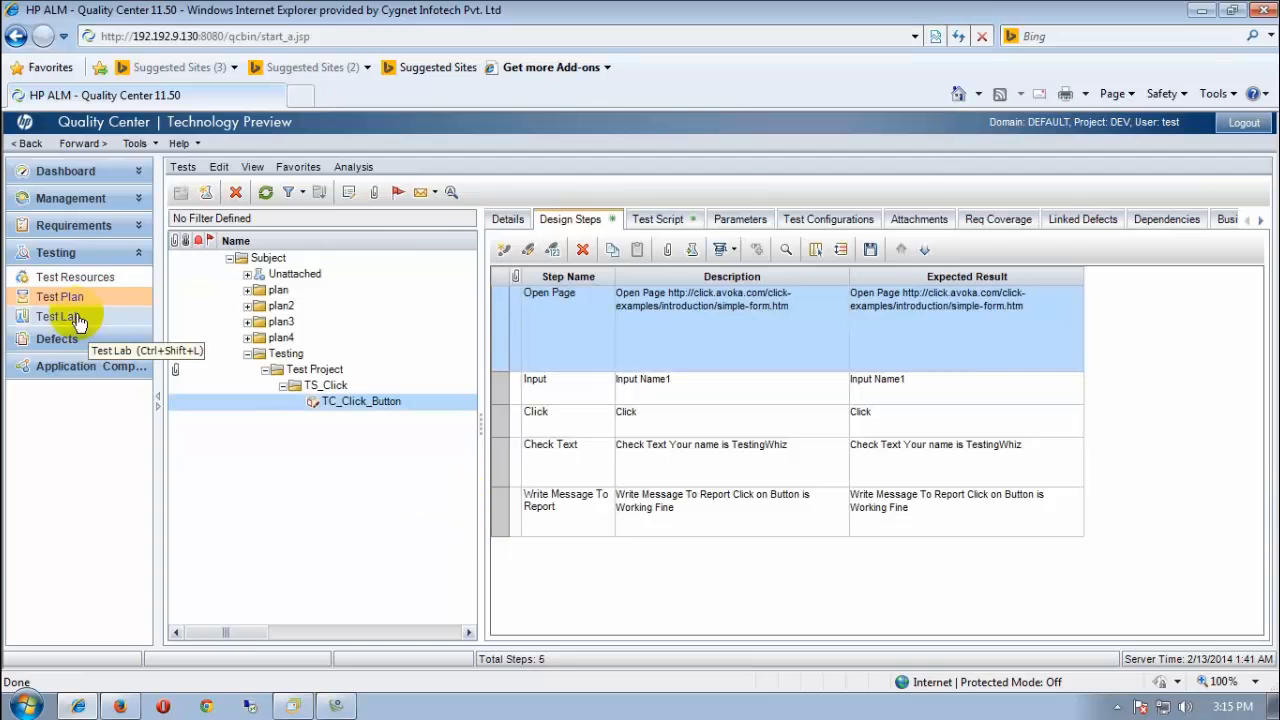
# In Test Lab, expand Testing and select the Test Project test set, dismissing the error dialogs, to see TC_Click_Button Failed
pyautogui.click(56, 316)
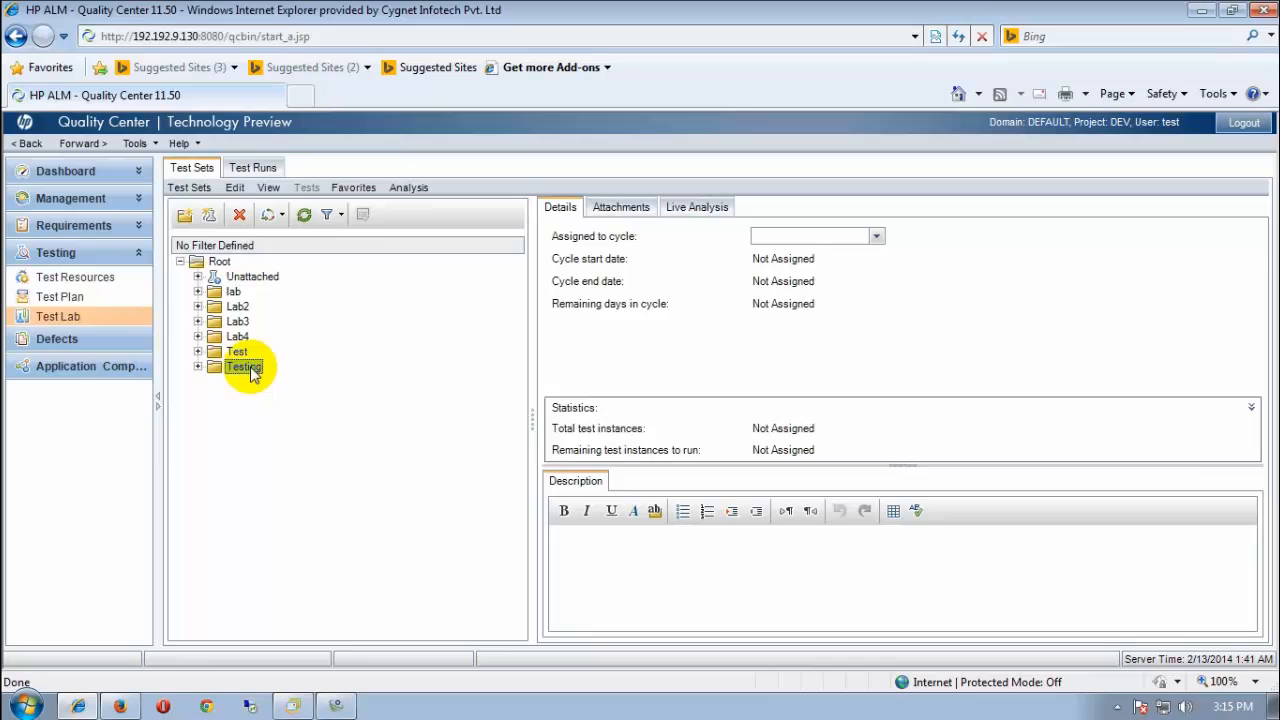
pyautogui.click(196, 368)
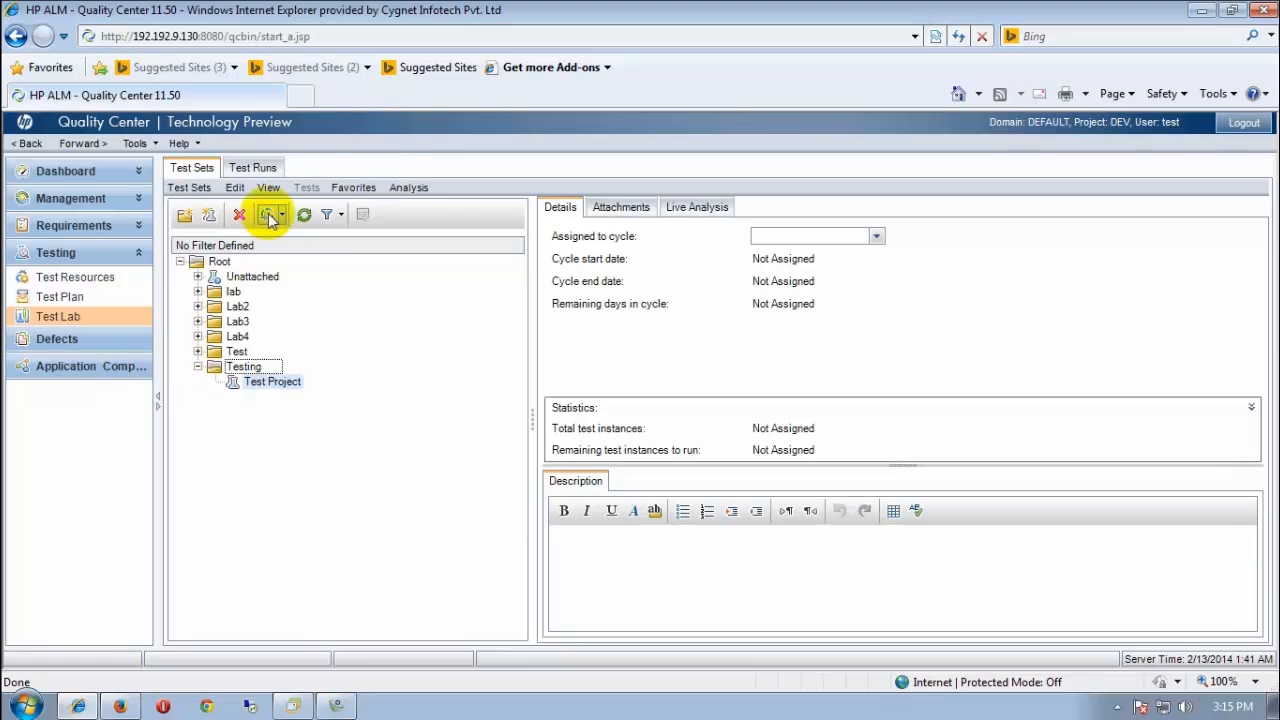
pyautogui.click(196, 368)
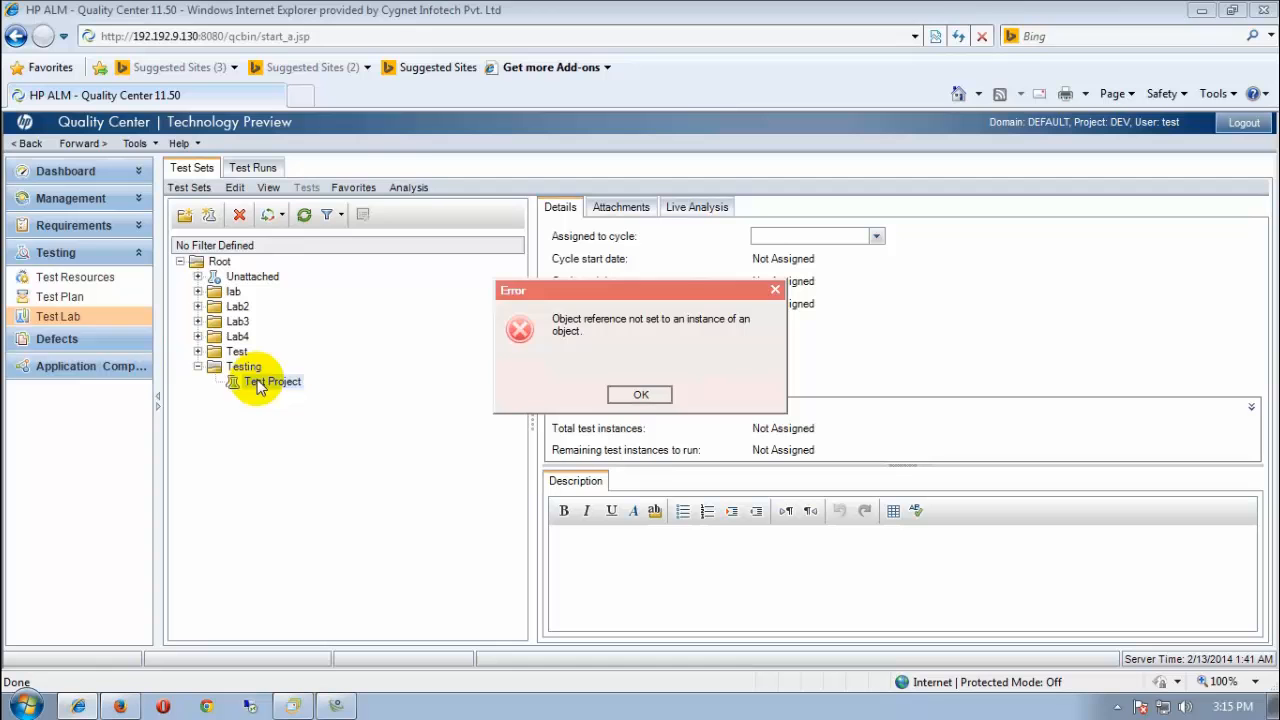
pyautogui.click(640, 392)
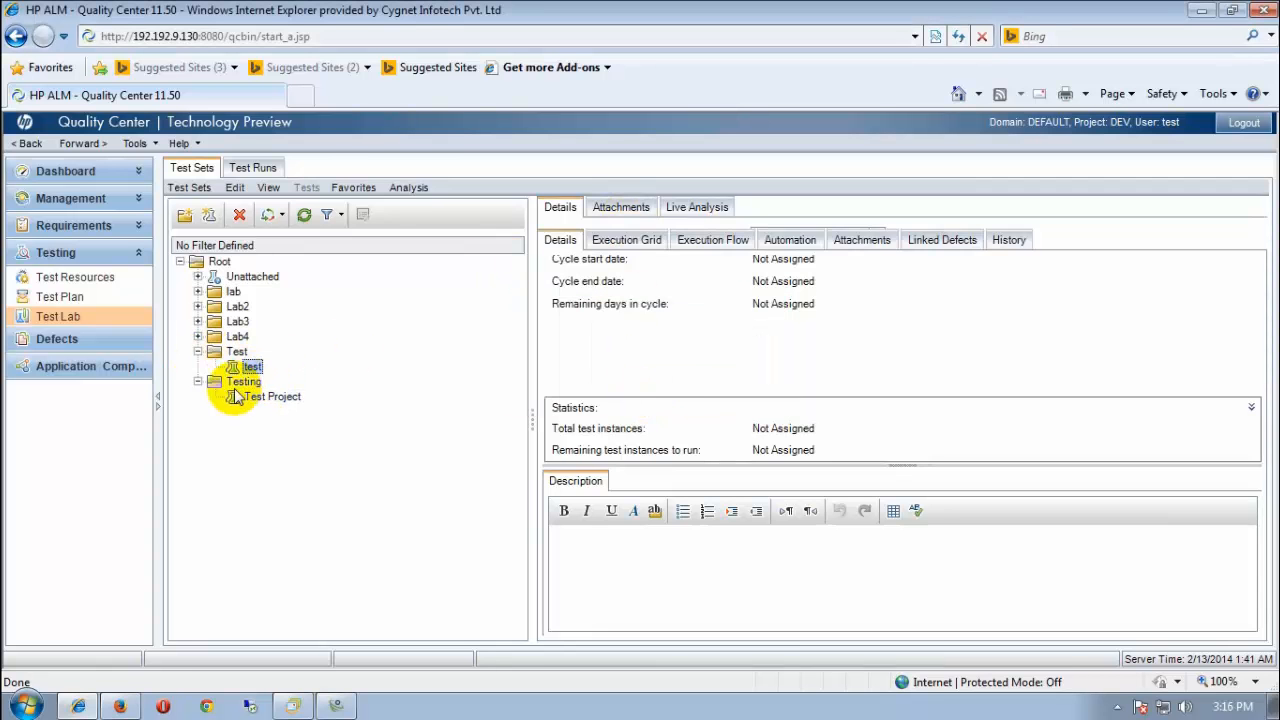
pyautogui.click(272, 396)
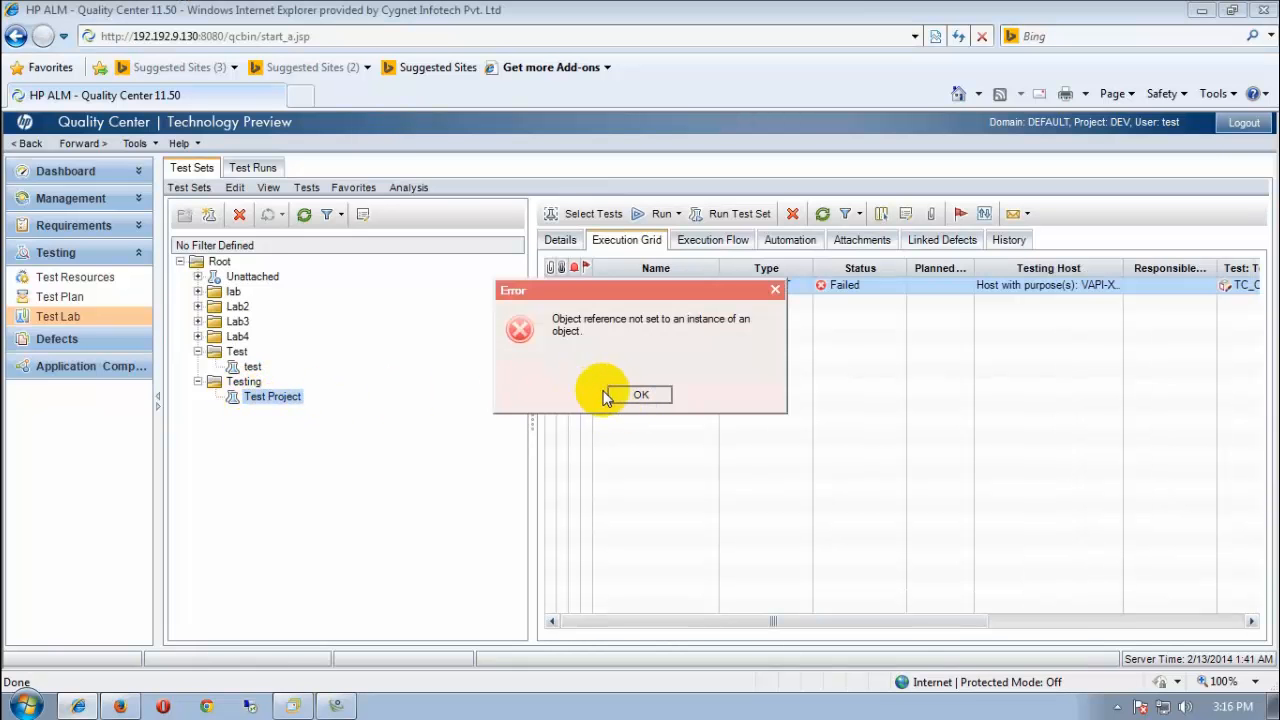
pyautogui.click(640, 394)
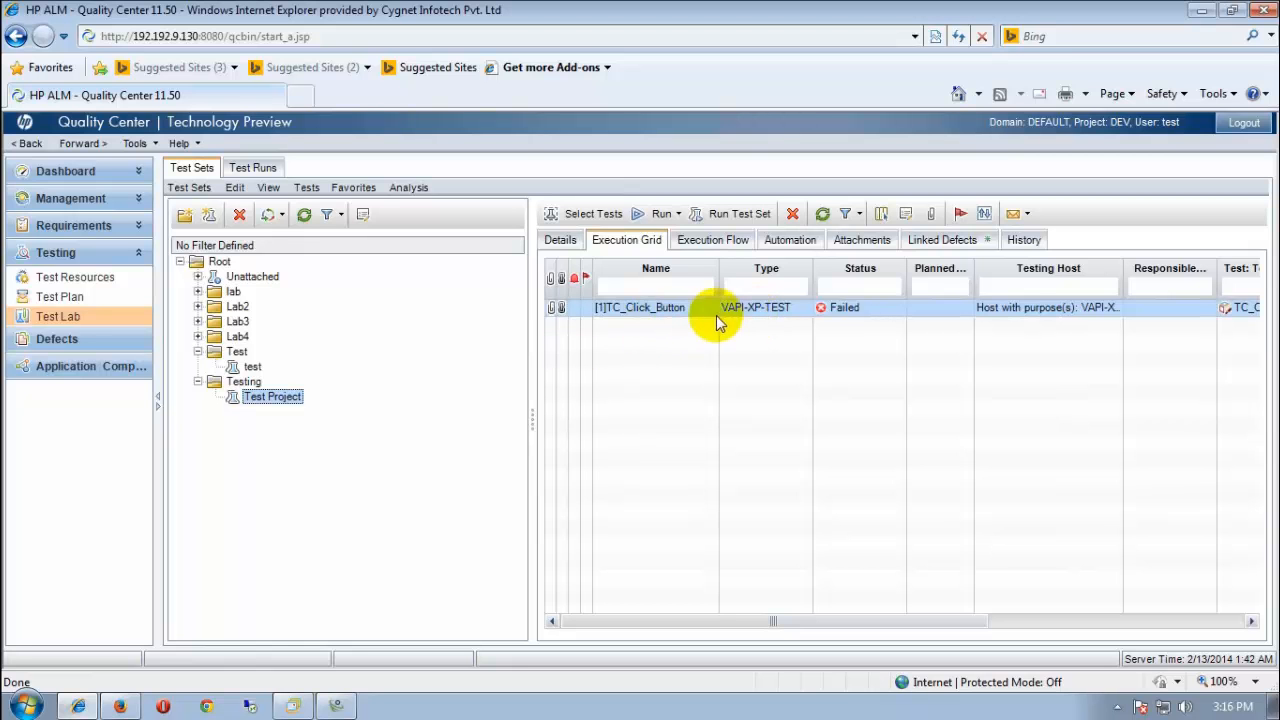
pyautogui.moveTo(704, 330)
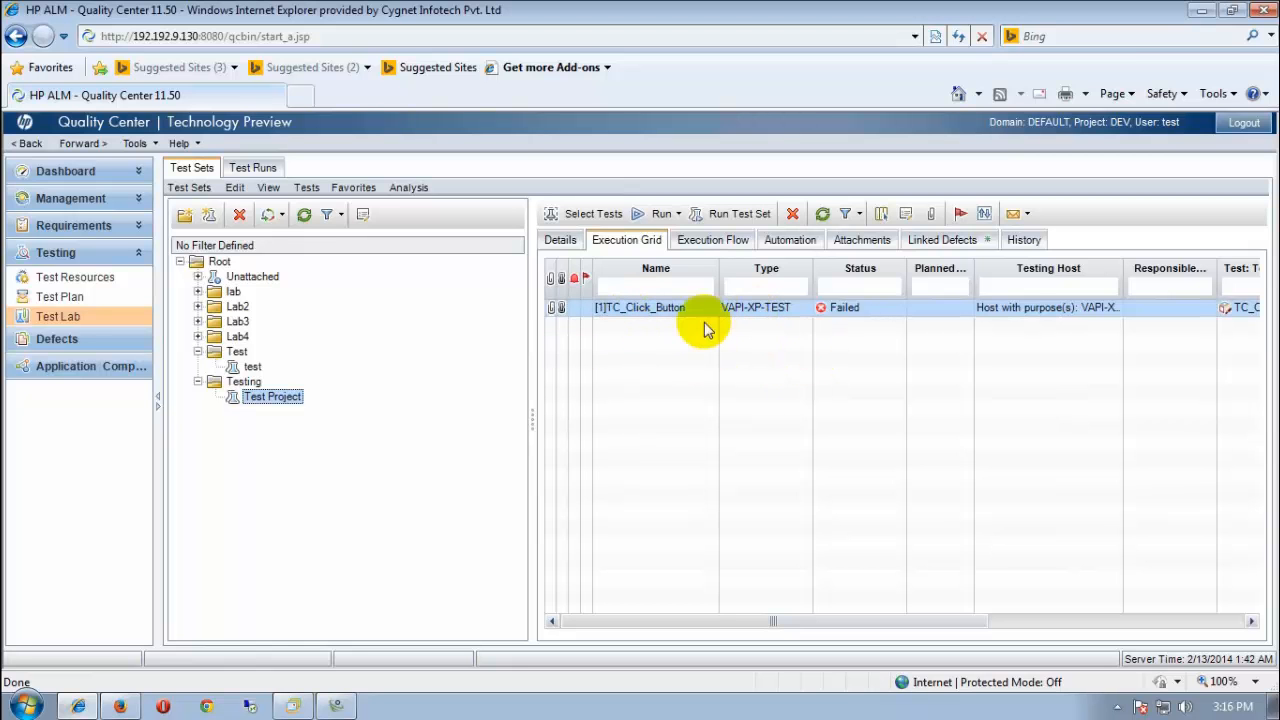
pyautogui.moveTo(704, 322)
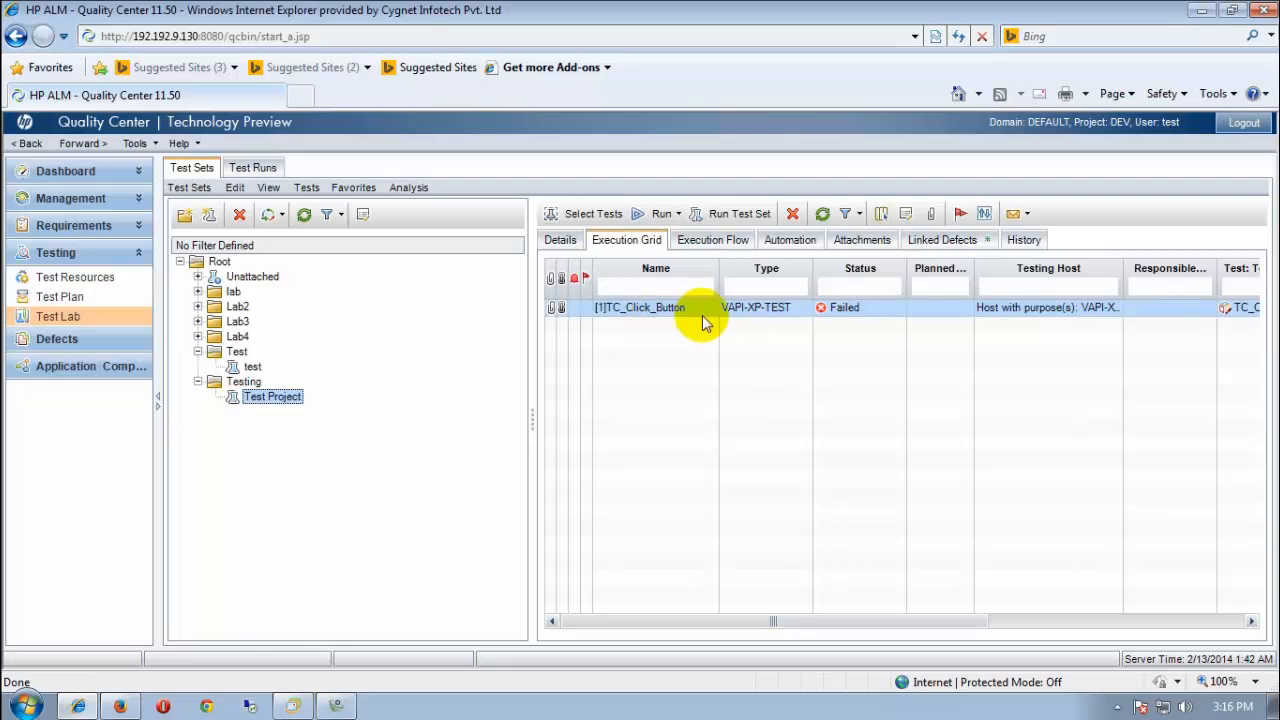
pyautogui.moveTo(1090, 332)
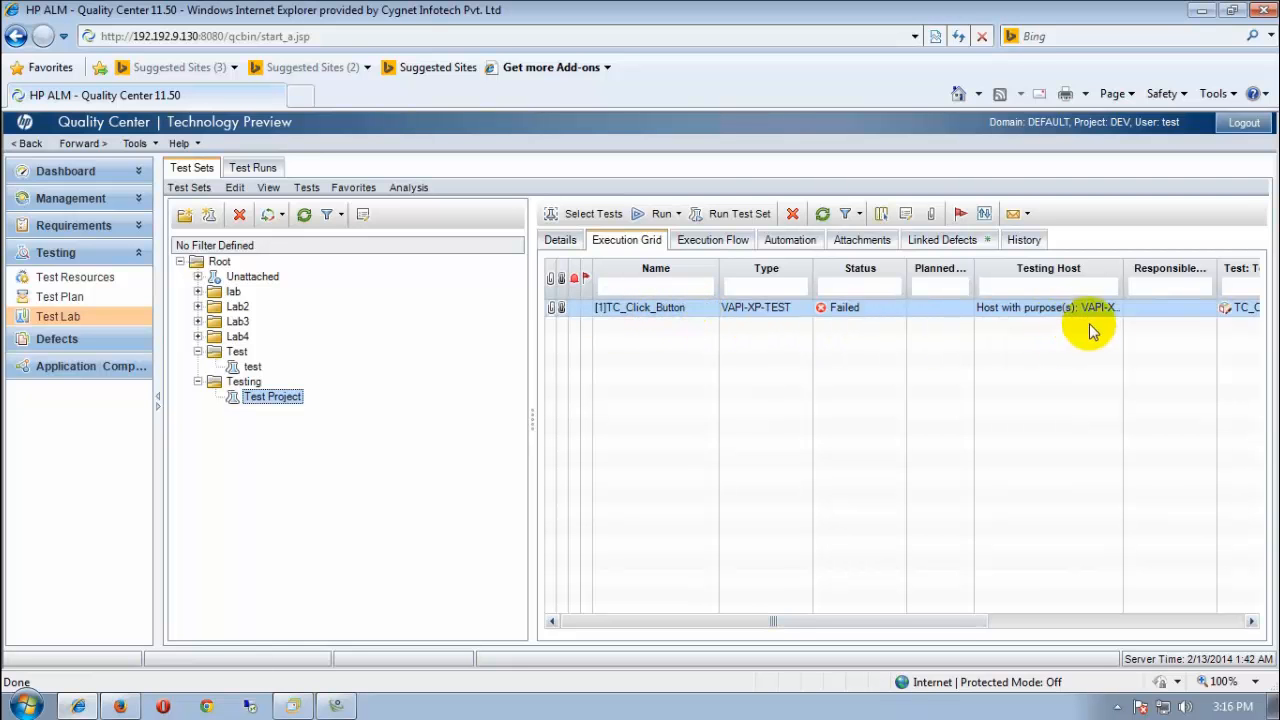
pyautogui.moveTo(644, 340)
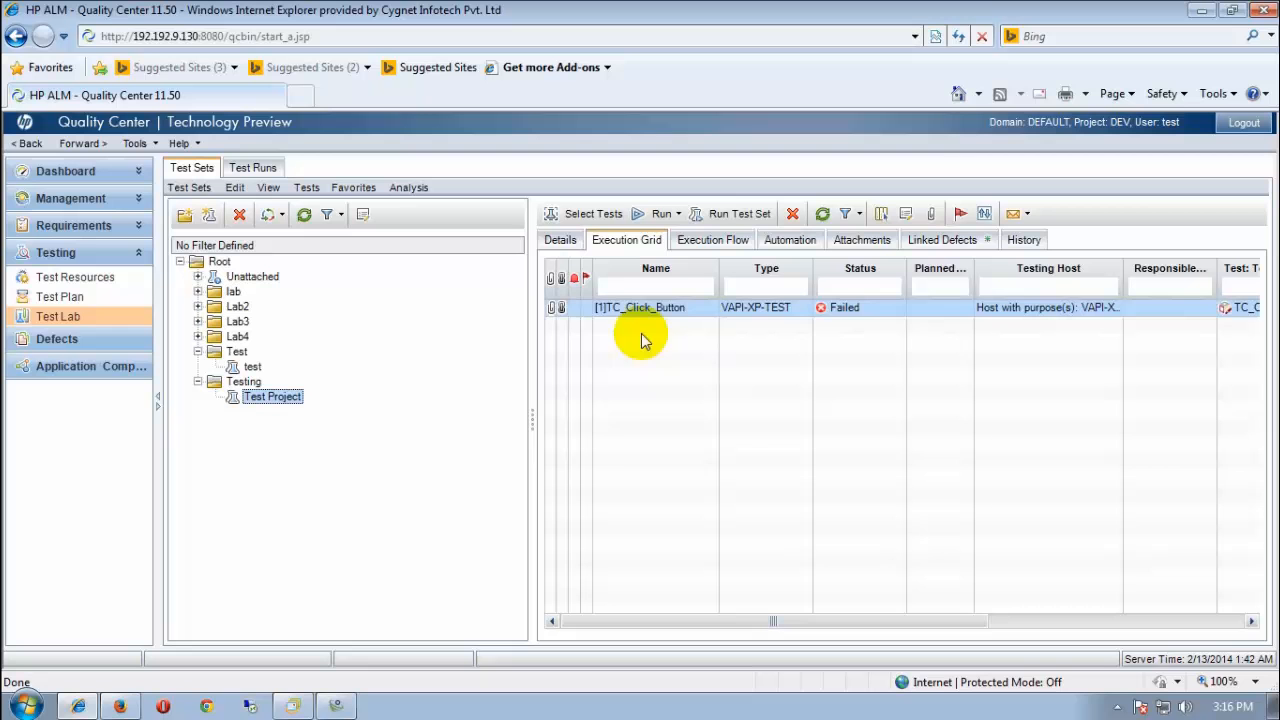
pyautogui.moveTo(844, 320)
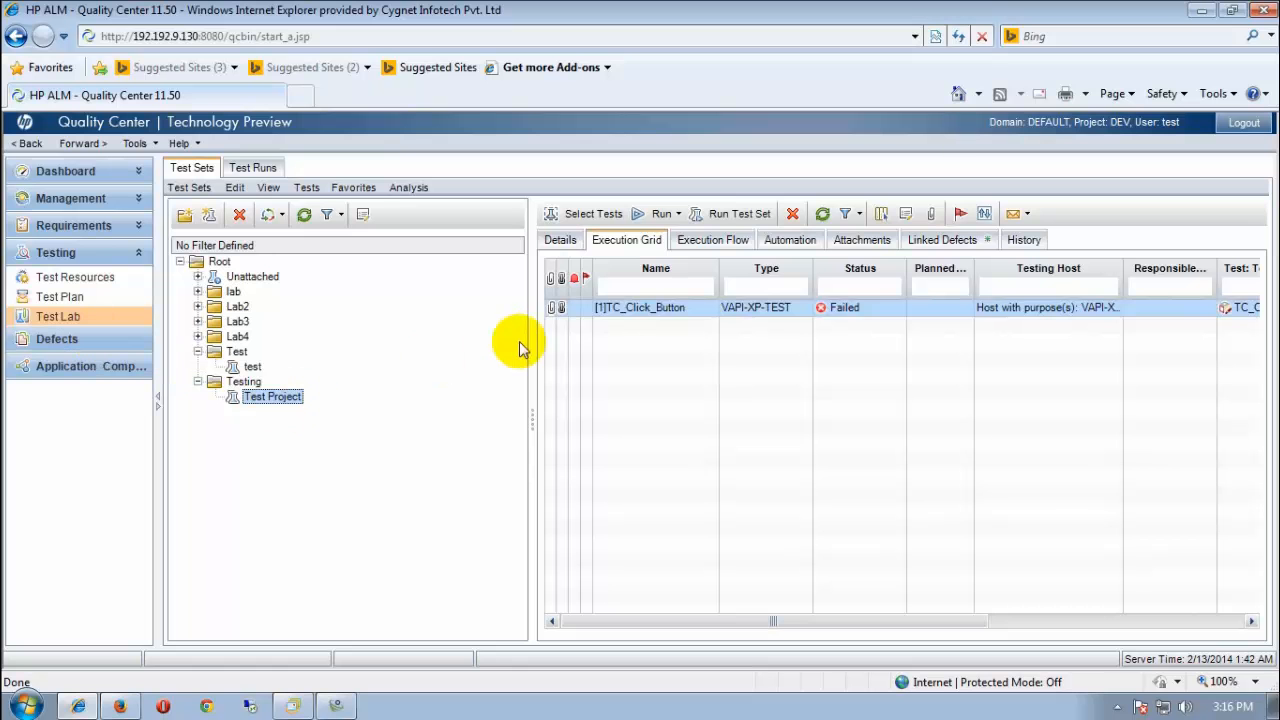
pyautogui.moveTo(56, 340)
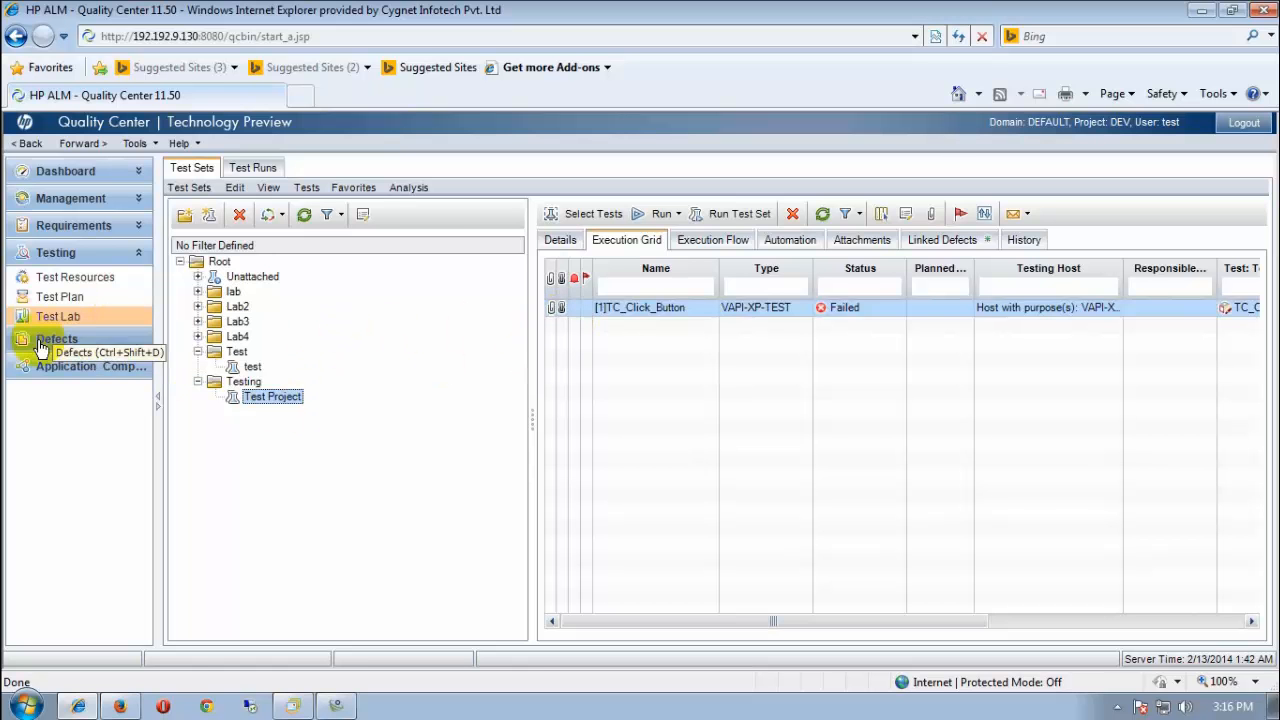
# In the Defects module, open defect 12's details with its linked entities
pyautogui.click(56, 338)
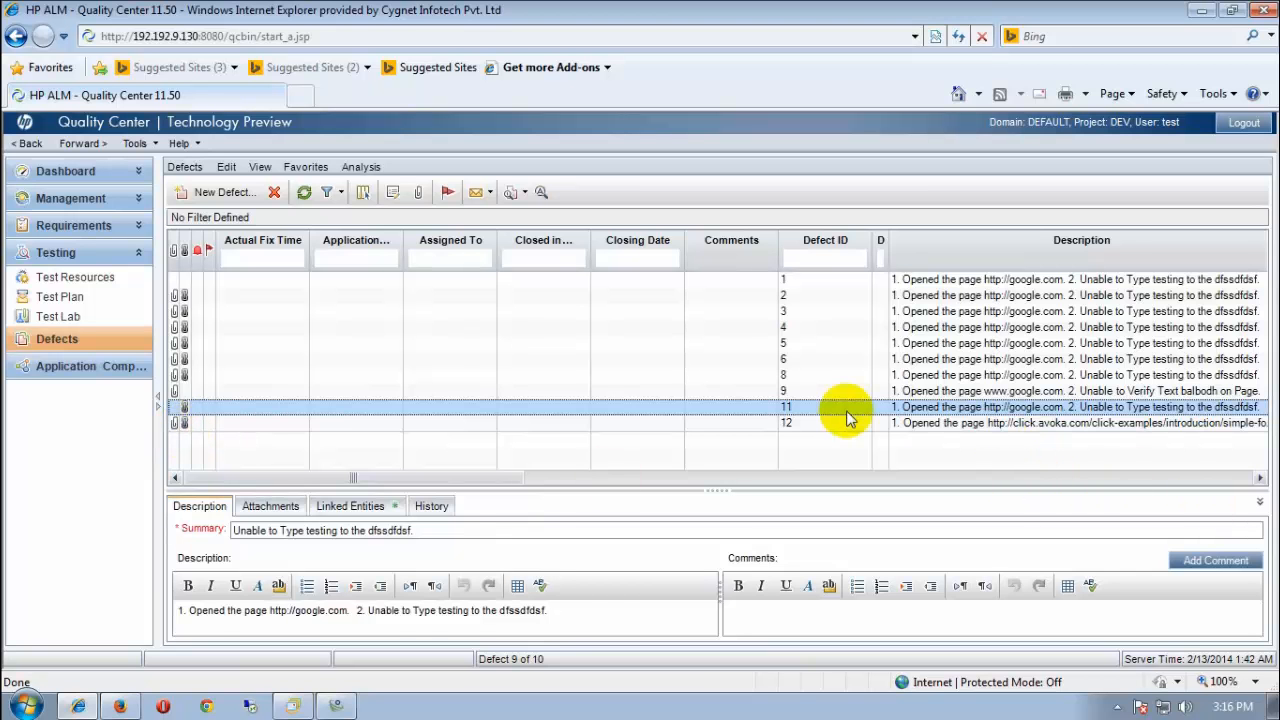
pyautogui.click(786, 422)
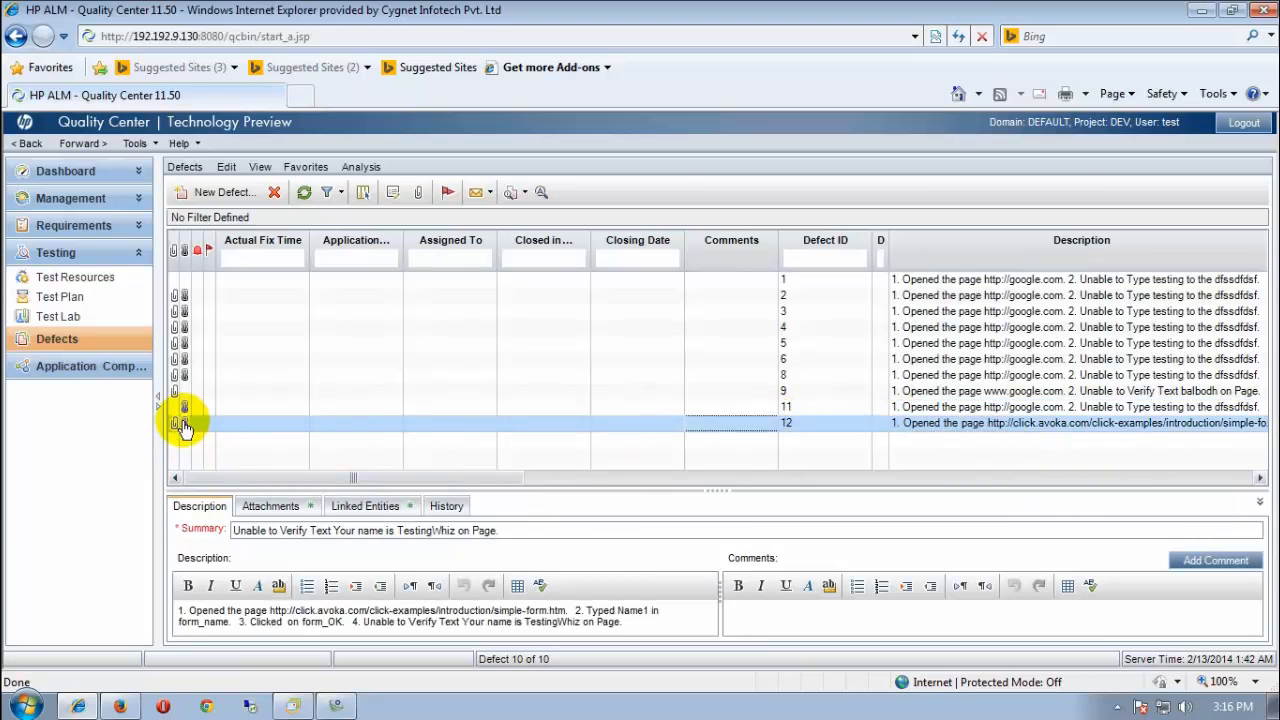
pyautogui.doubleClick(184, 422)
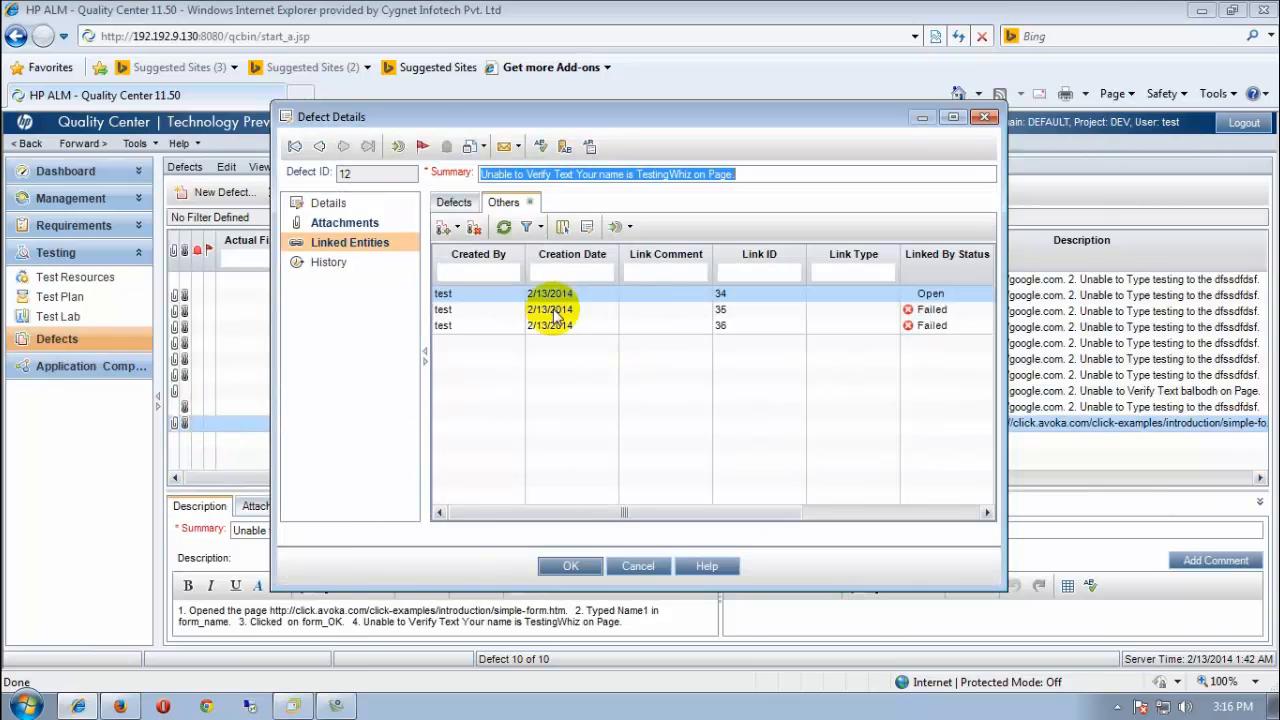
pyautogui.moveTo(630, 360)
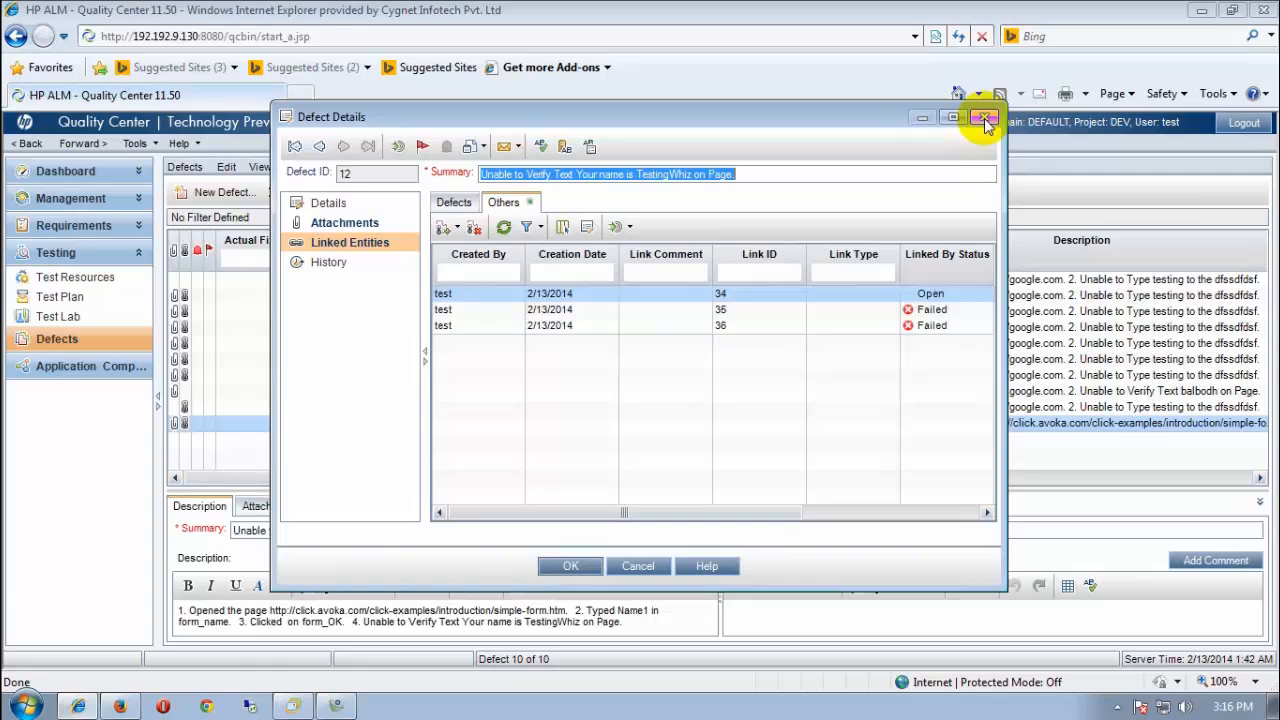
# Close the Defect Details window, returning to TC_Click_Button's design steps
pyautogui.click(984, 116)
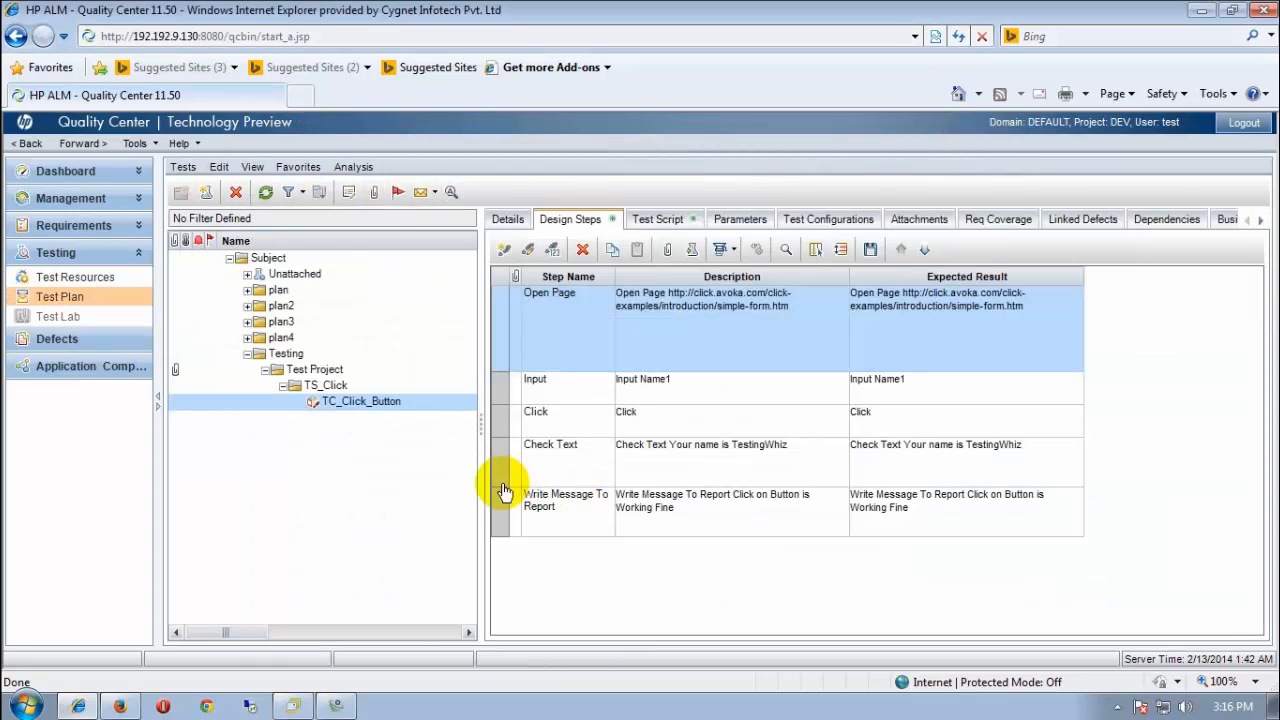
pyautogui.moveTo(372, 470)
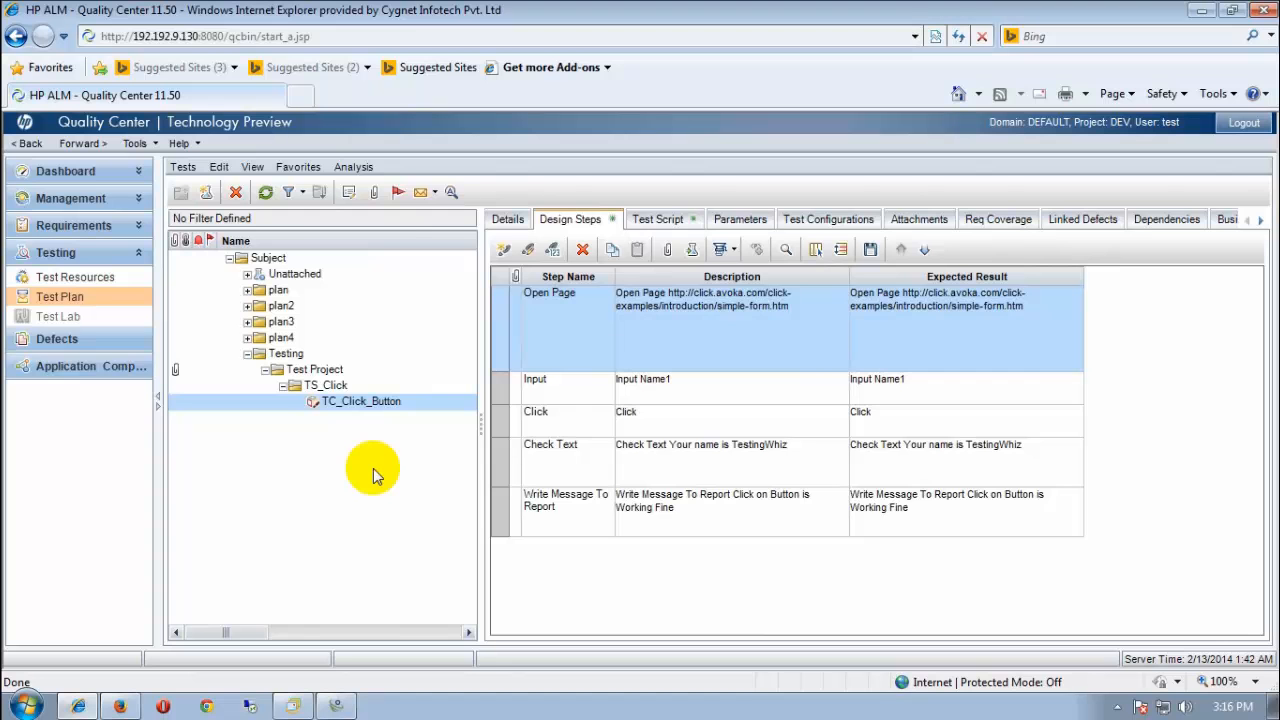
pyautogui.moveTo(684, 436)
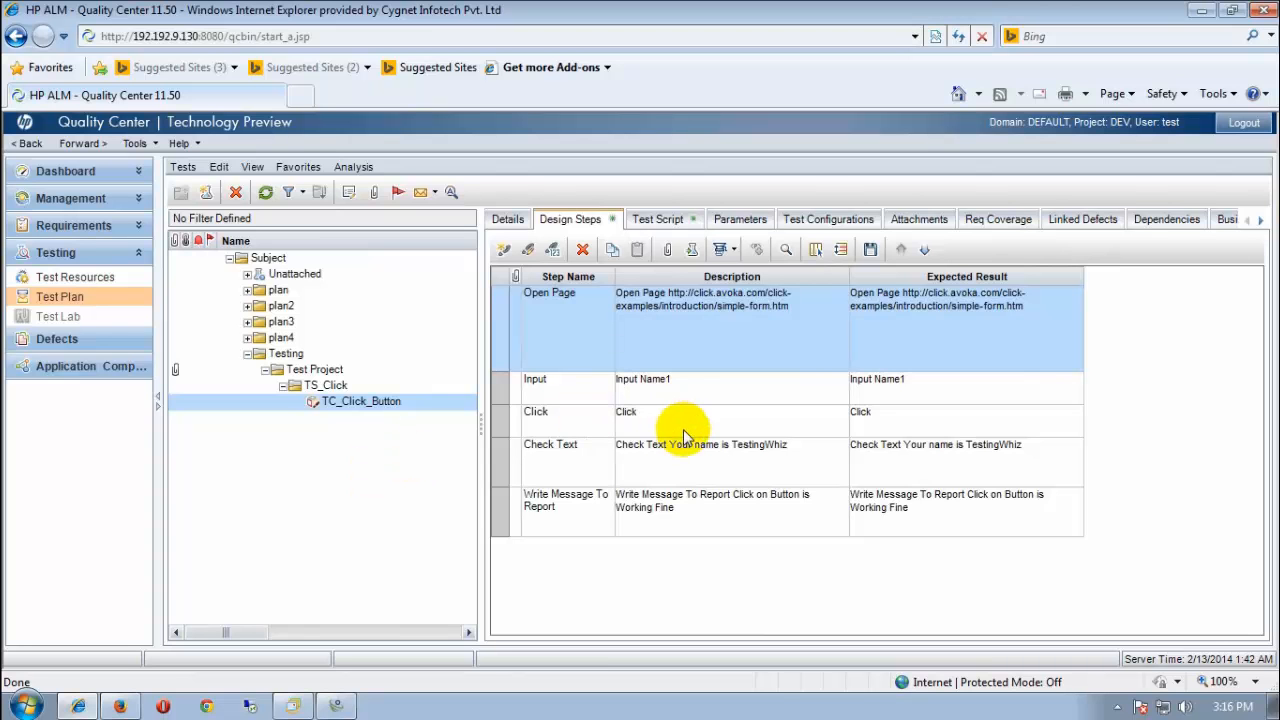